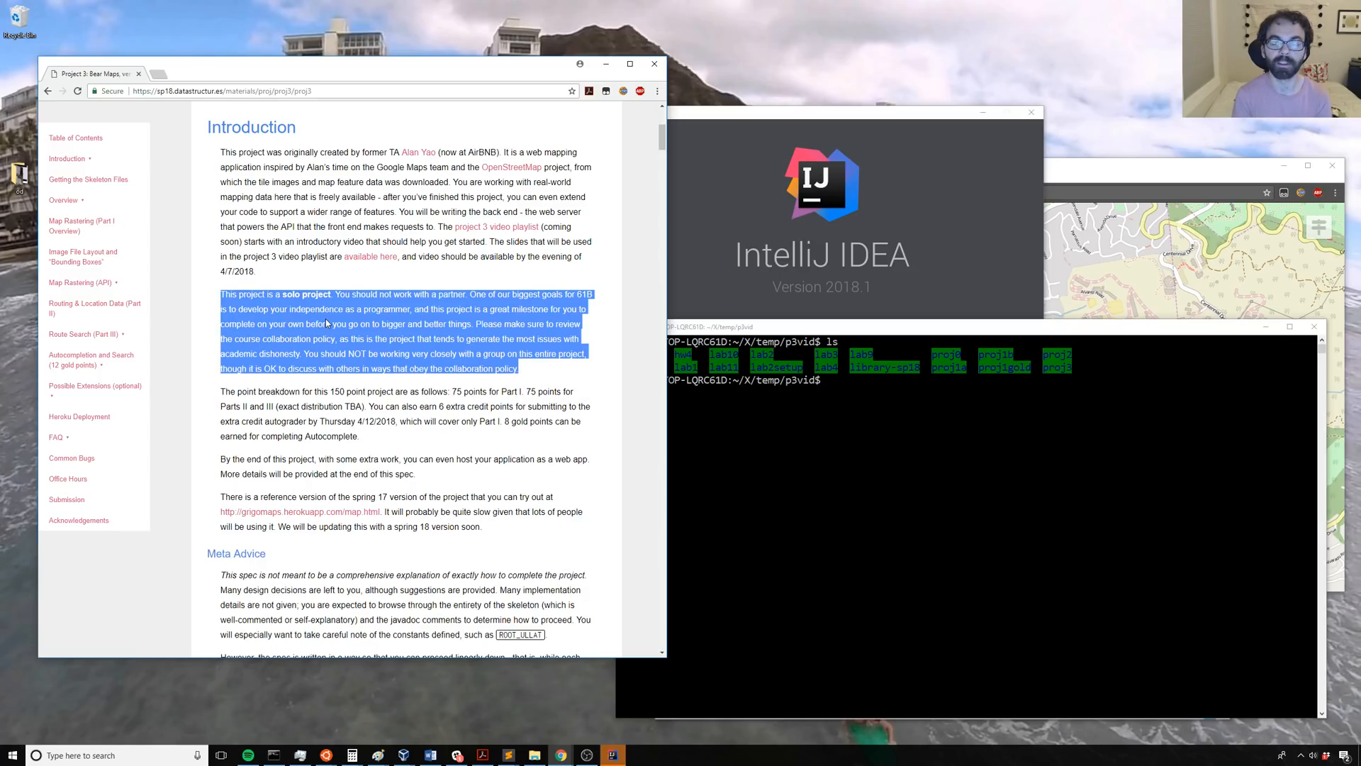
mouse_move(397, 294)
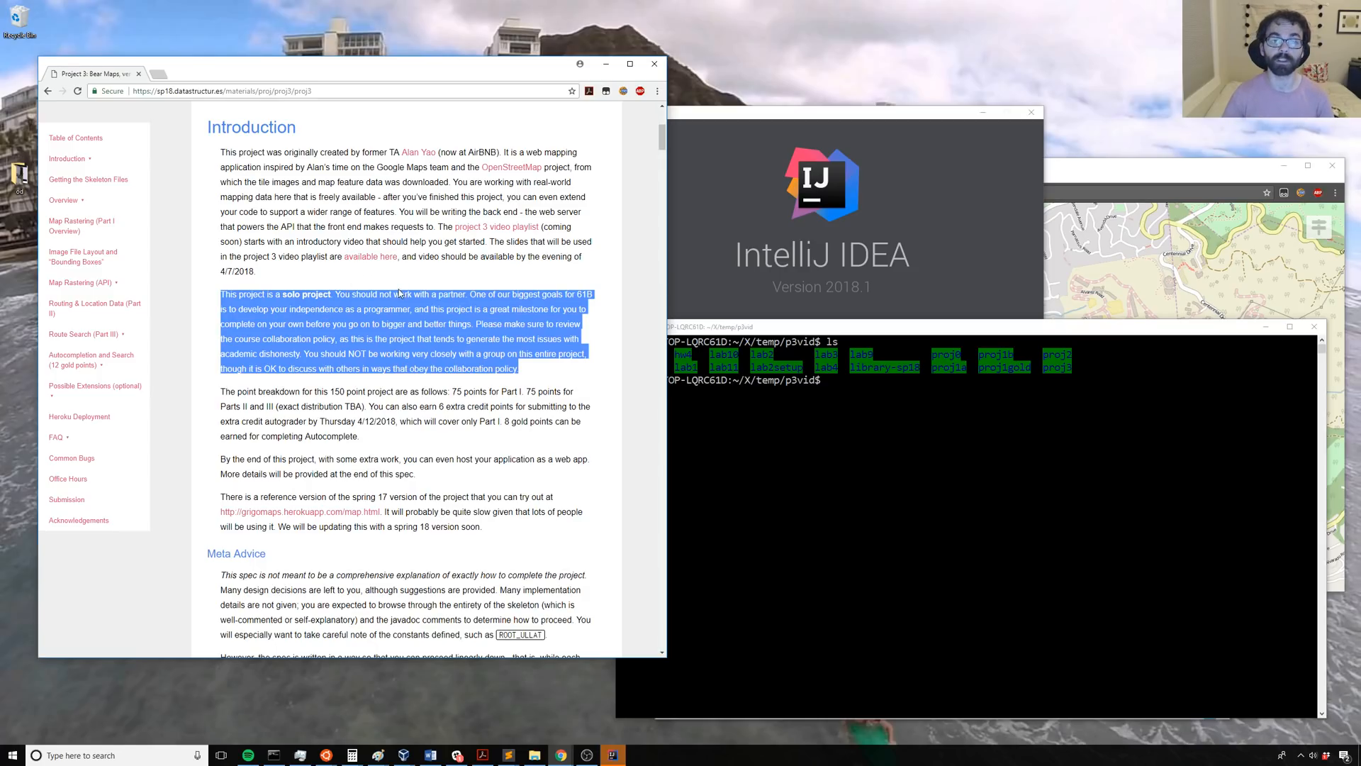
Step: Clear the solo-project highlight and scroll the spec to 'Getting the Skeleton Files'
click(400, 294)
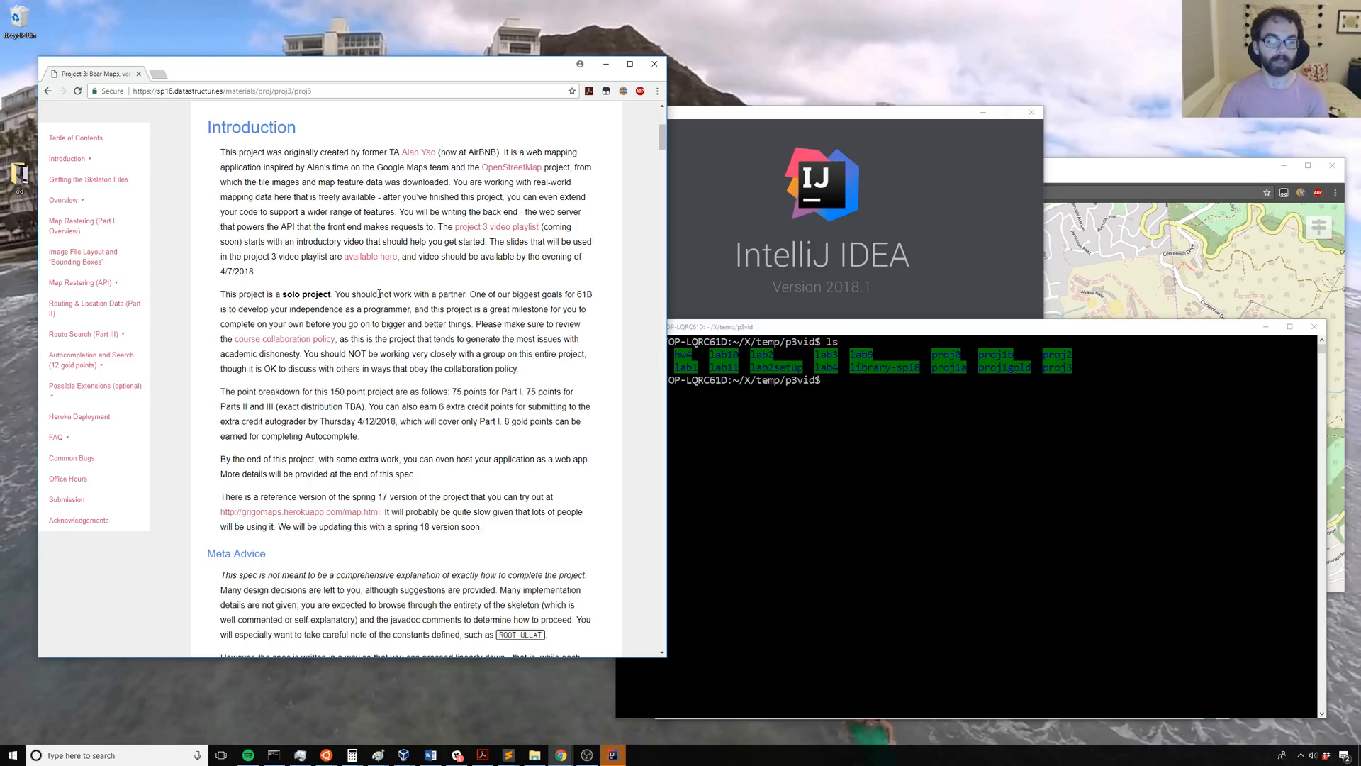
mouse_move(321, 418)
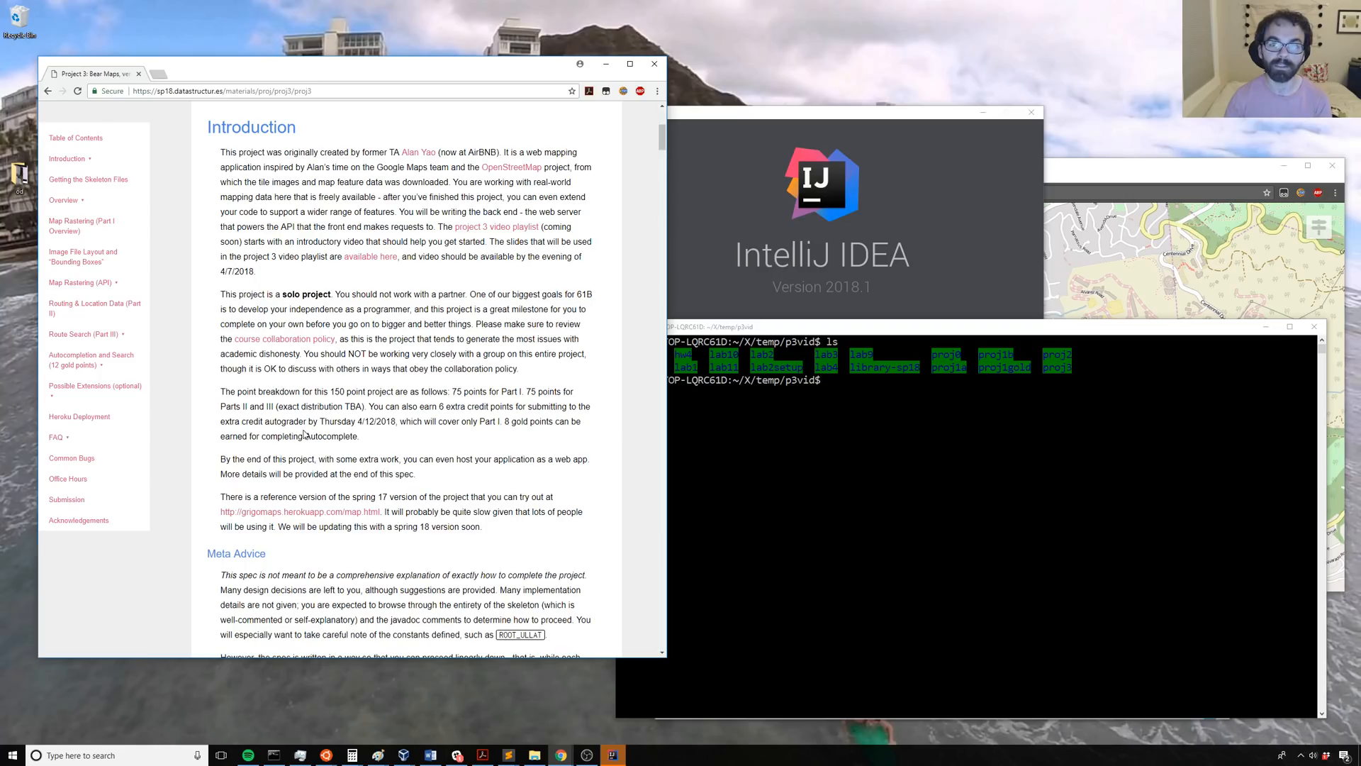
mouse_move(1099, 231)
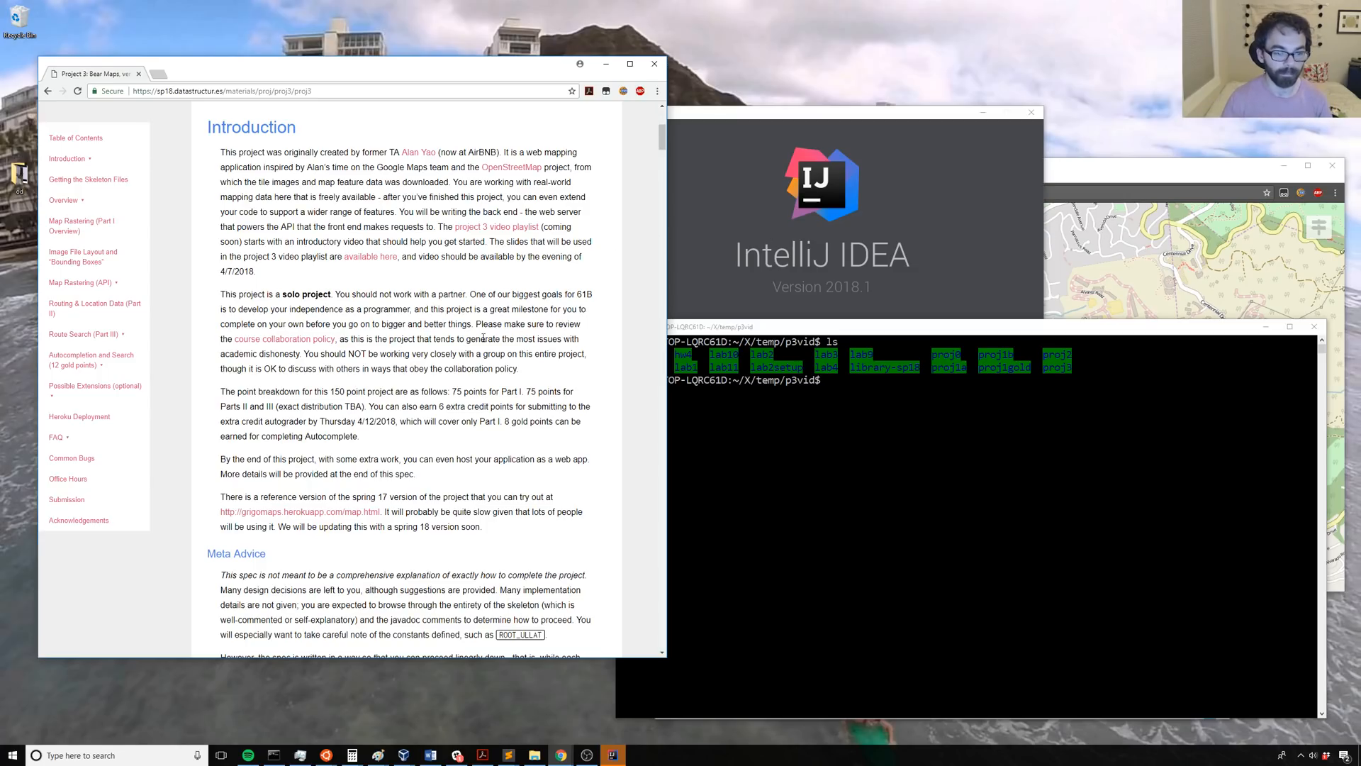
scroll(down, 3)
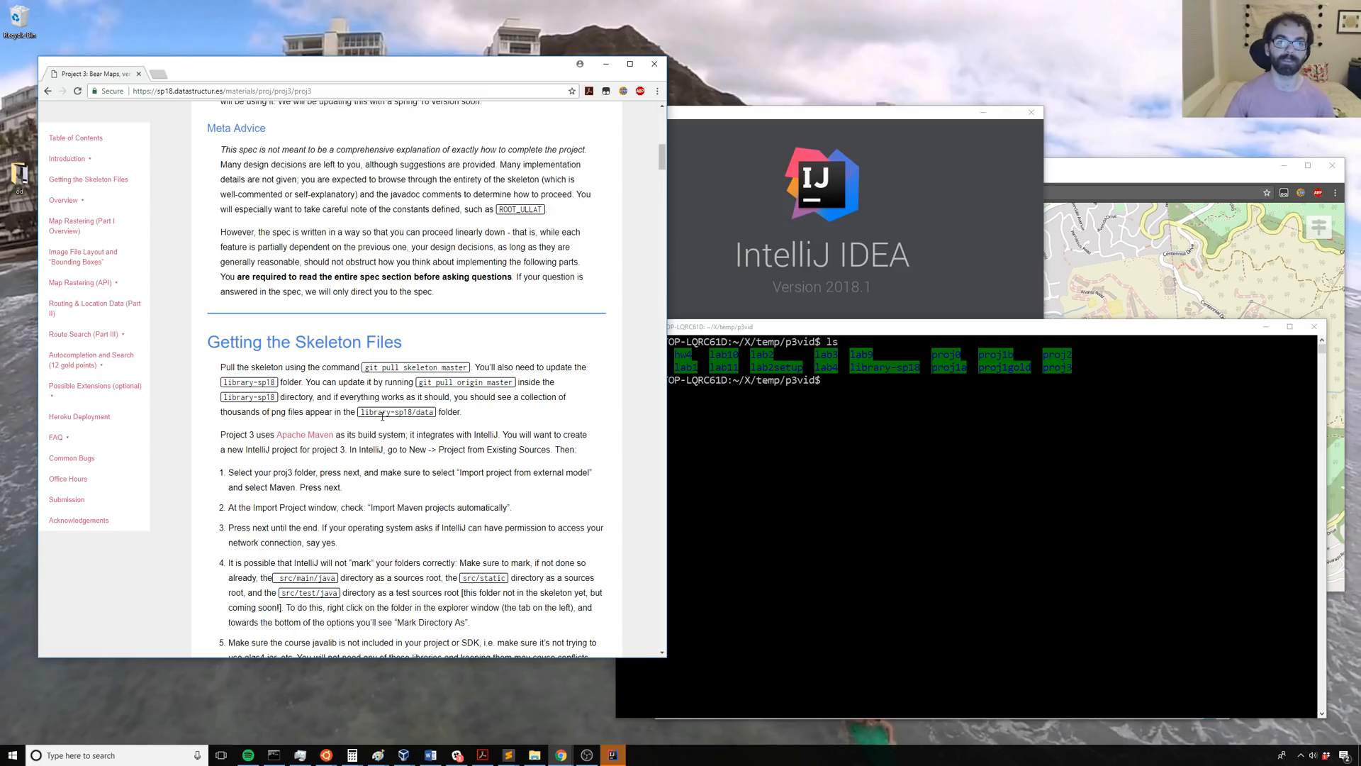
scroll(up, 3)
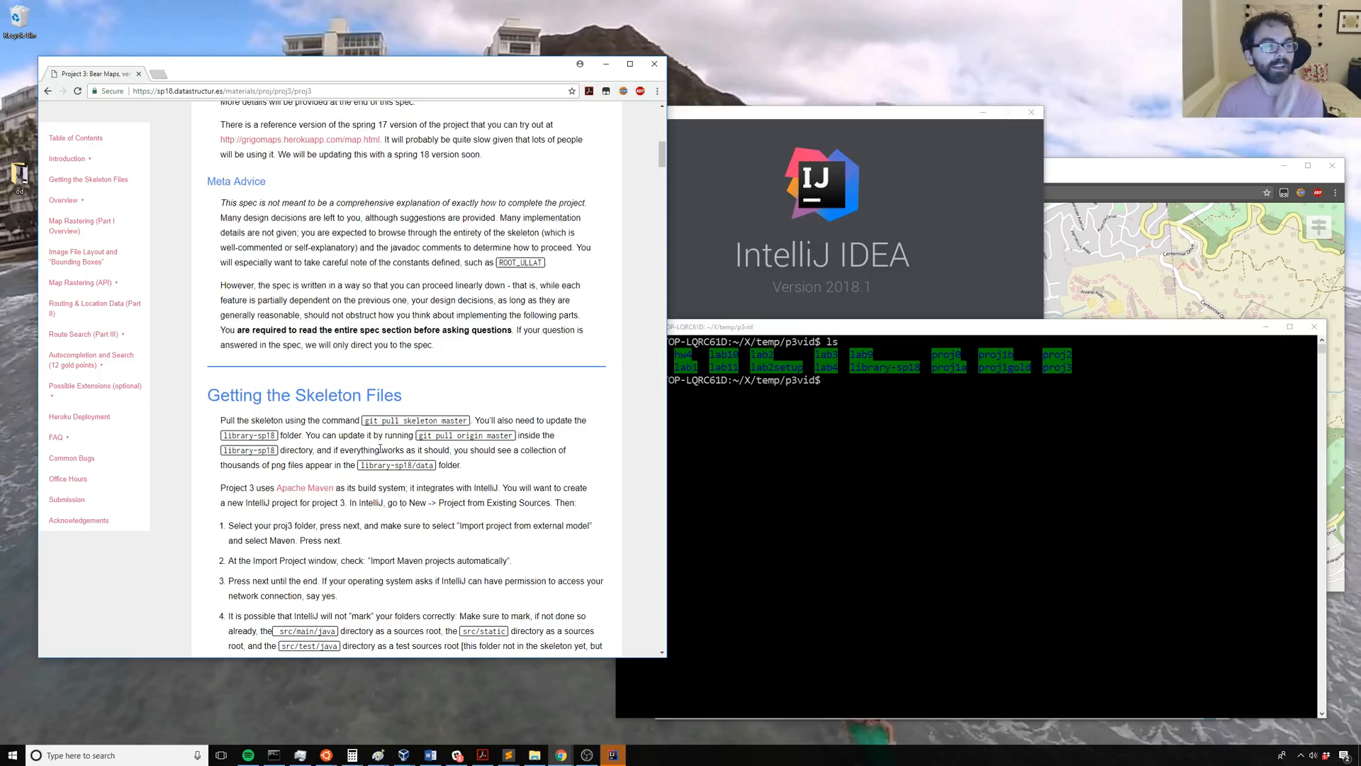
scroll(down, 3)
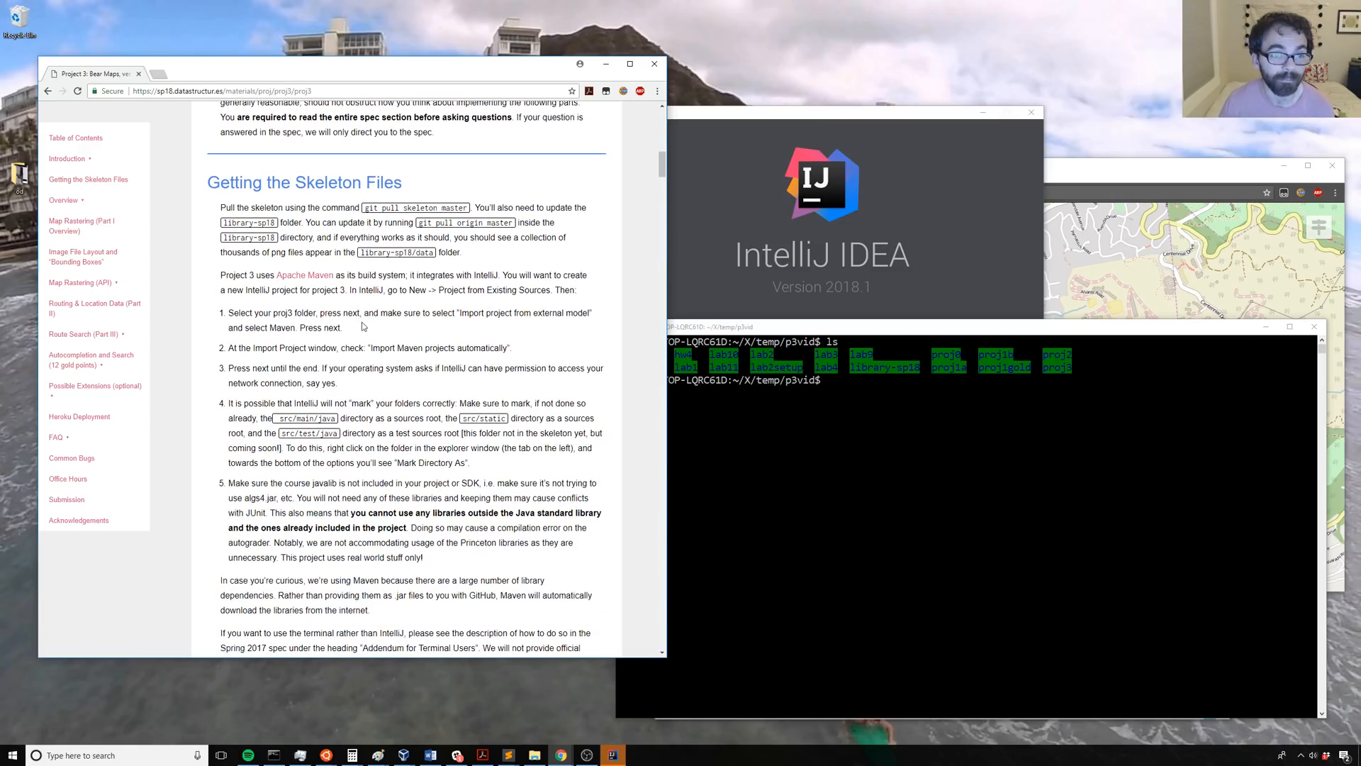
mouse_move(548, 224)
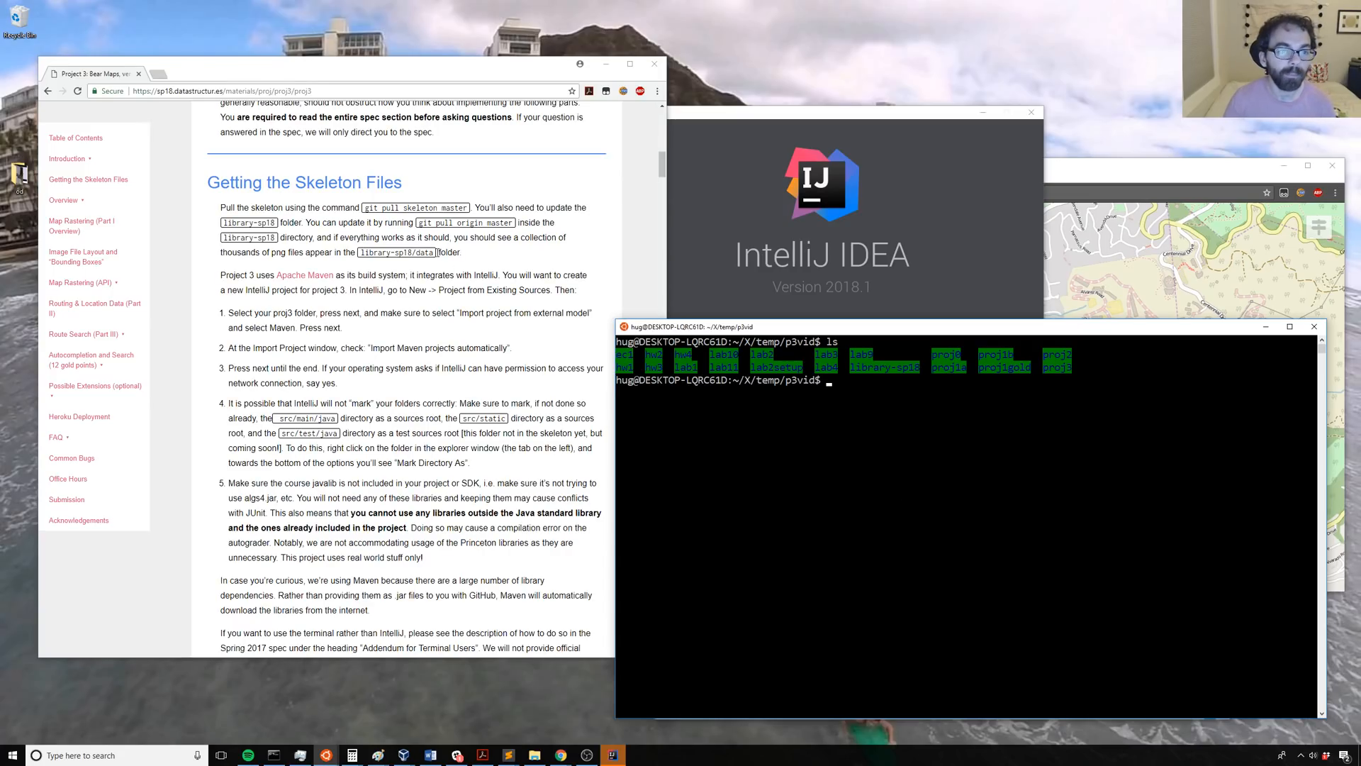
mouse_move(815, 402)
text(ls ./po)
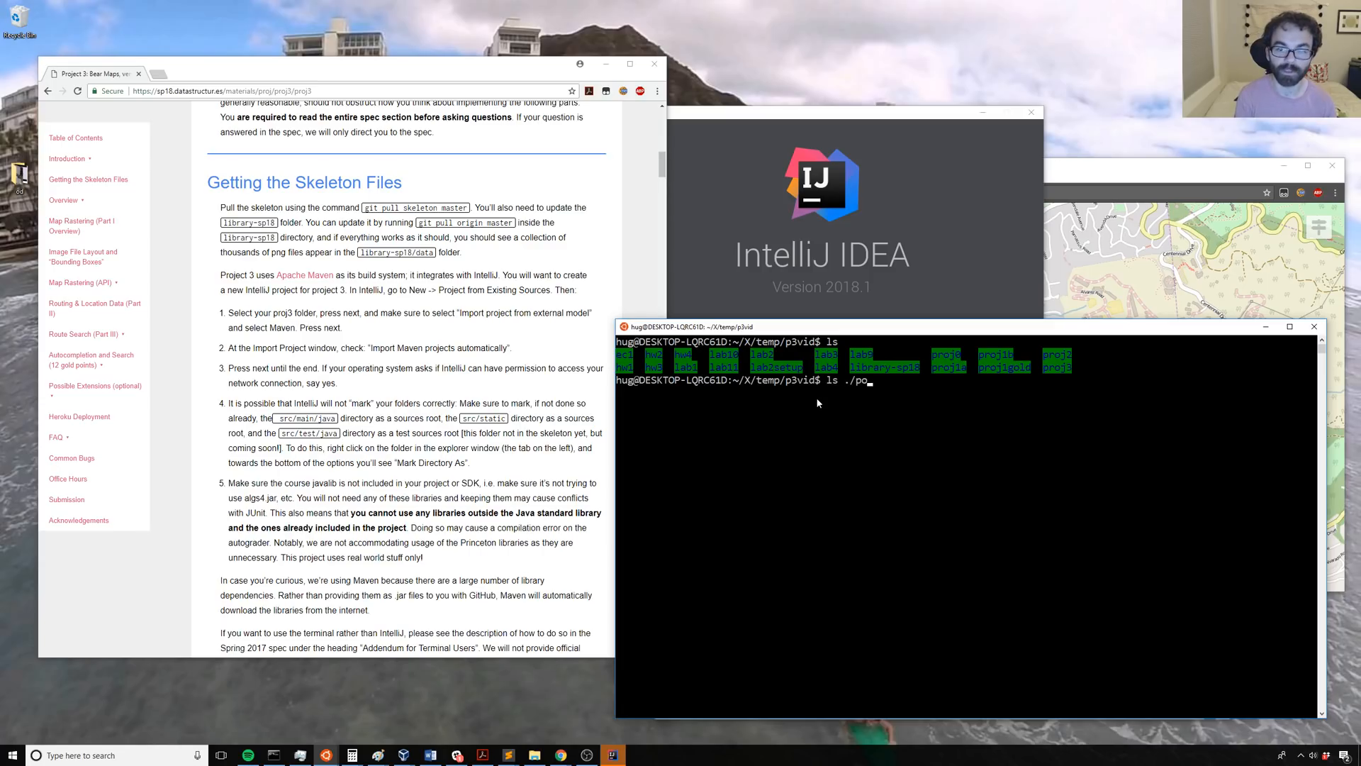
Step: List the proj3 folder's contents and move into library-sp18
key(Return)
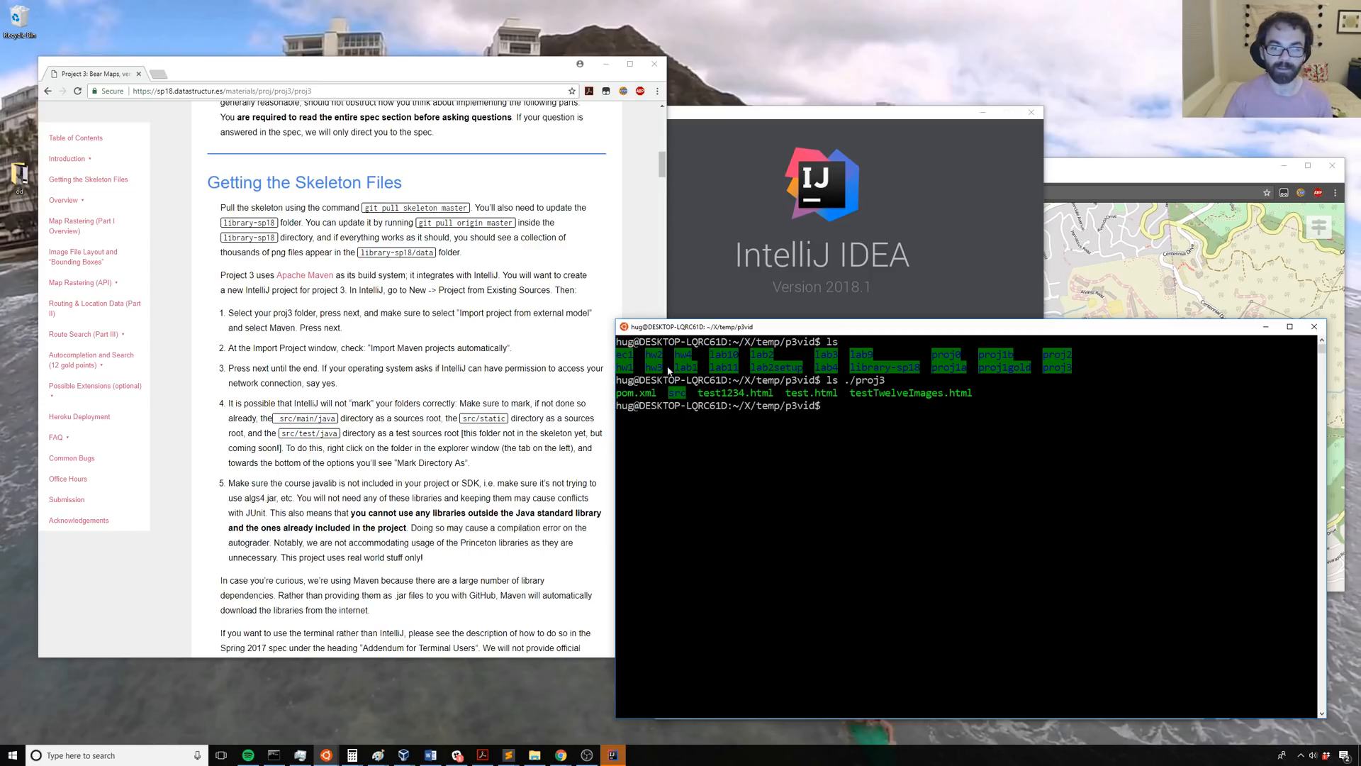
text(cd)
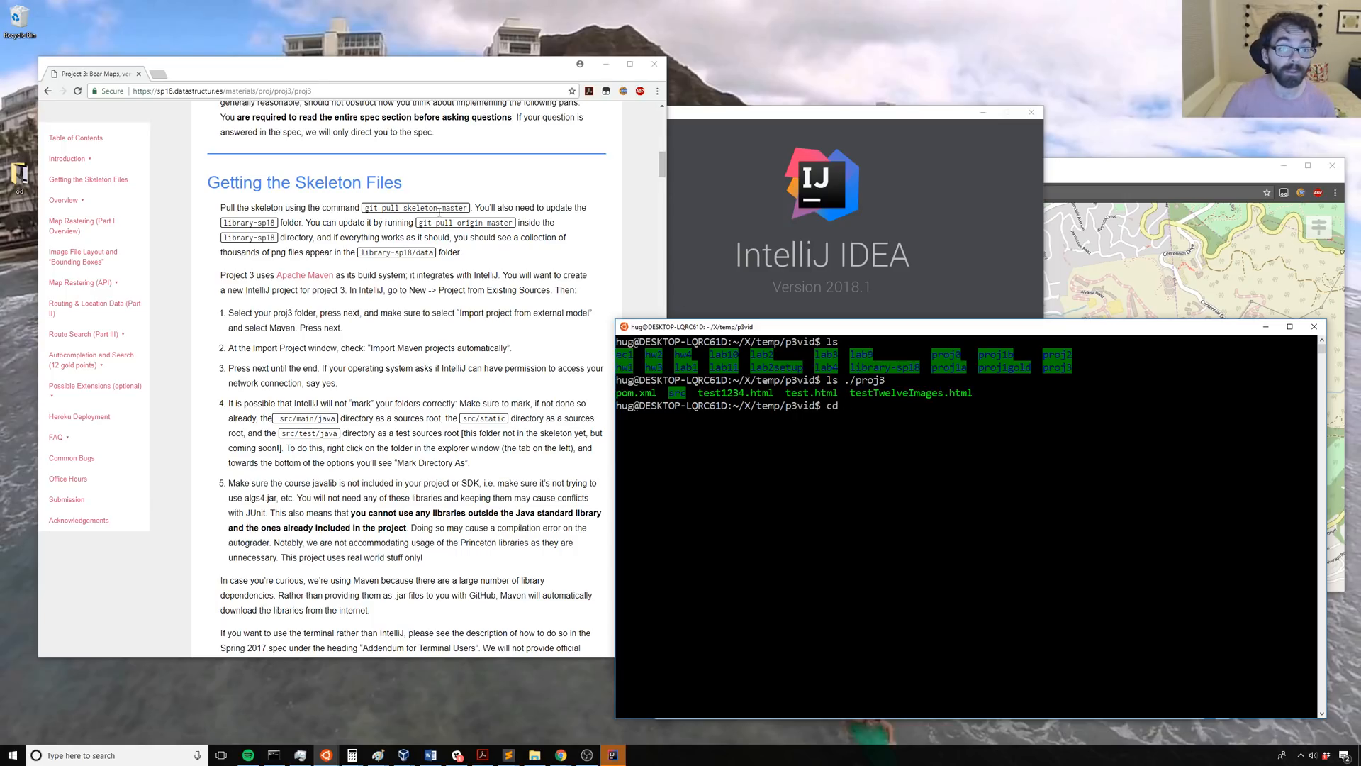
text(li)
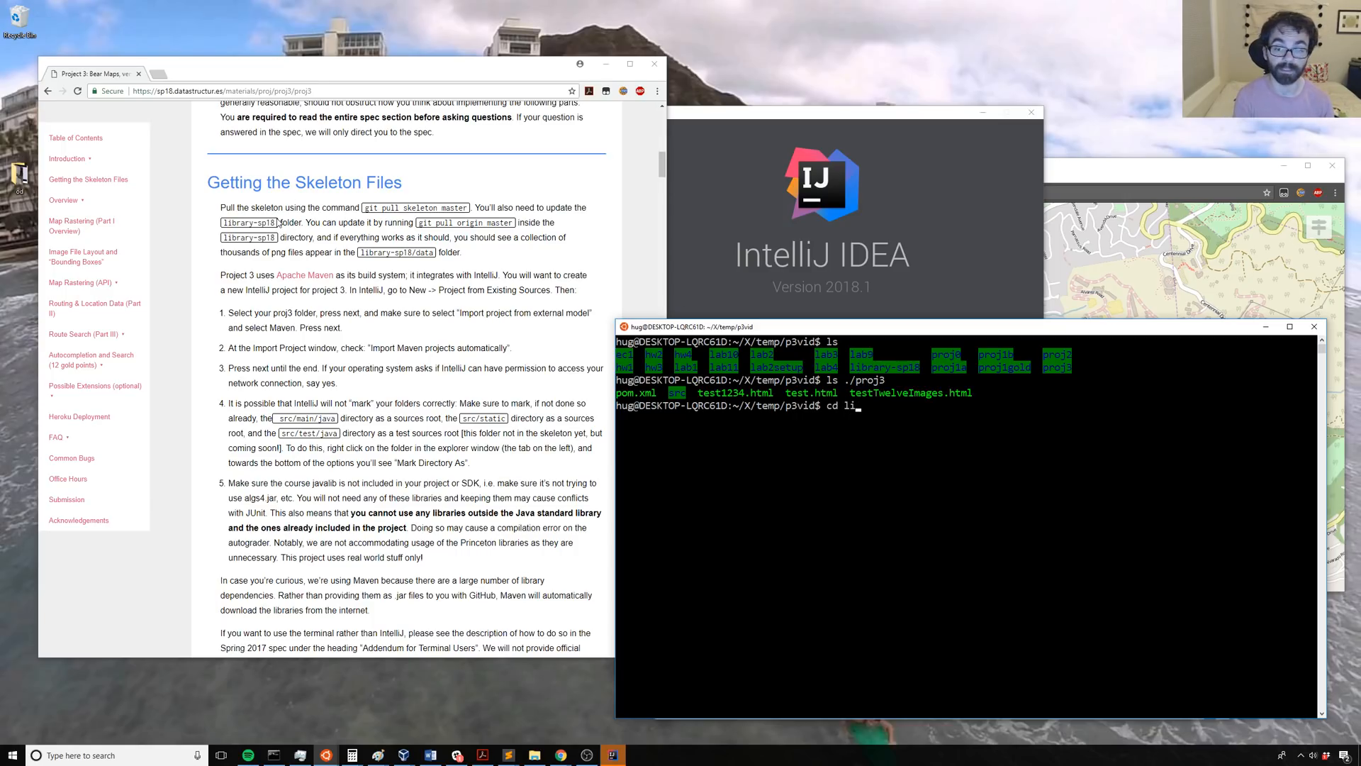
key(Return)
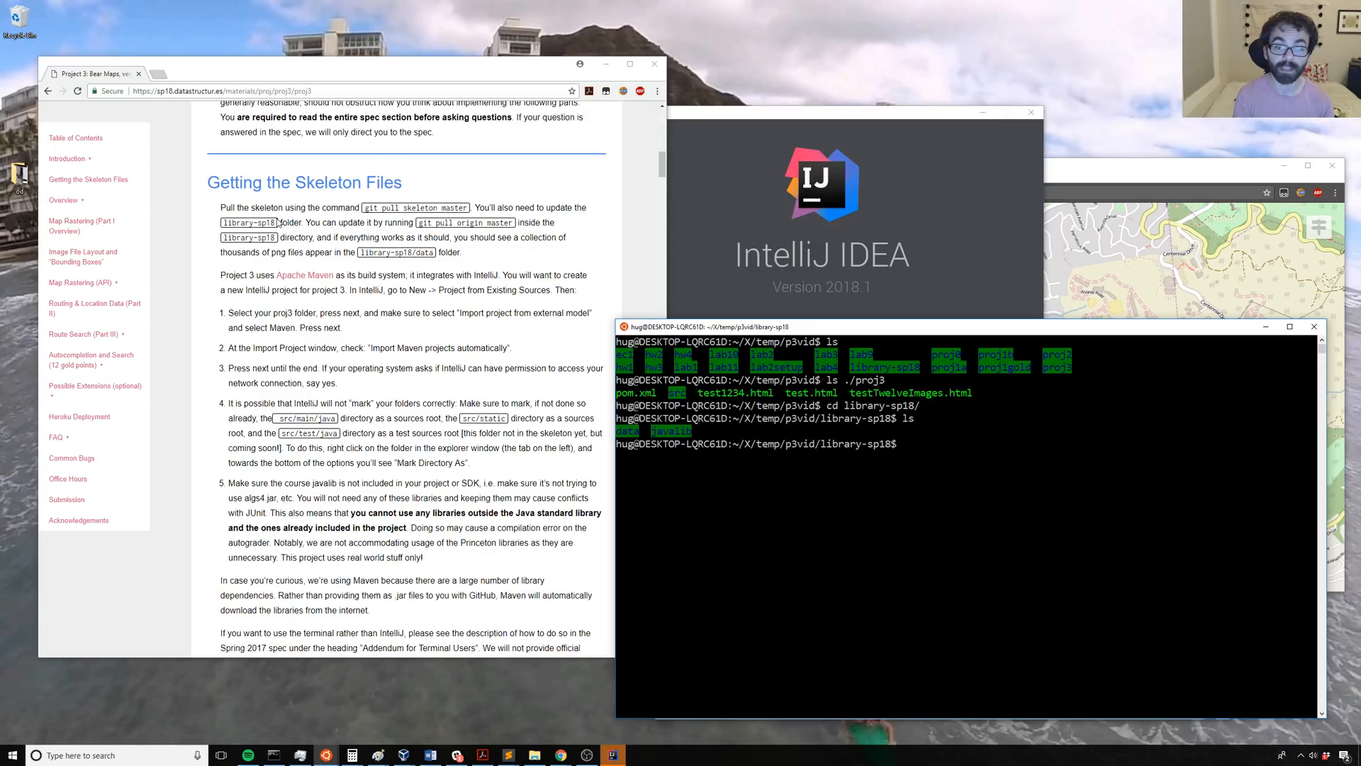
Step: Run git pull in library-sp18, which aborts over untracked image files
text(git pull)
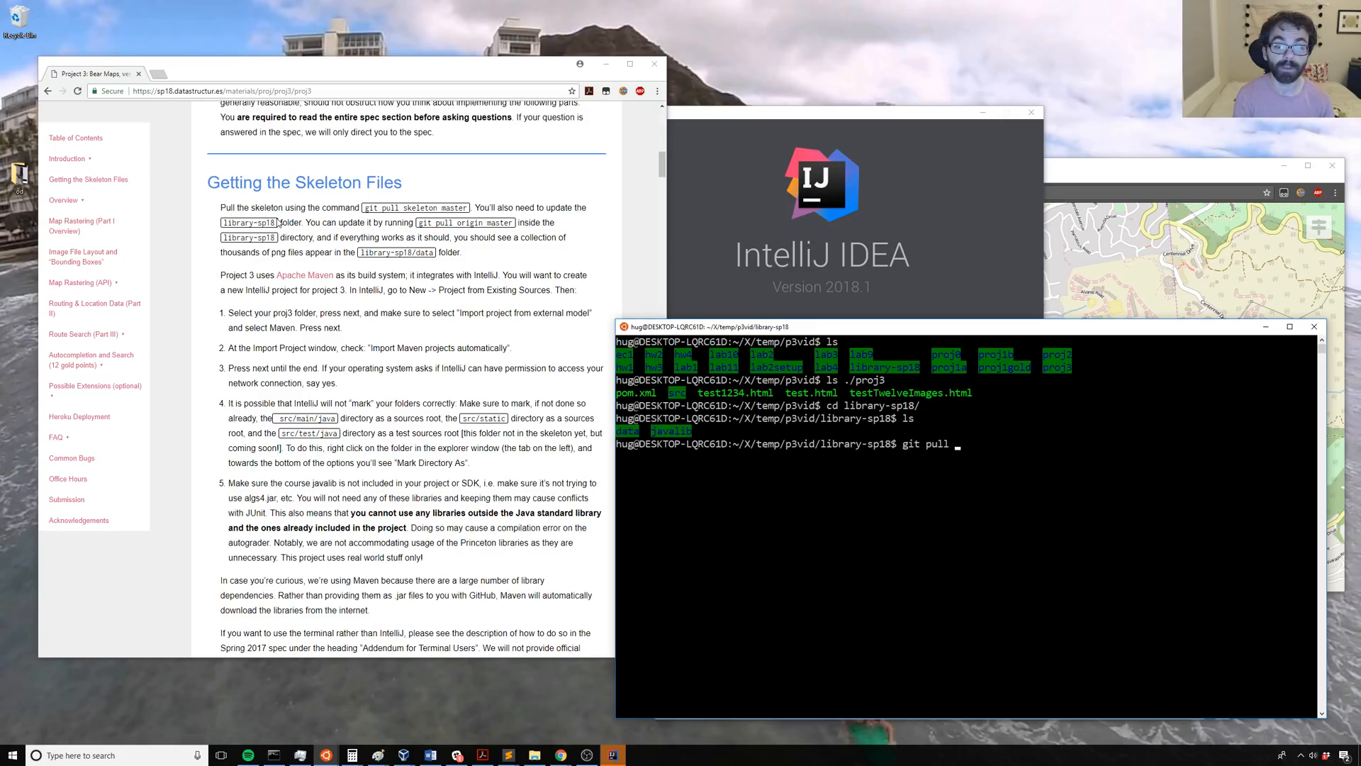
key(Return)
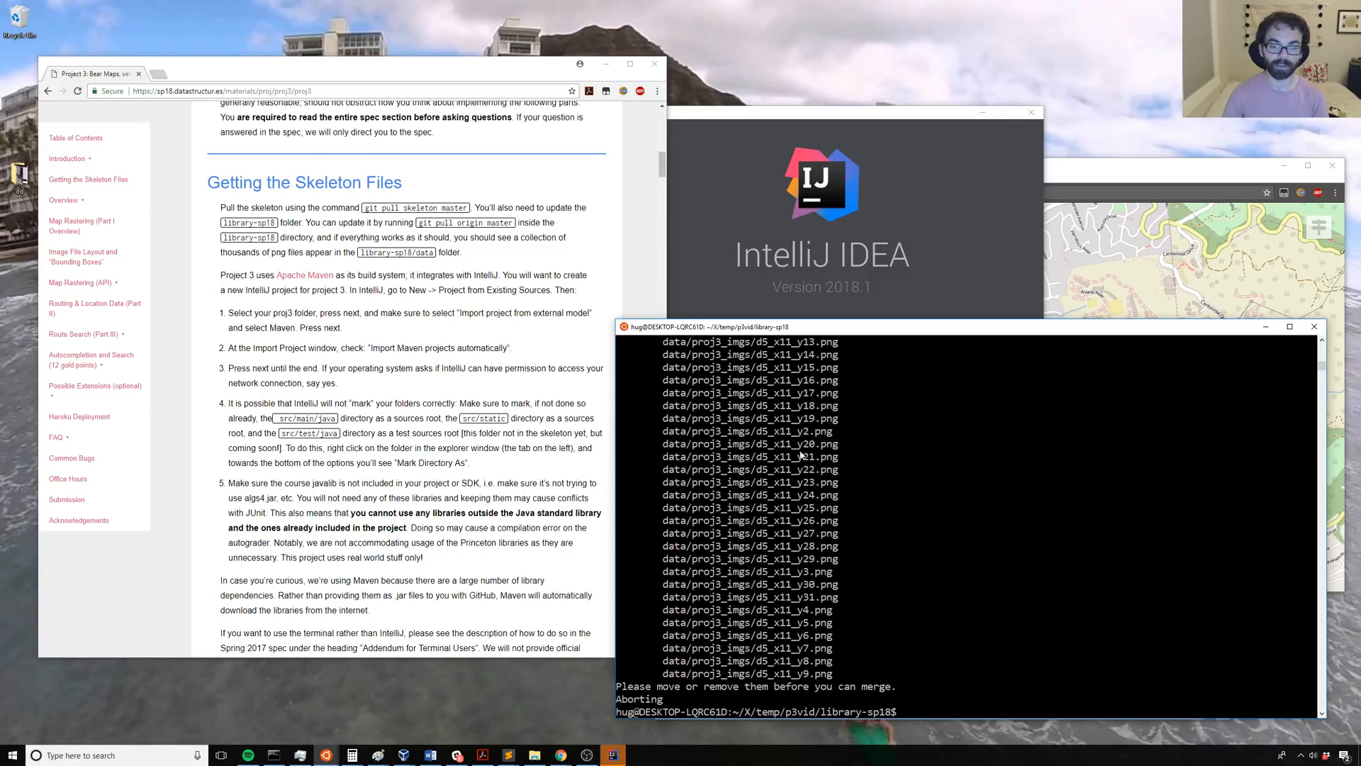
scroll(up, 3)
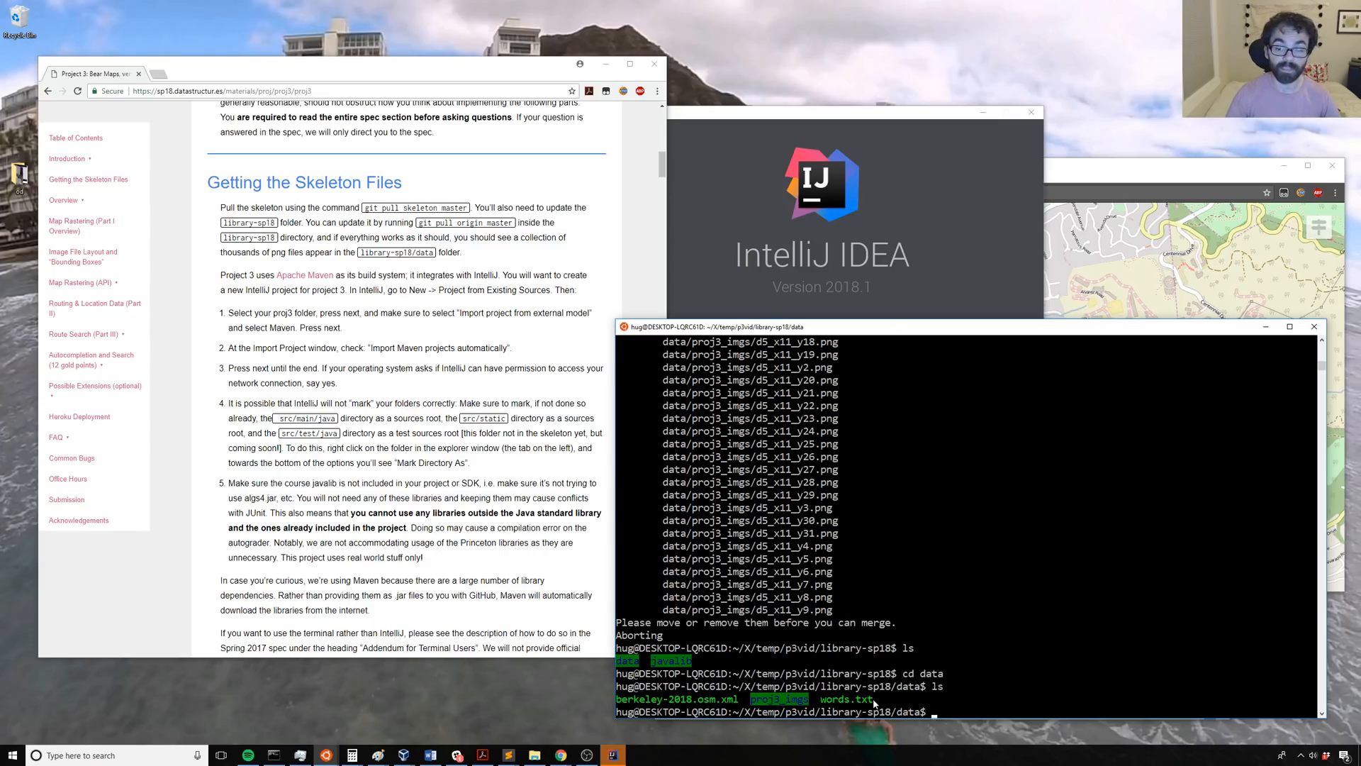
mouse_move(692, 667)
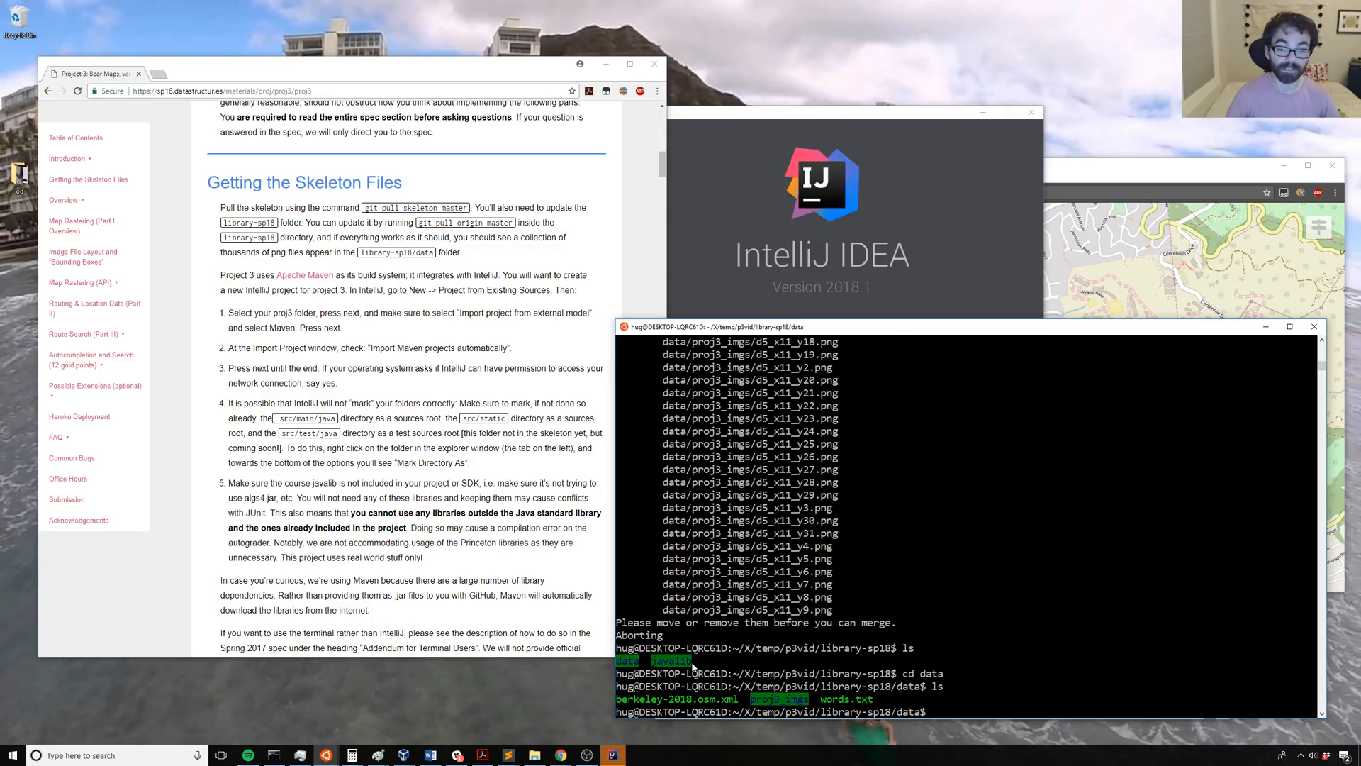
mouse_move(777, 676)
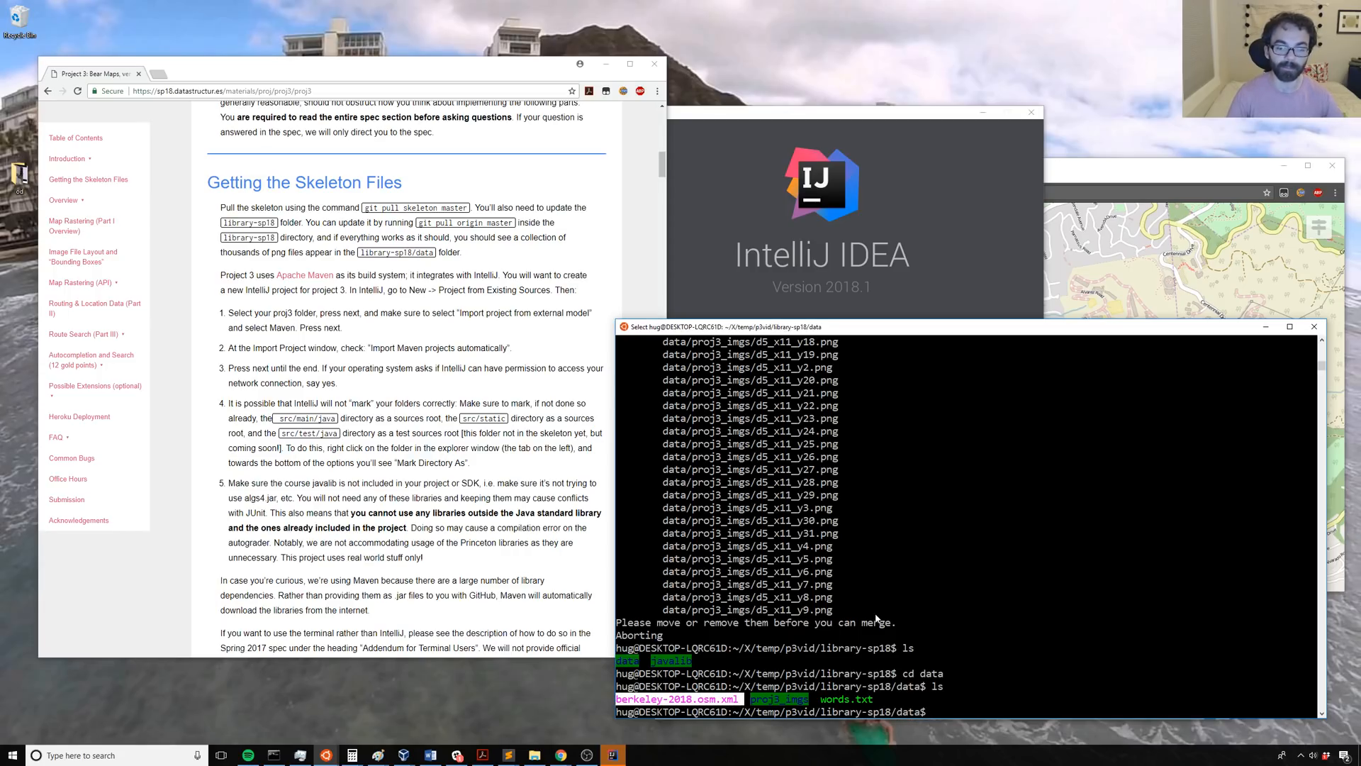
Step: Enter proj3_imgs and list its PNG map tile images
text(cd)
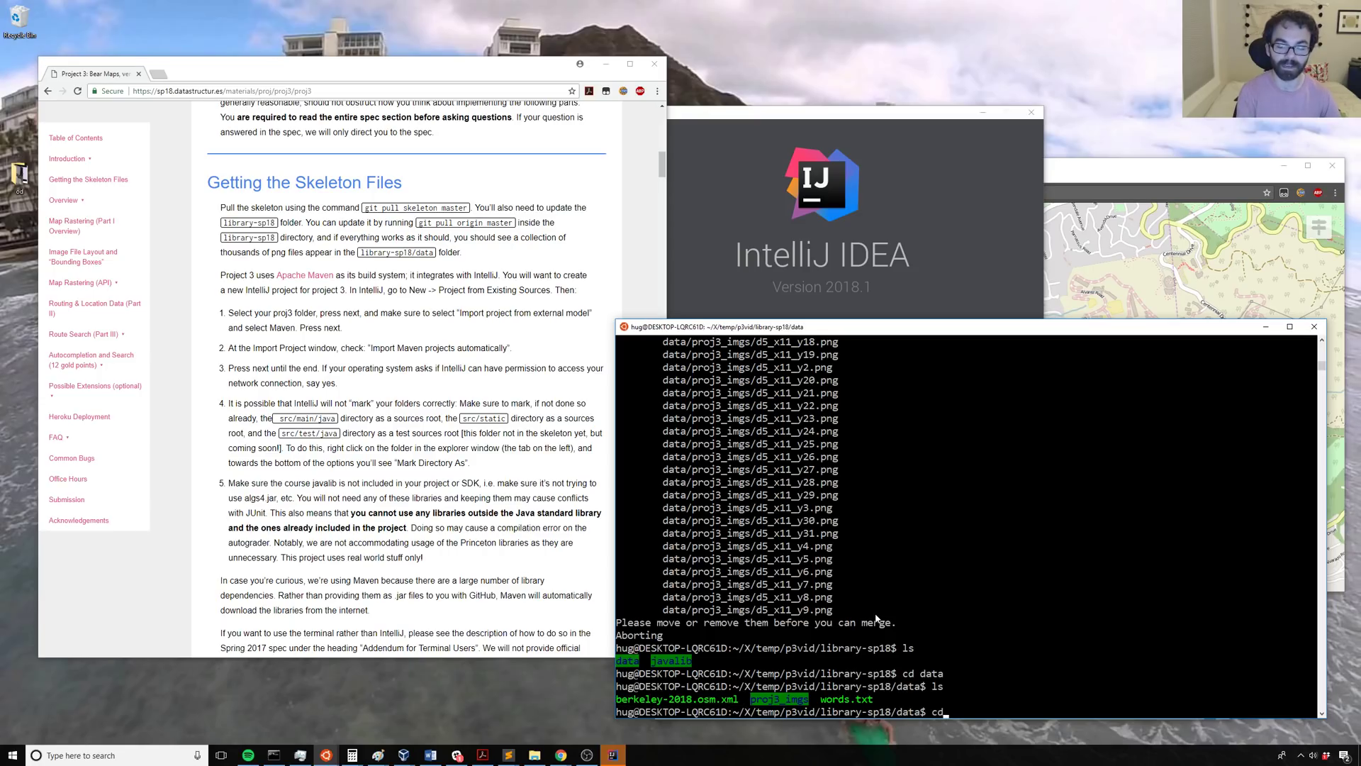
key(Return)
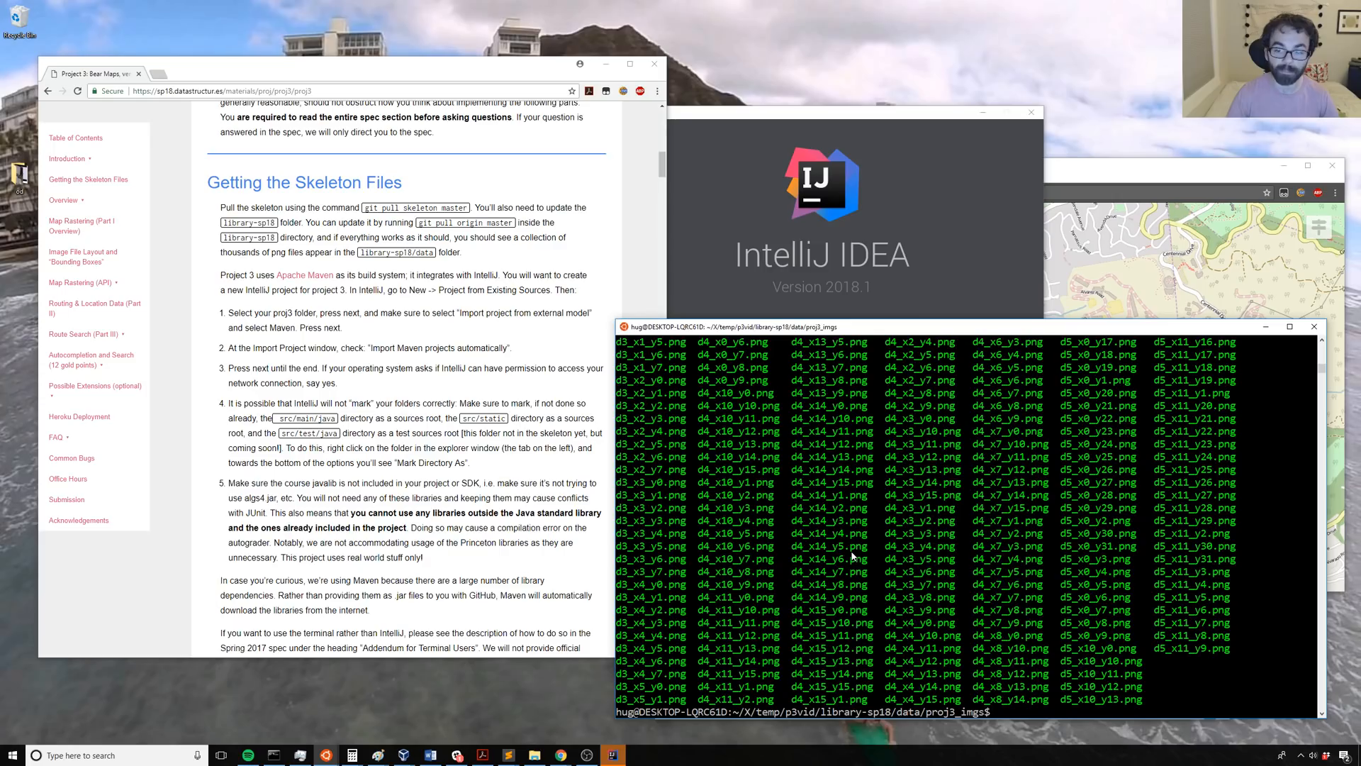
mouse_move(952, 650)
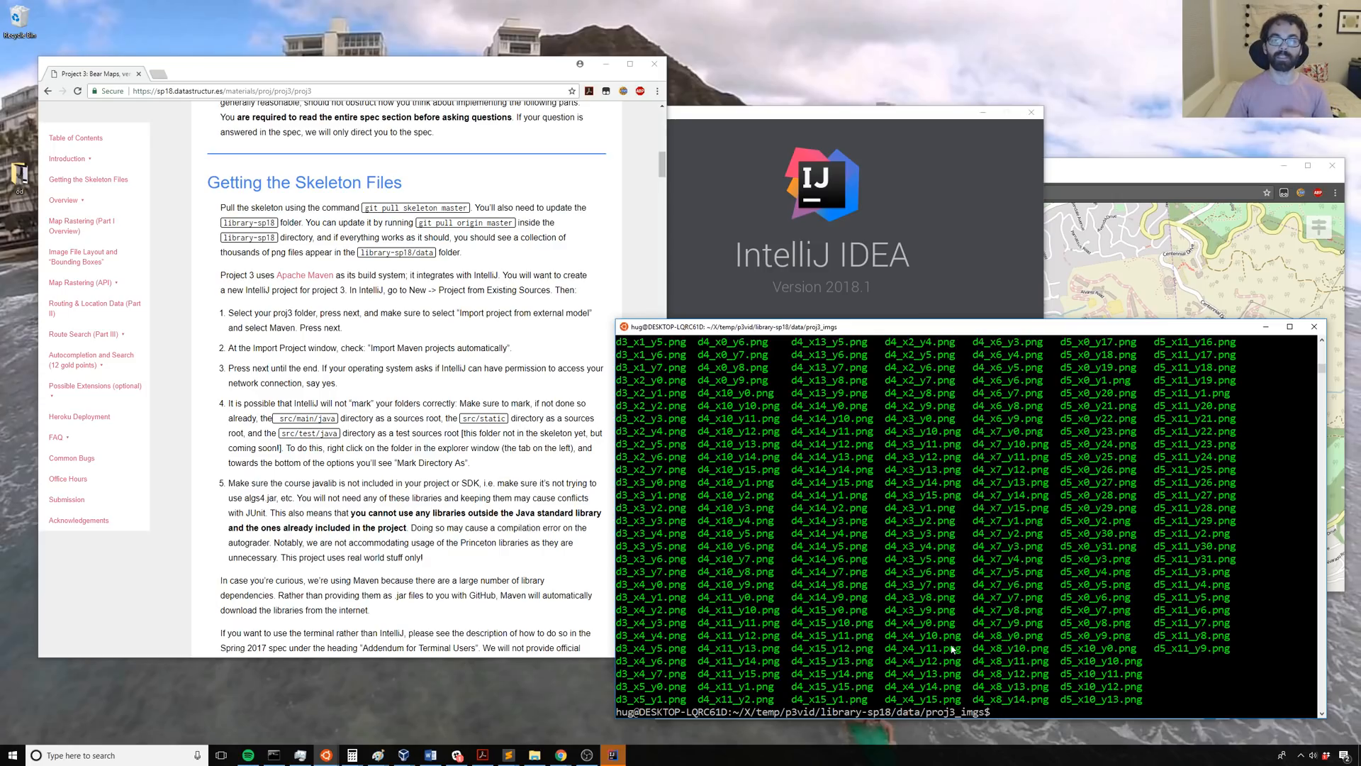
mouse_move(567, 671)
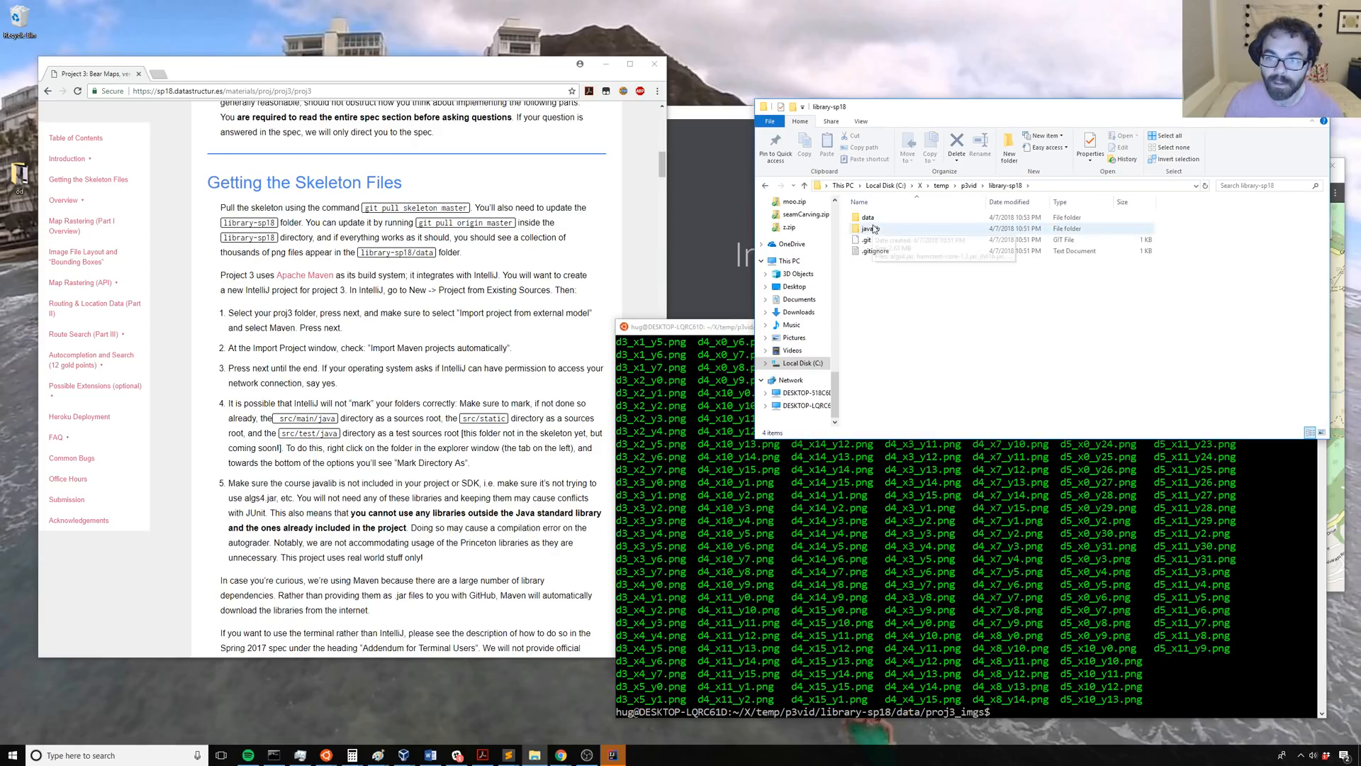
double_click(873, 217)
text(vim be)
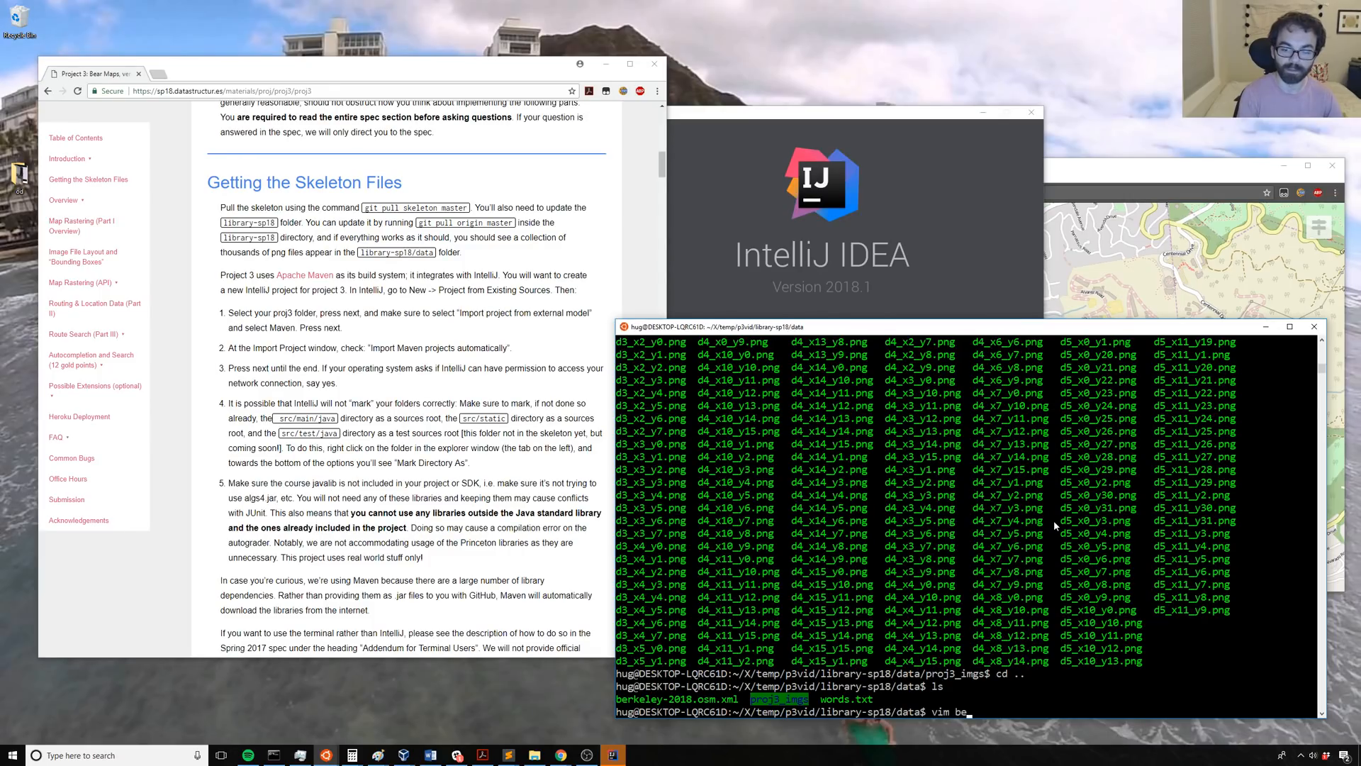
Step: Open berkeley-2018.osm.xml in vim, close it, and go back up to library-sp18
key(Return)
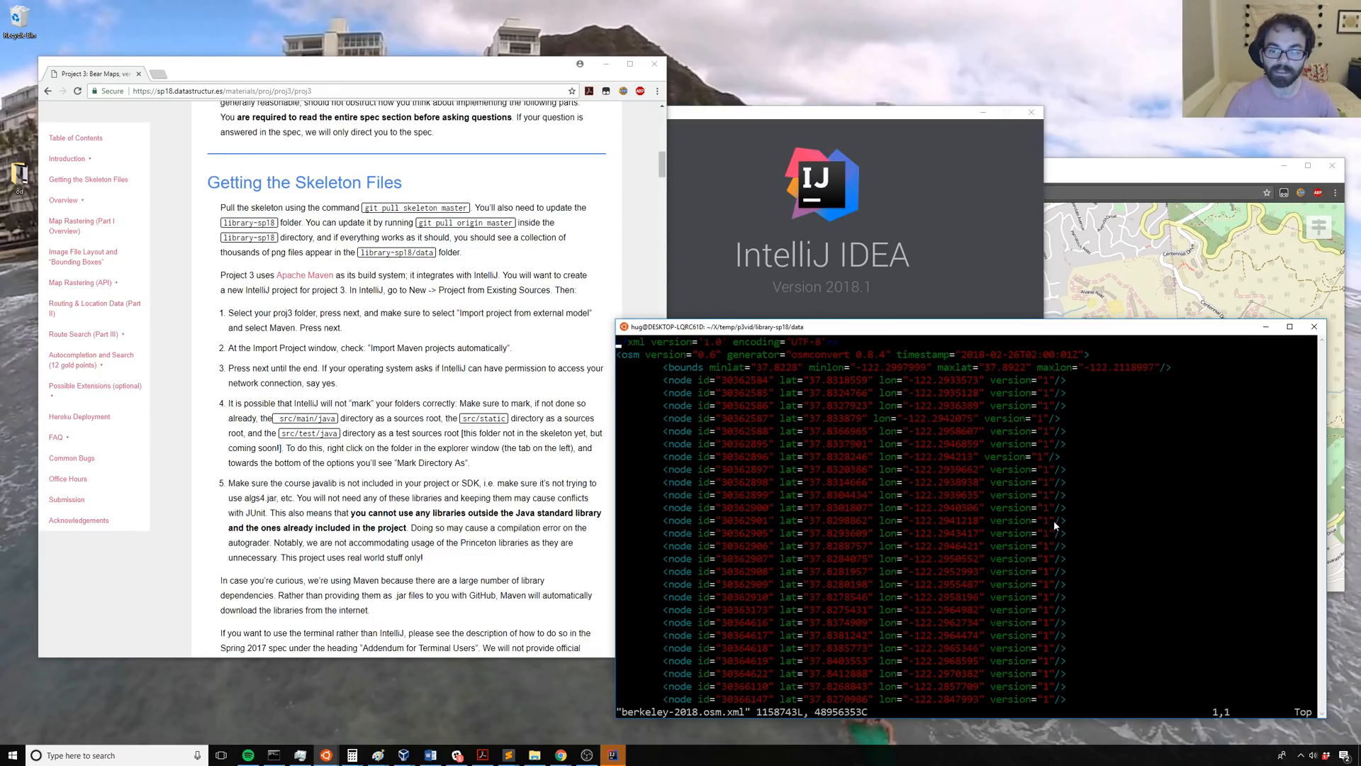
scroll(down, 3)
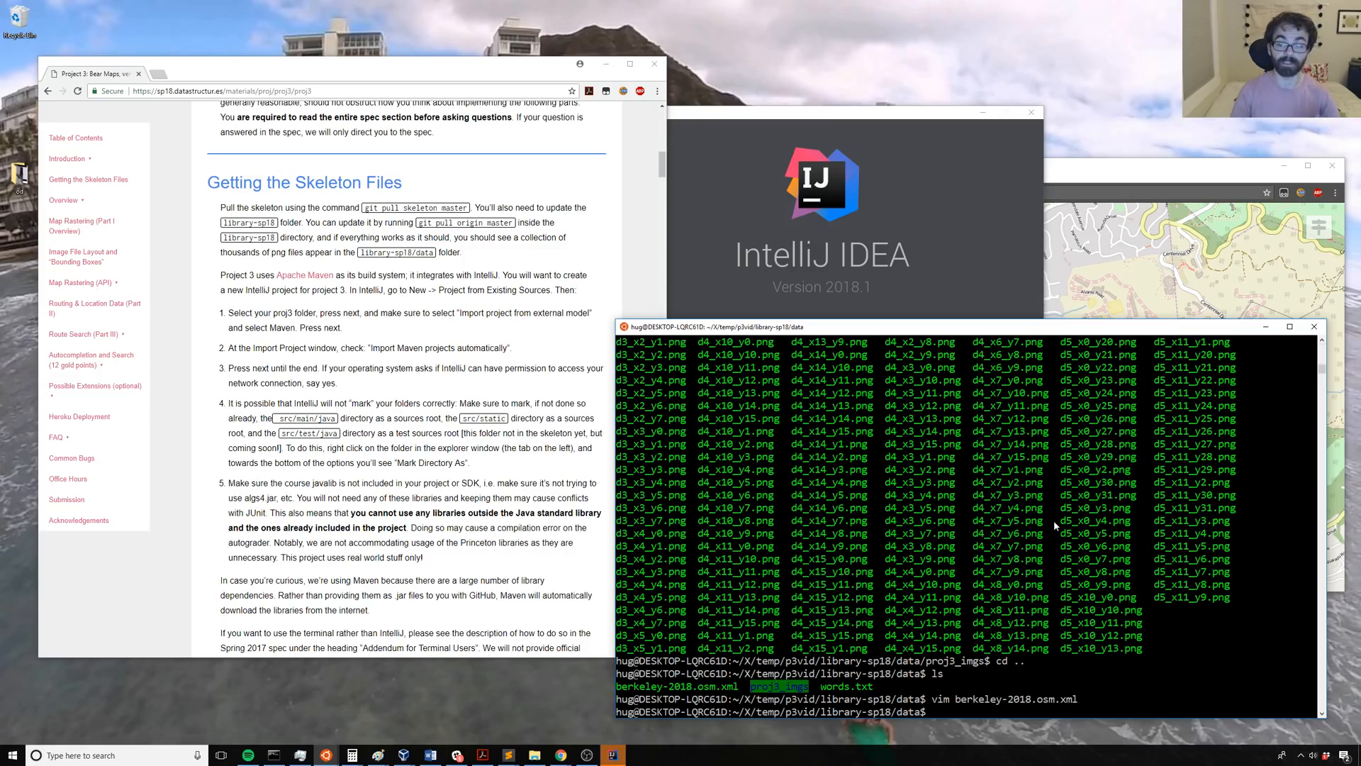
text(cd)
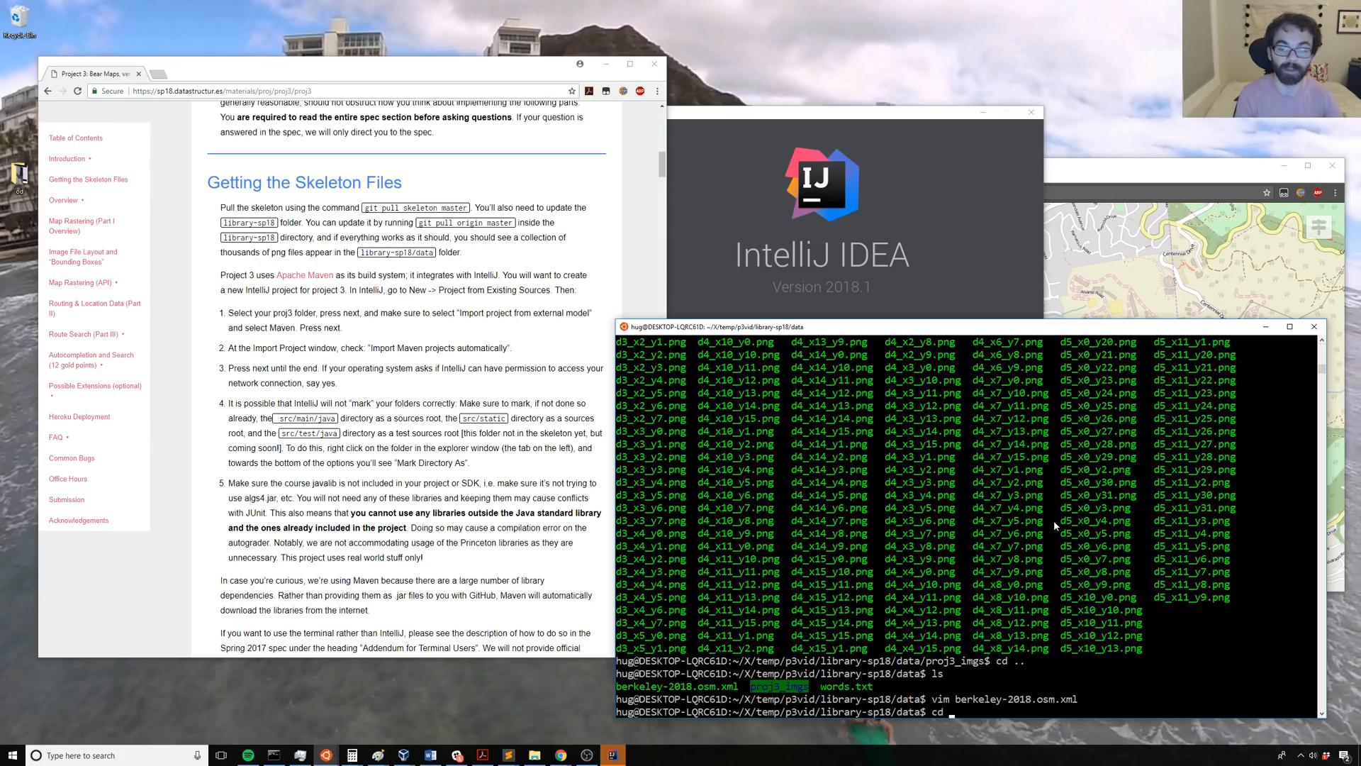
key(Return)
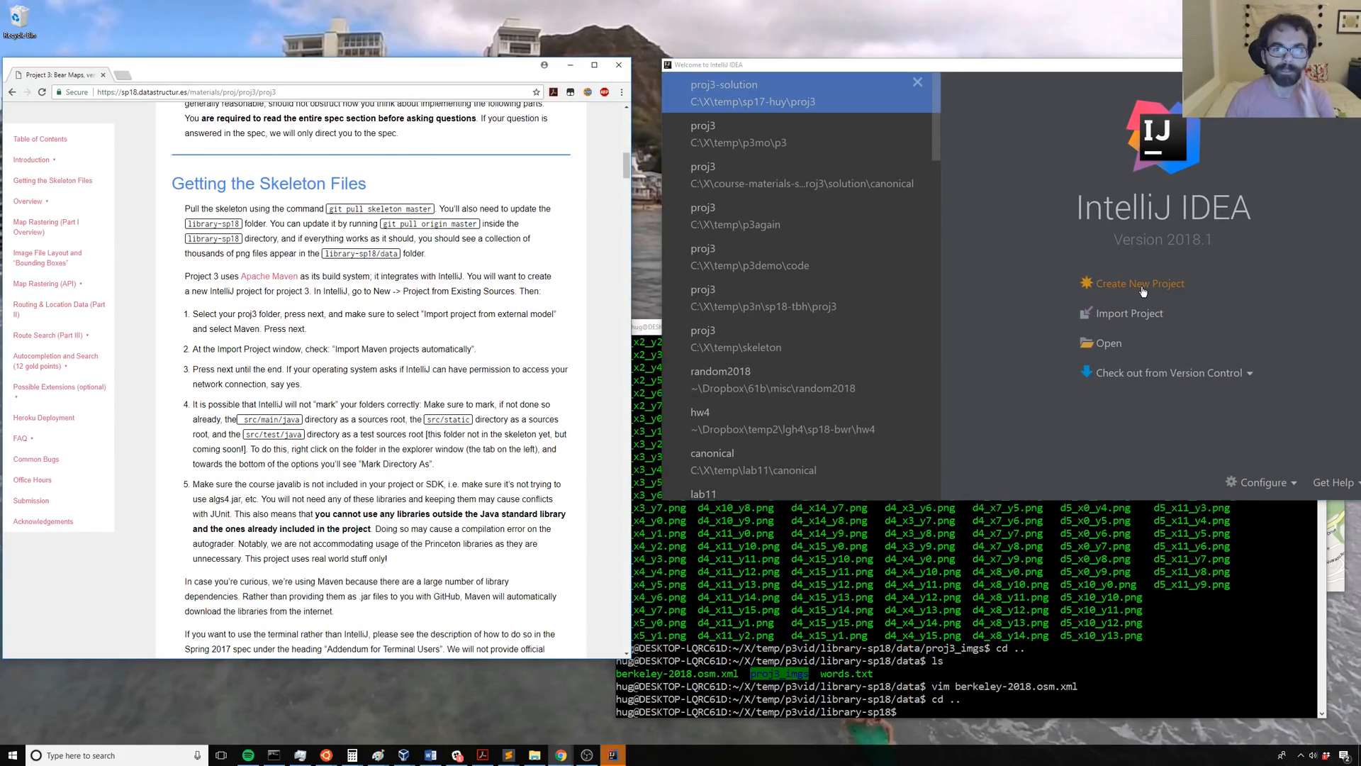
mouse_move(1129, 313)
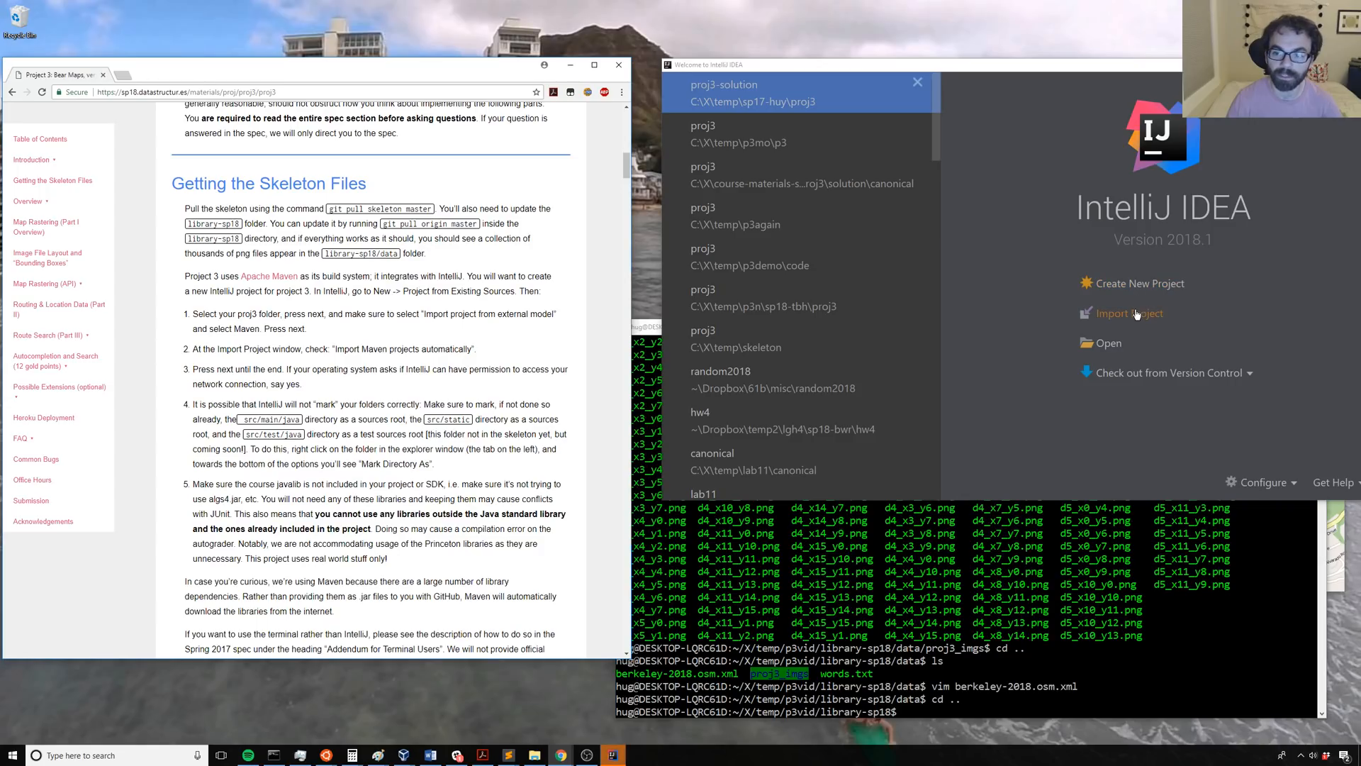
Step: Start Import Project and confirm the proj3 folder under p3vid
click(1130, 312)
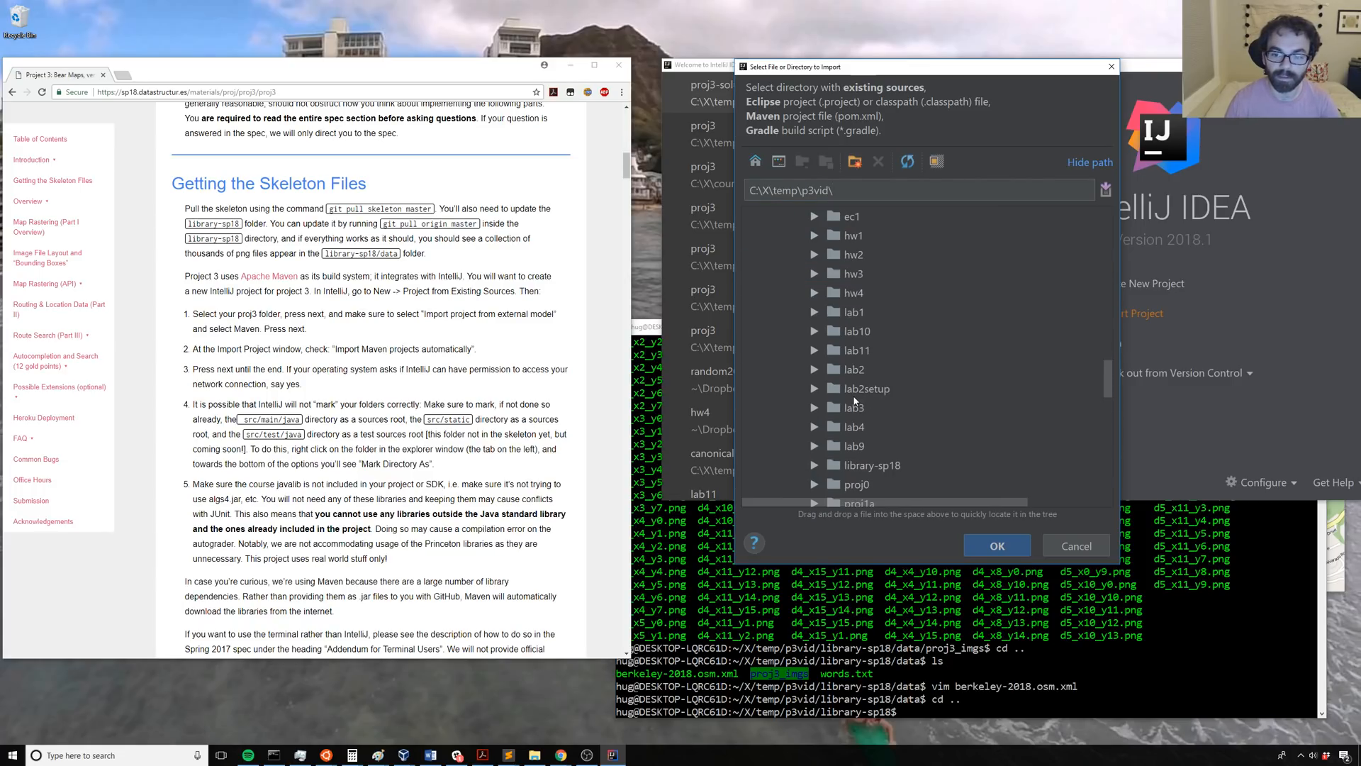
click(815, 350)
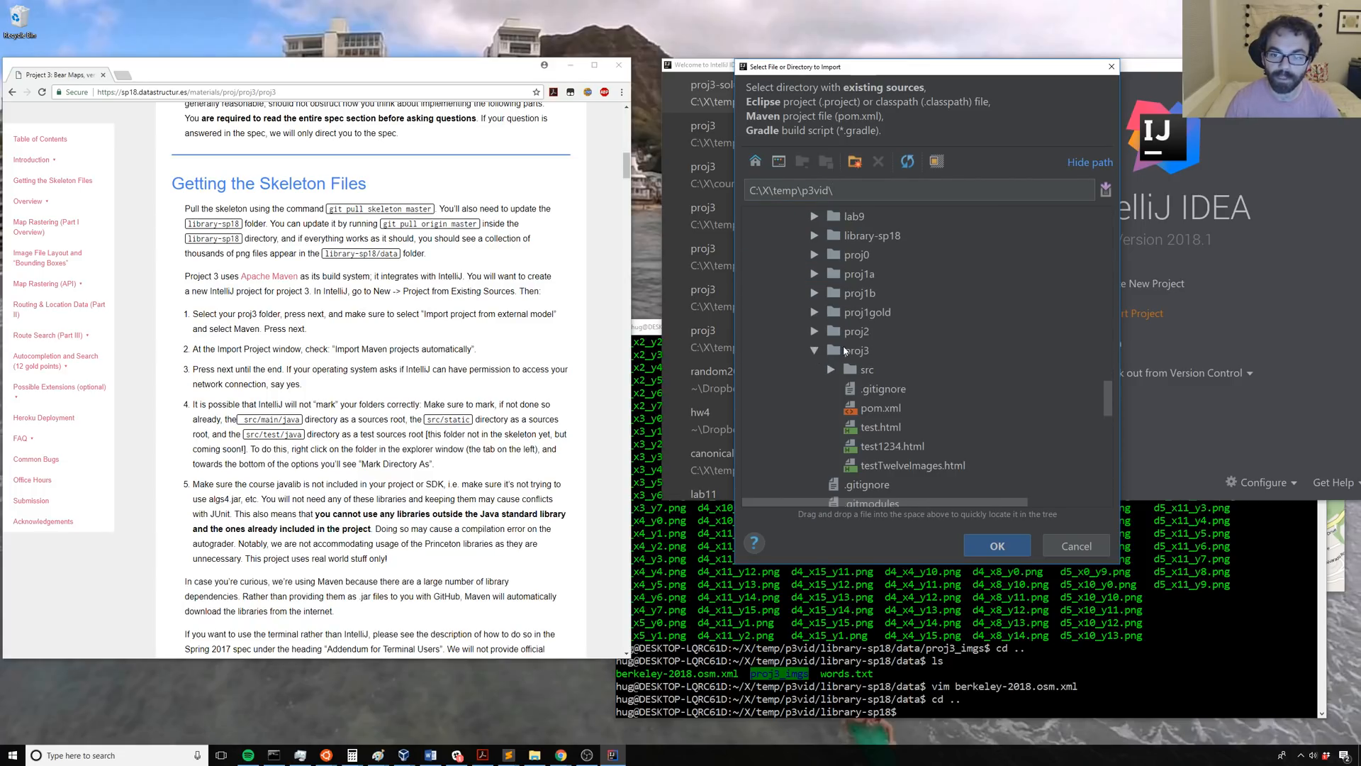
click(995, 545)
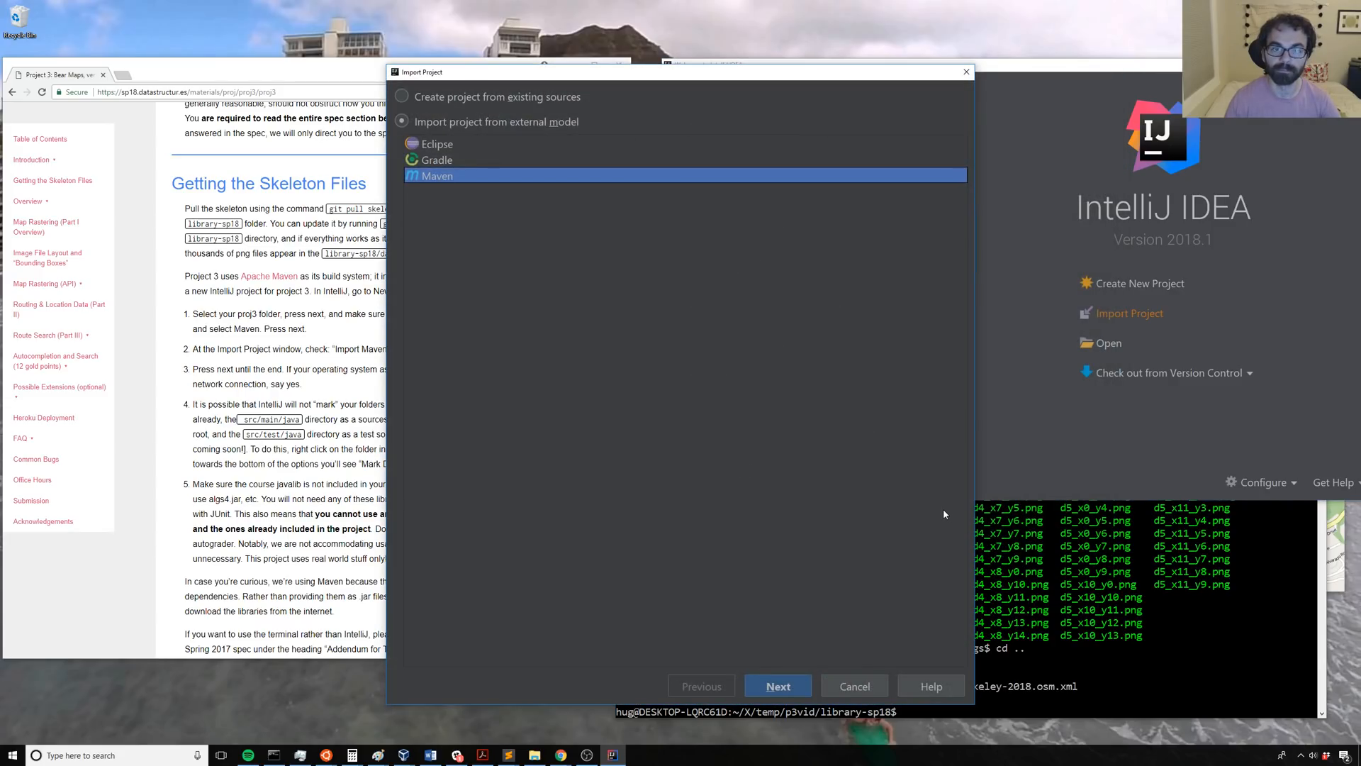
Step: Choose to import from an external model, select Maven, and advance
click(402, 96)
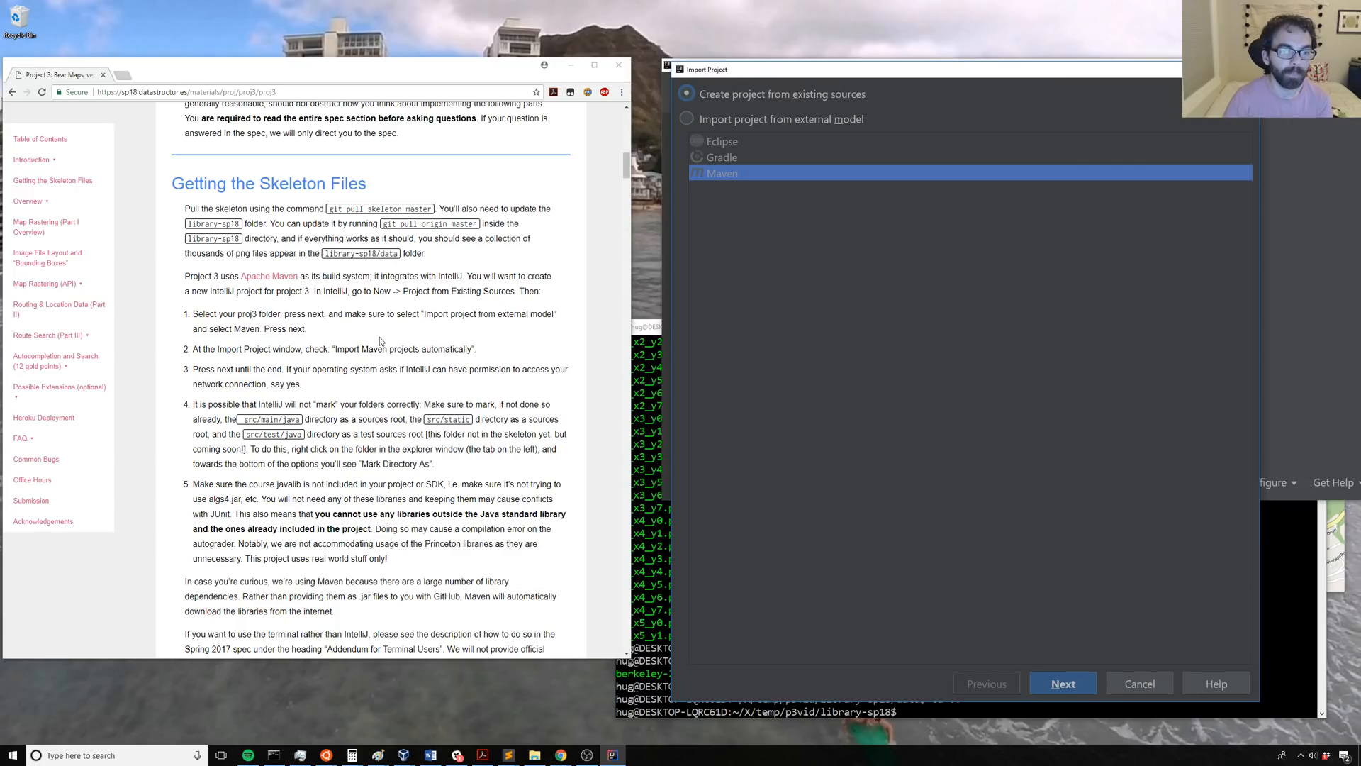
click(687, 119)
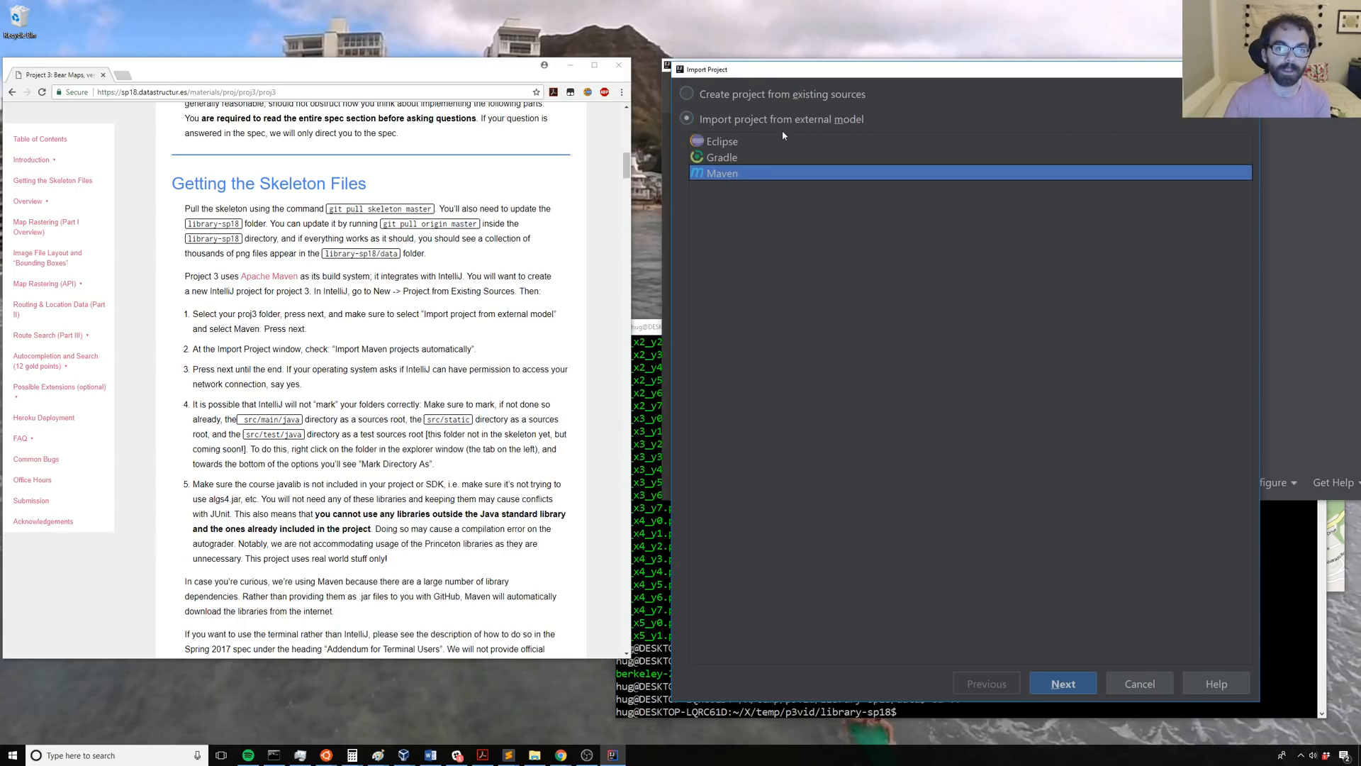
mouse_move(240, 344)
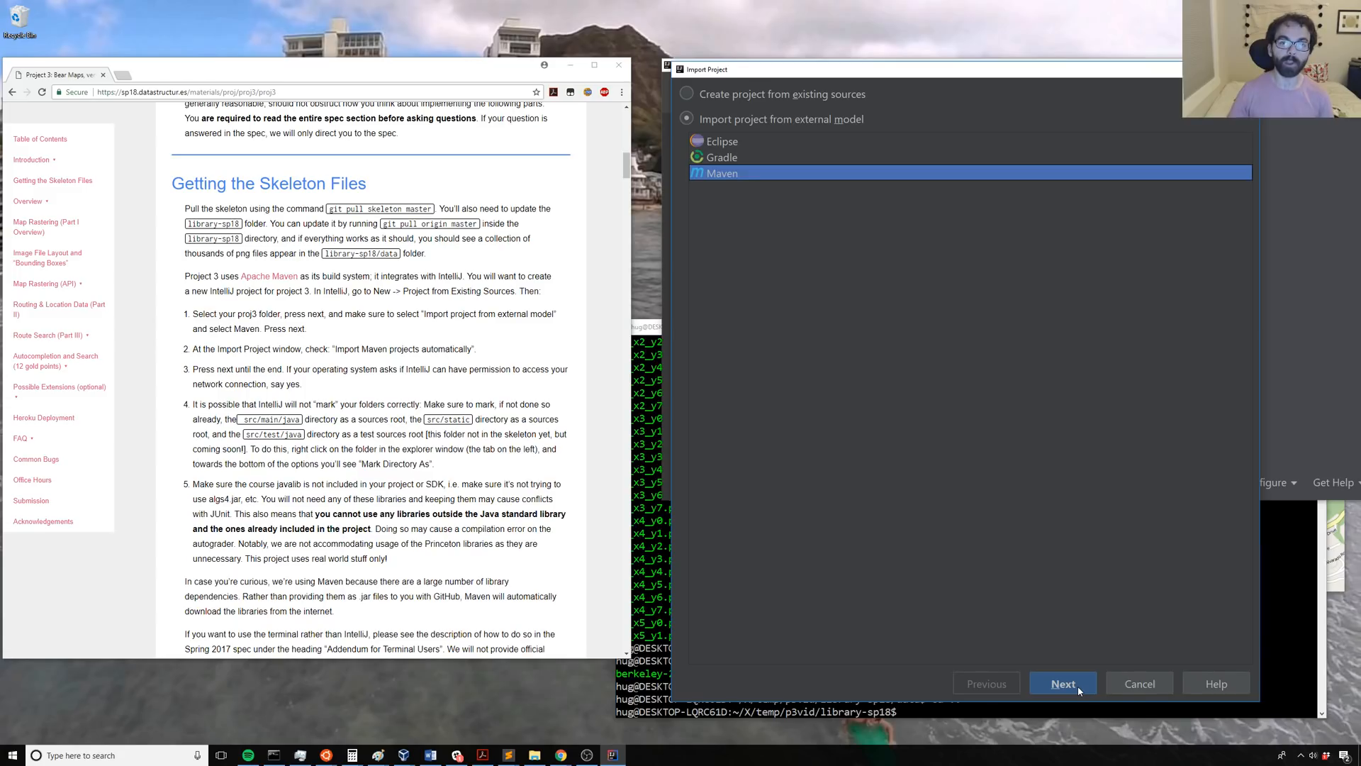
click(1062, 683)
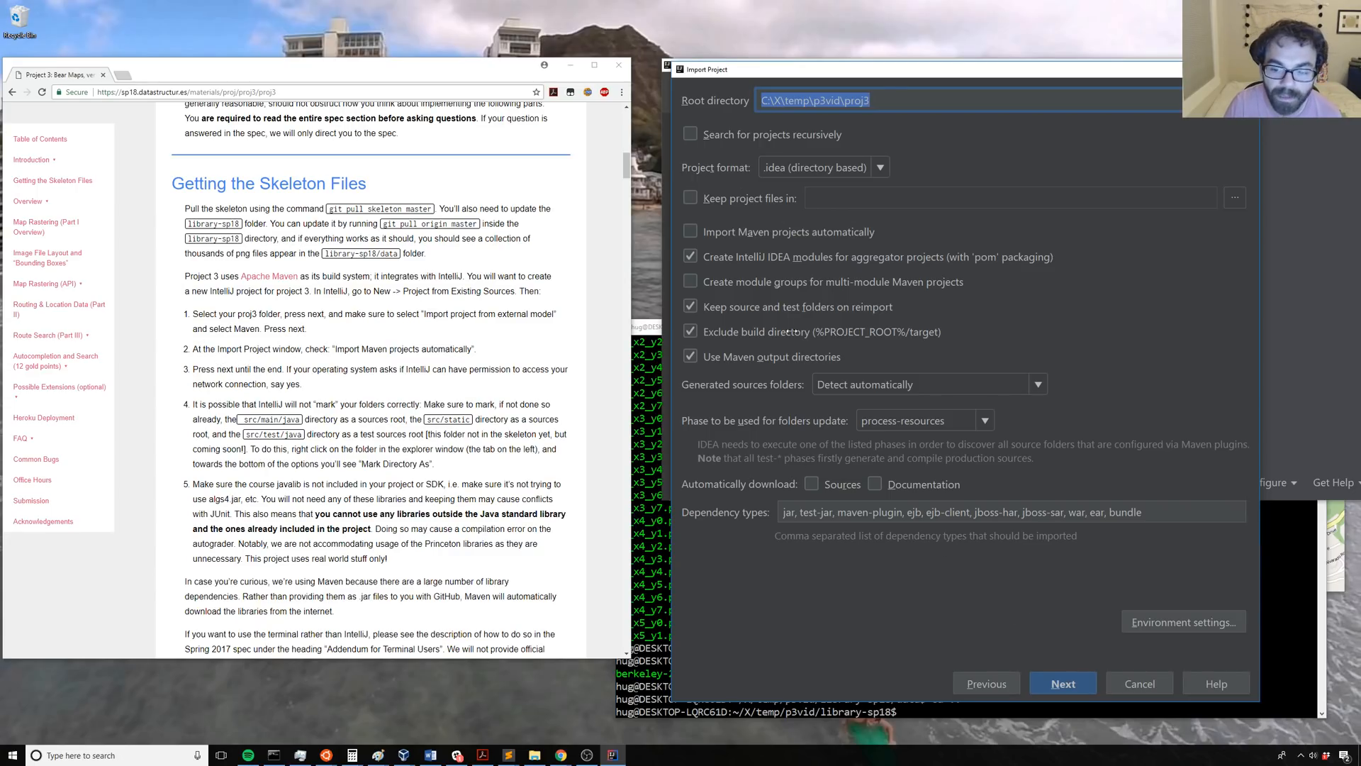
Step: Enable automatic Maven importing and finish creating the proj3 project
click(690, 231)
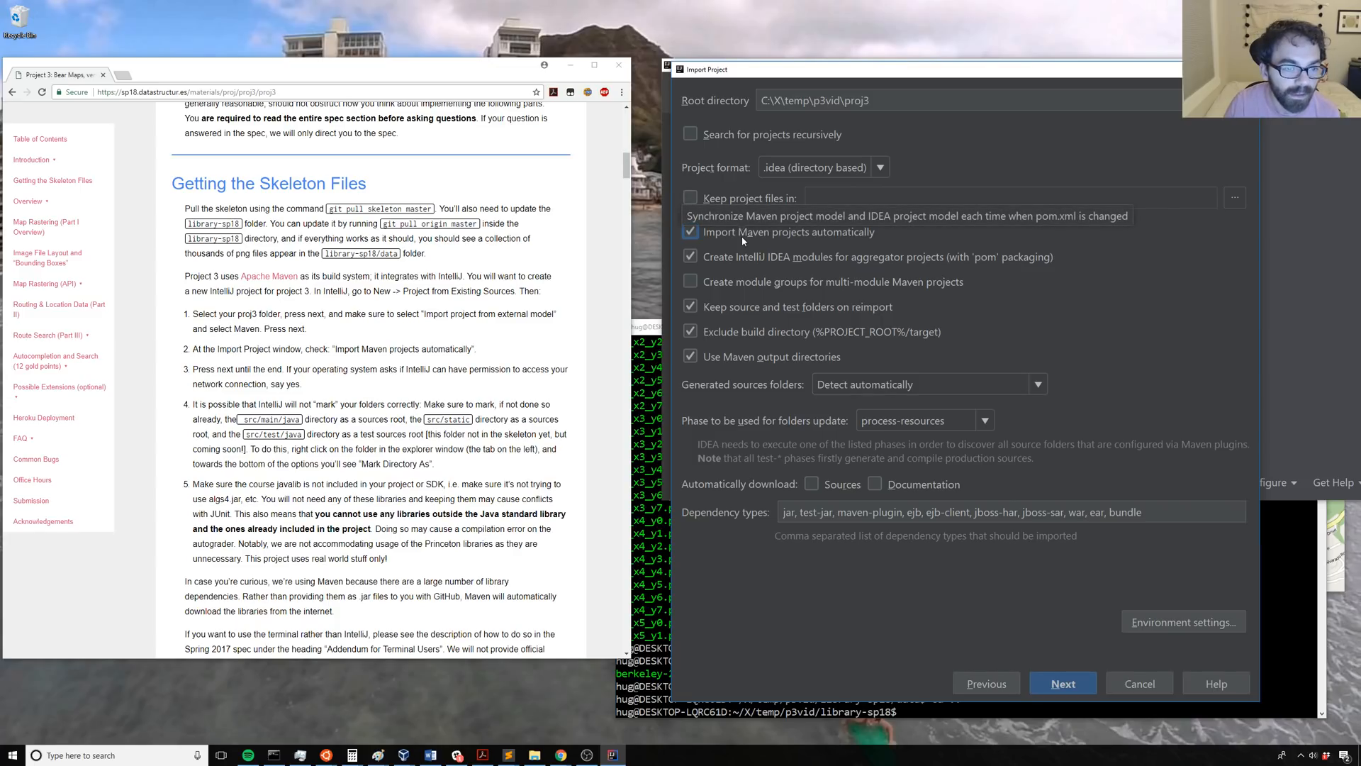
mouse_move(726, 198)
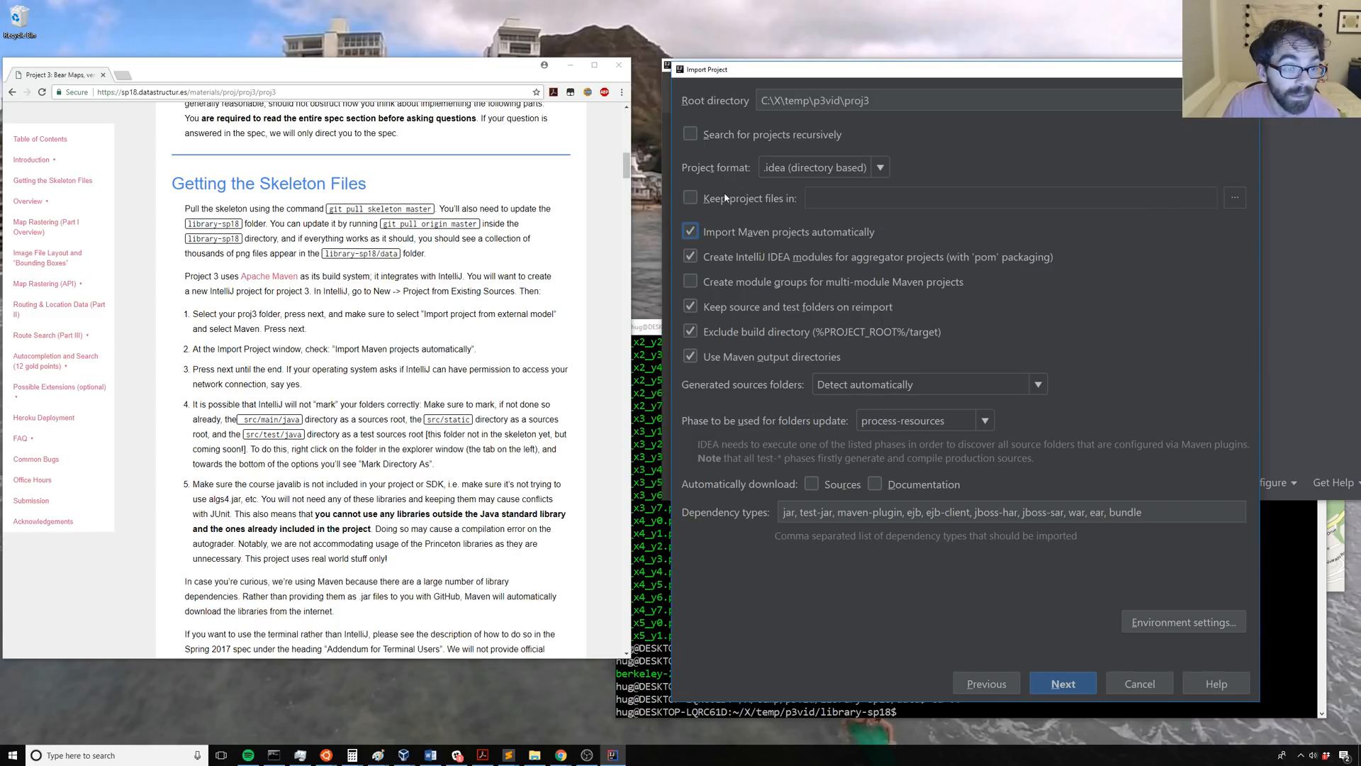
mouse_move(961, 603)
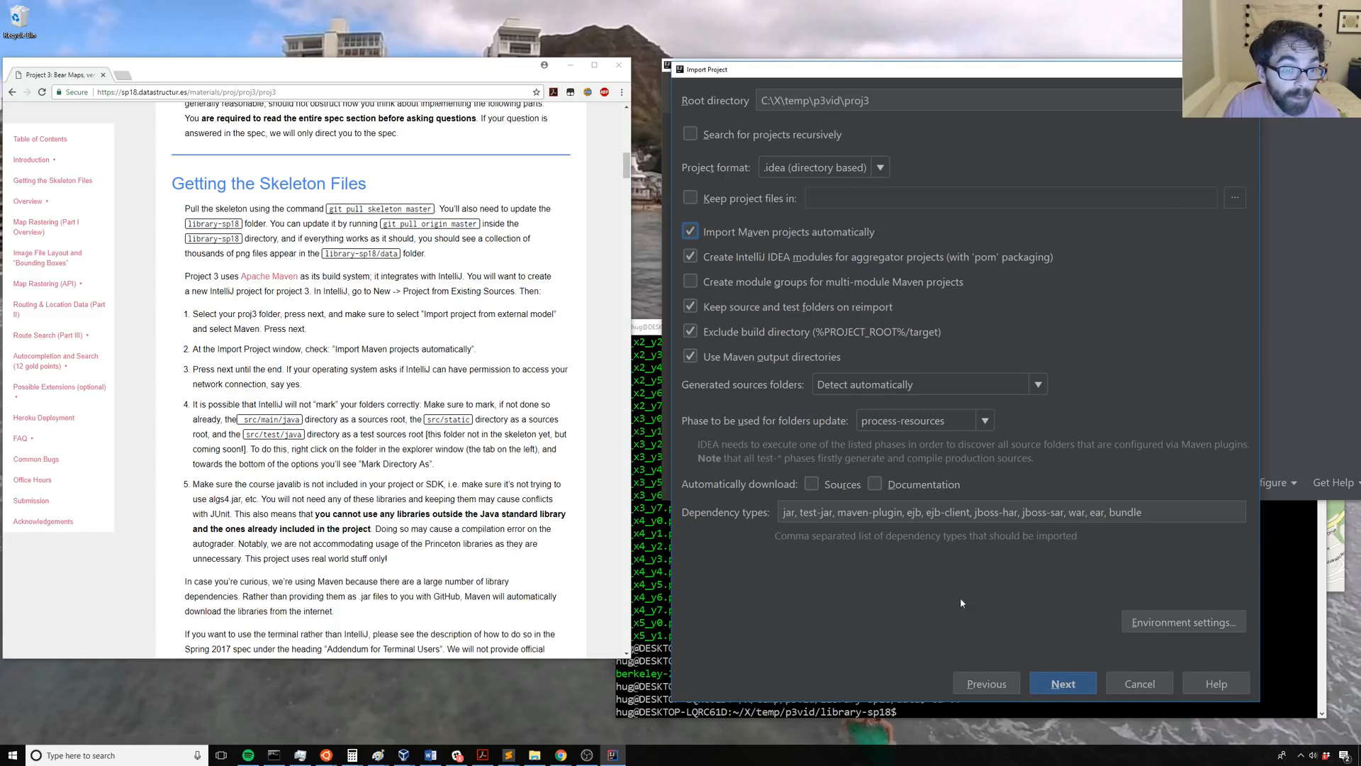
click(1062, 683)
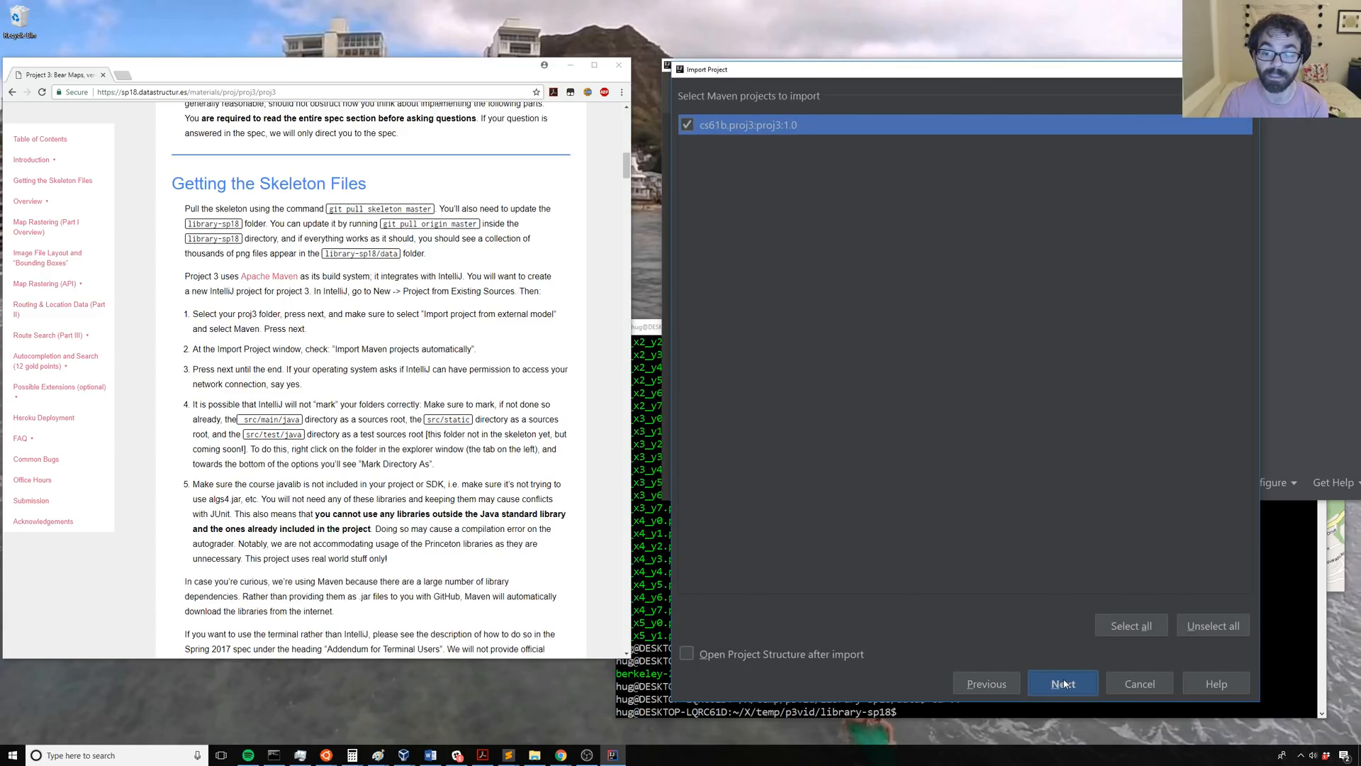
click(1062, 683)
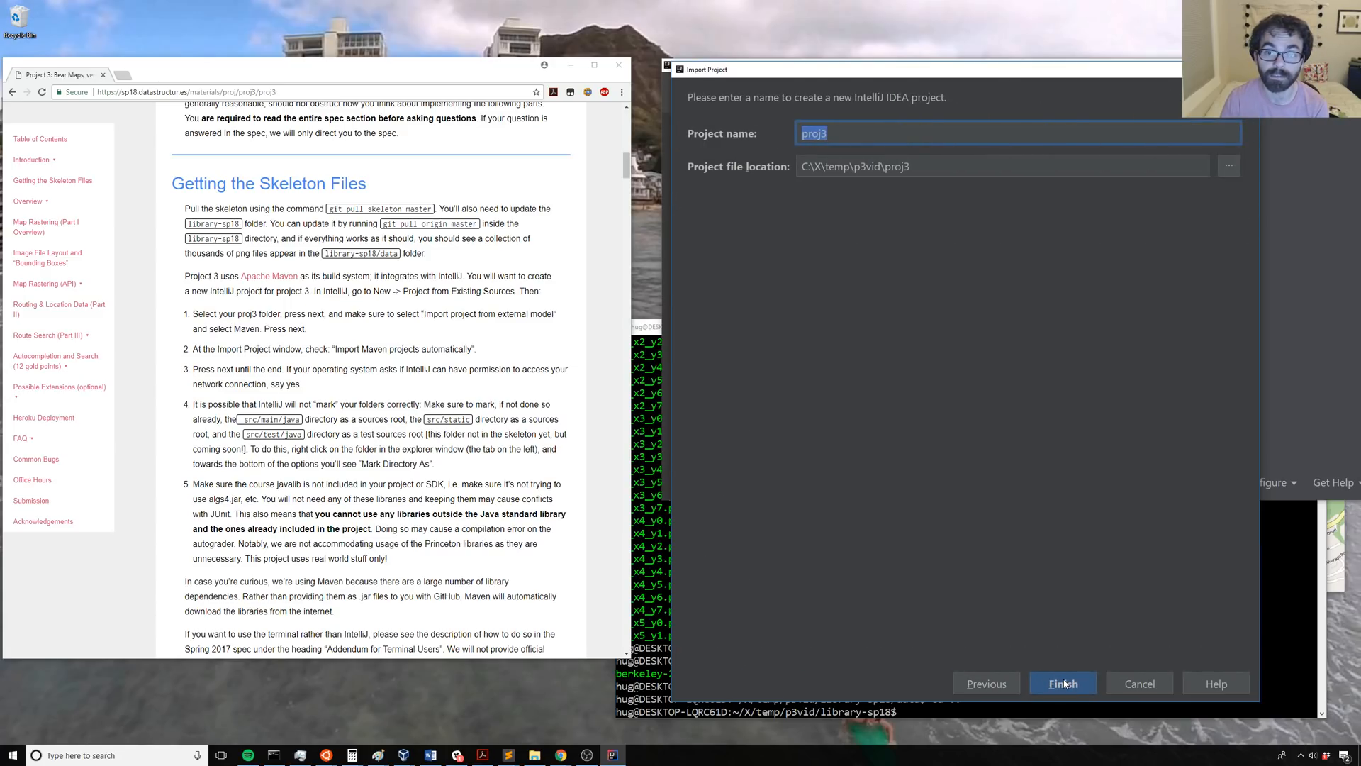
click(1063, 684)
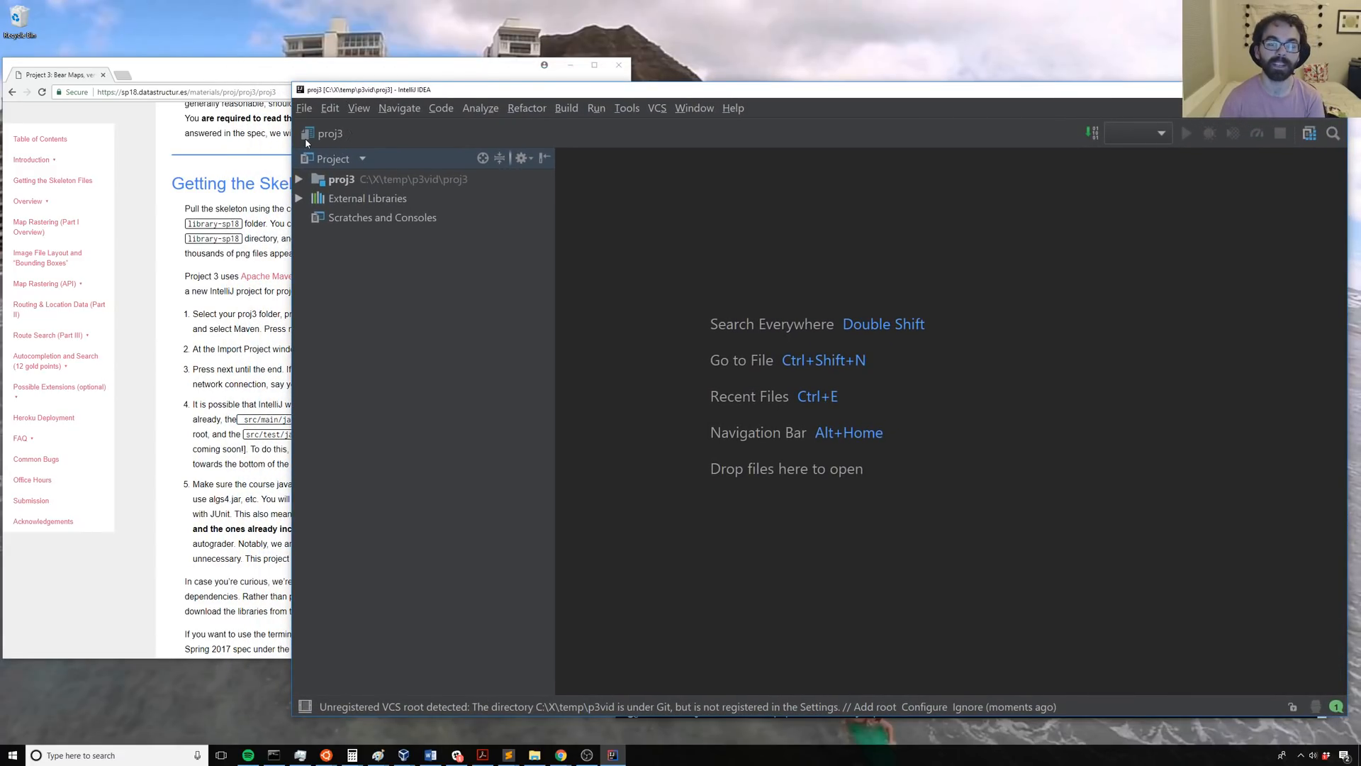
Step: Open MapServer.java from proj3/src/main/java and read through its endpoints
click(298, 179)
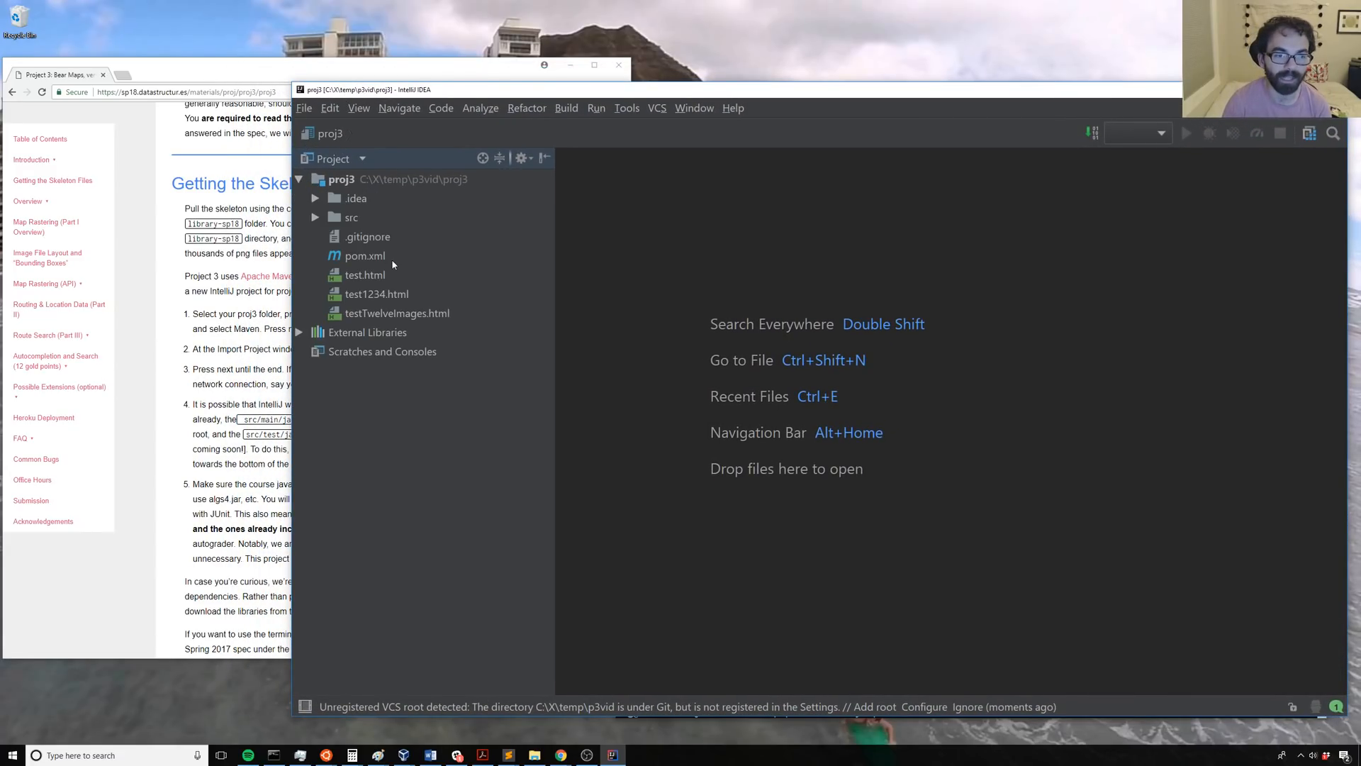
click(315, 217)
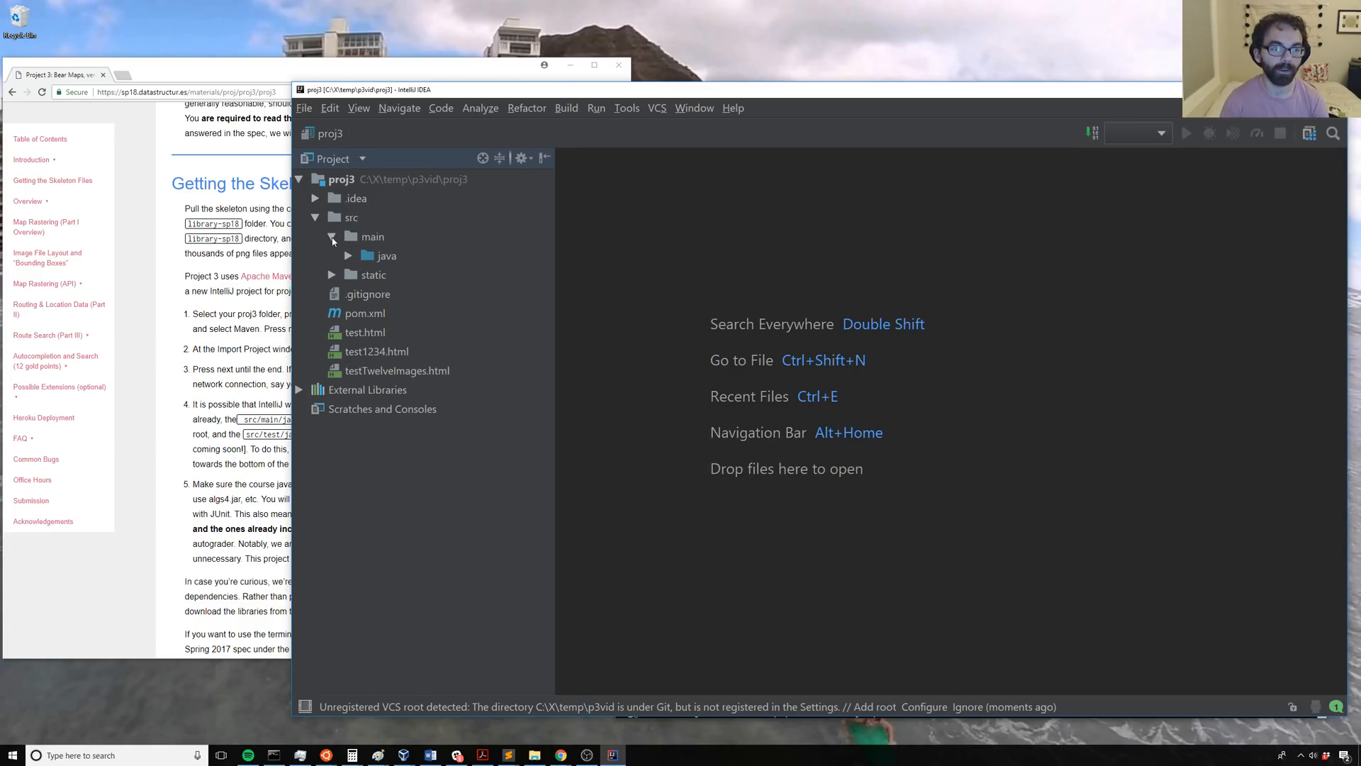
click(347, 254)
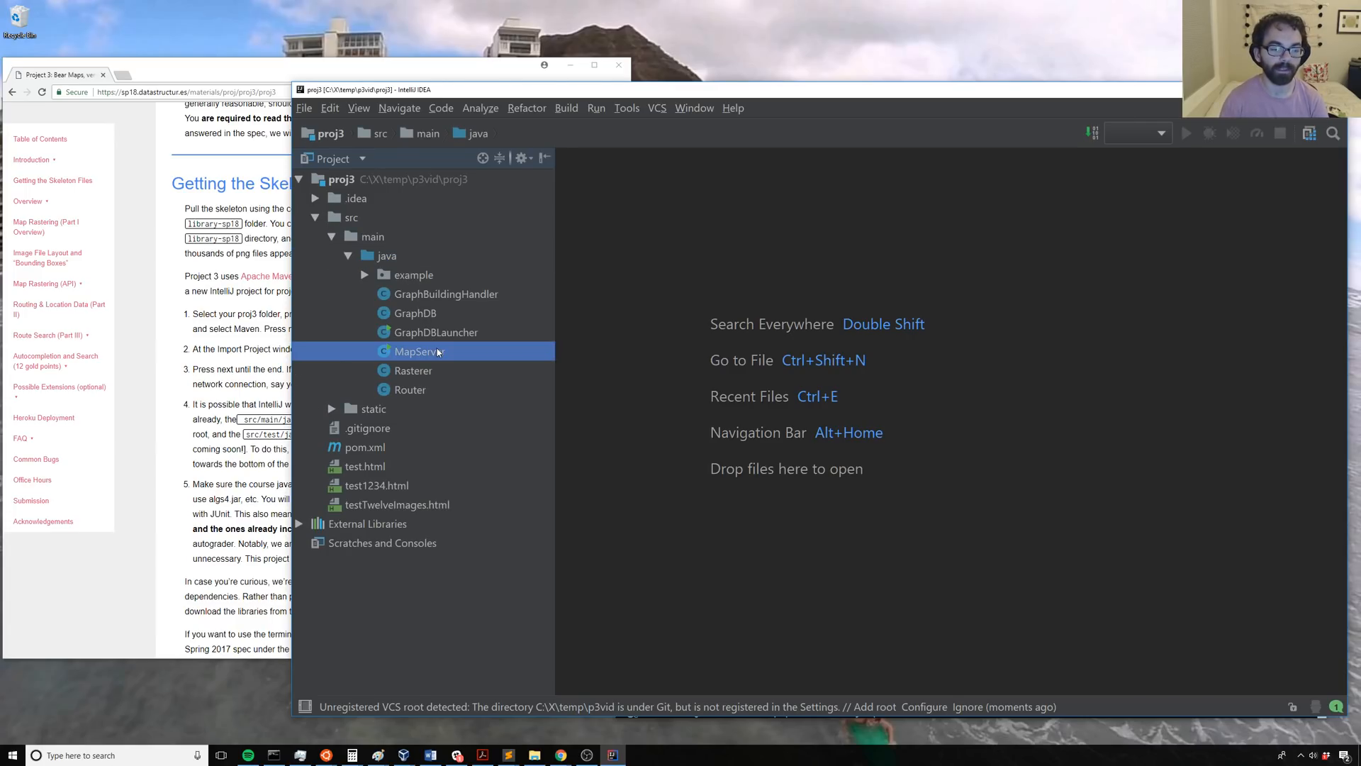
double_click(417, 351)
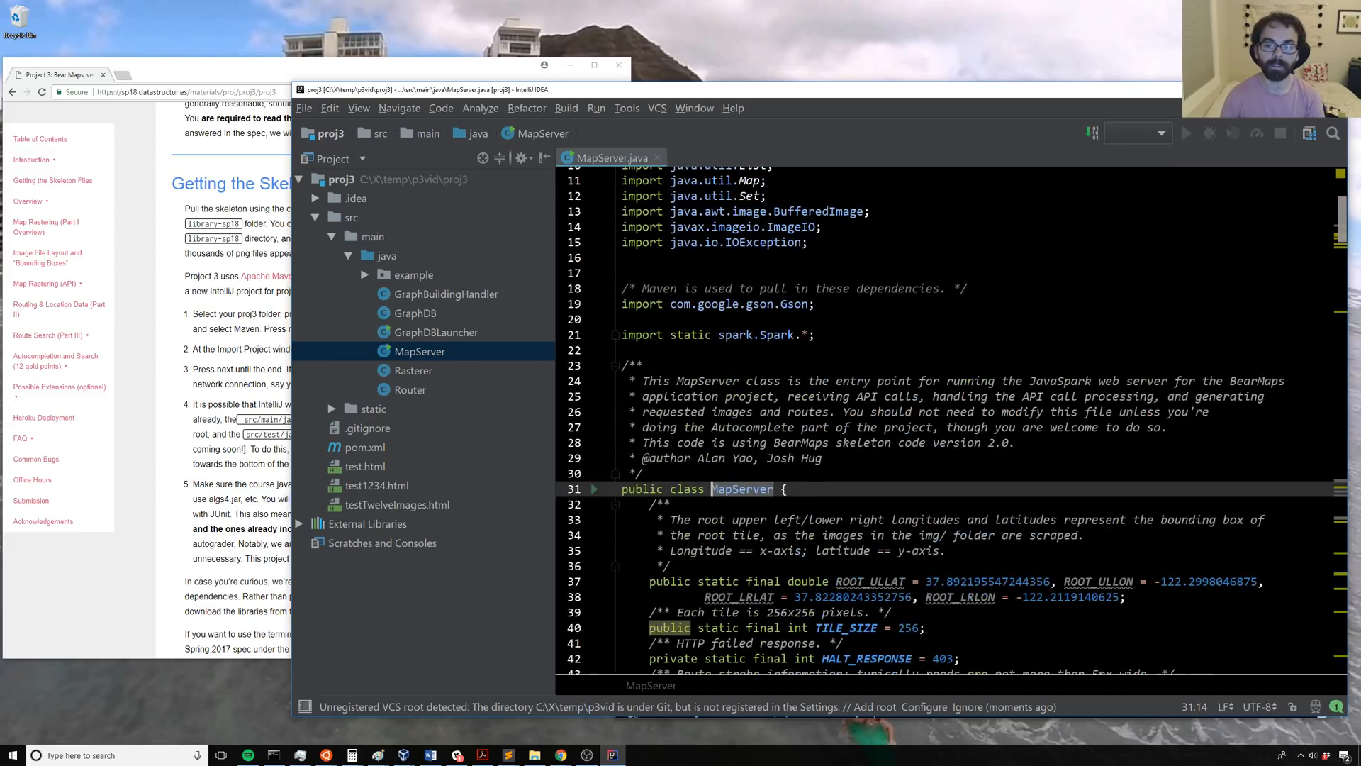
scroll(down, 3)
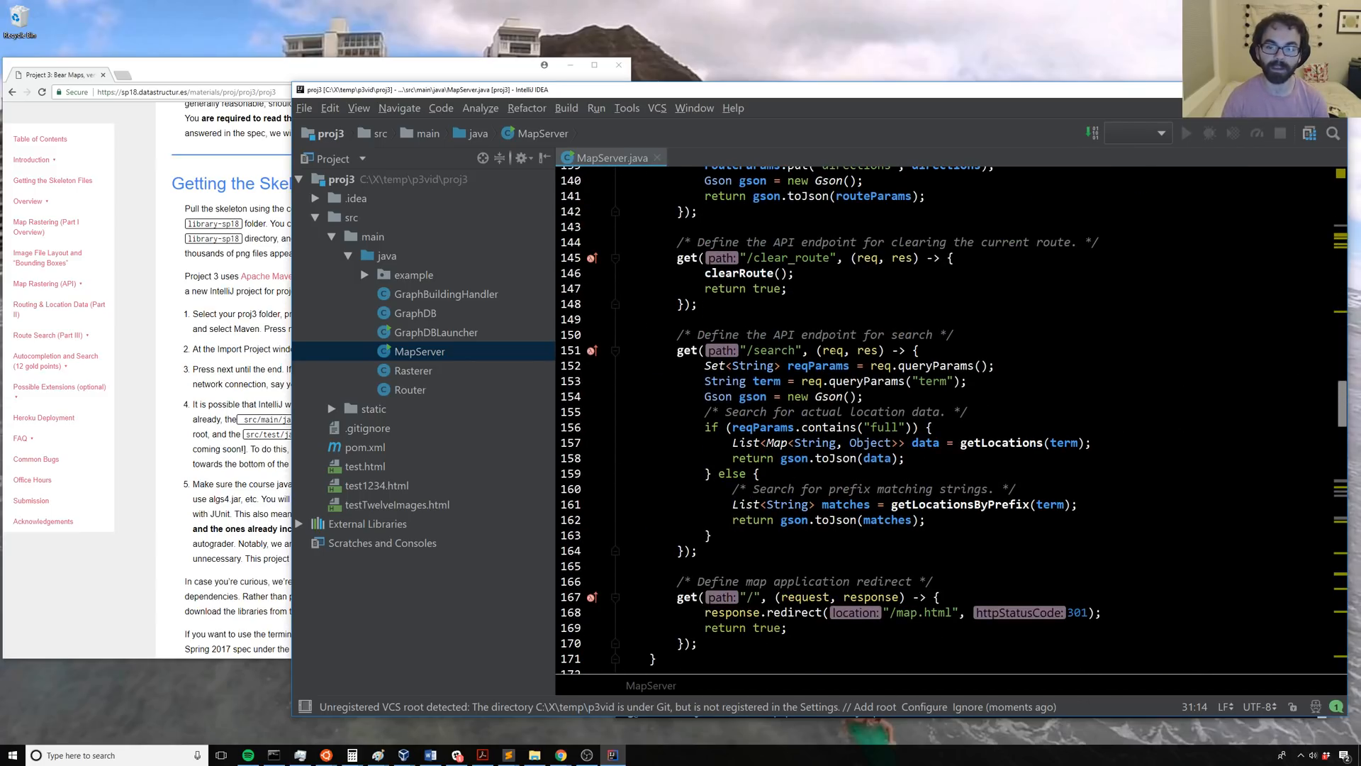
scroll(up, 3)
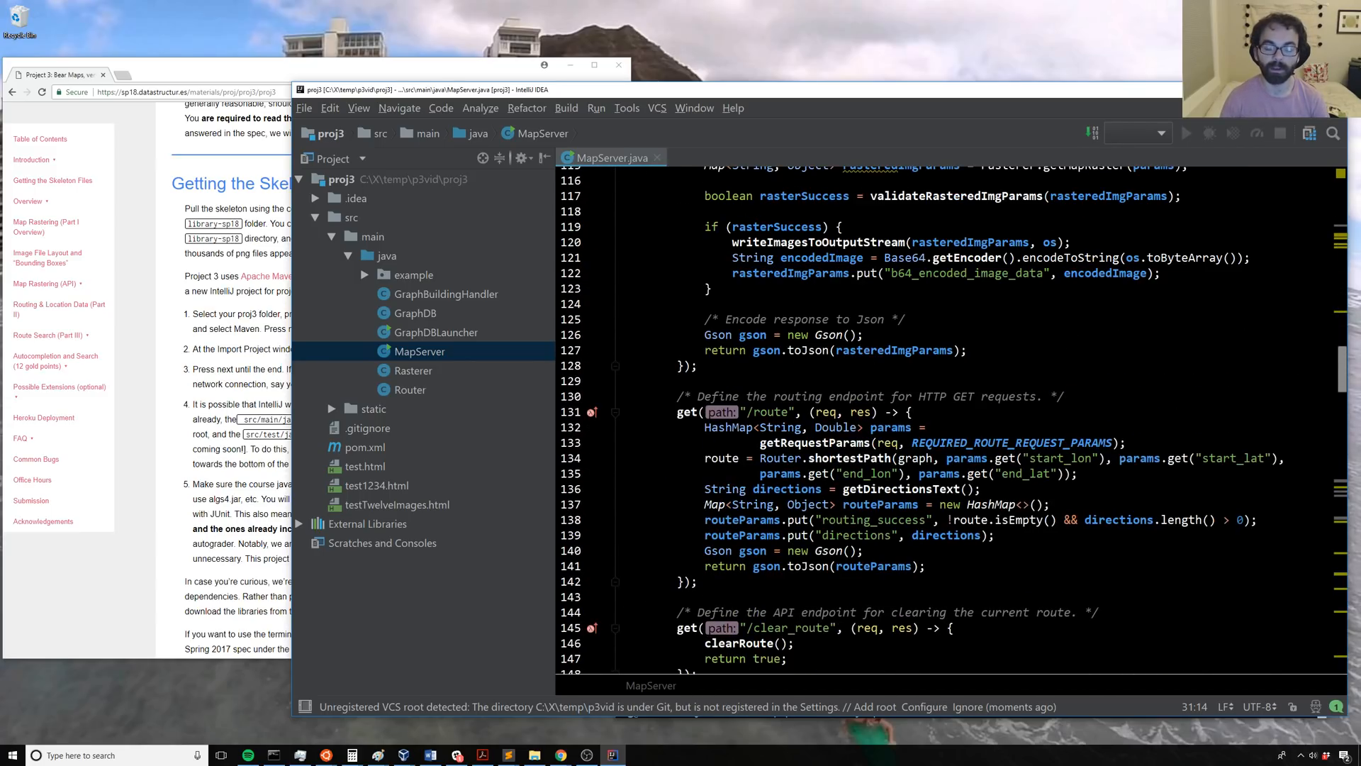
scroll(up, 3)
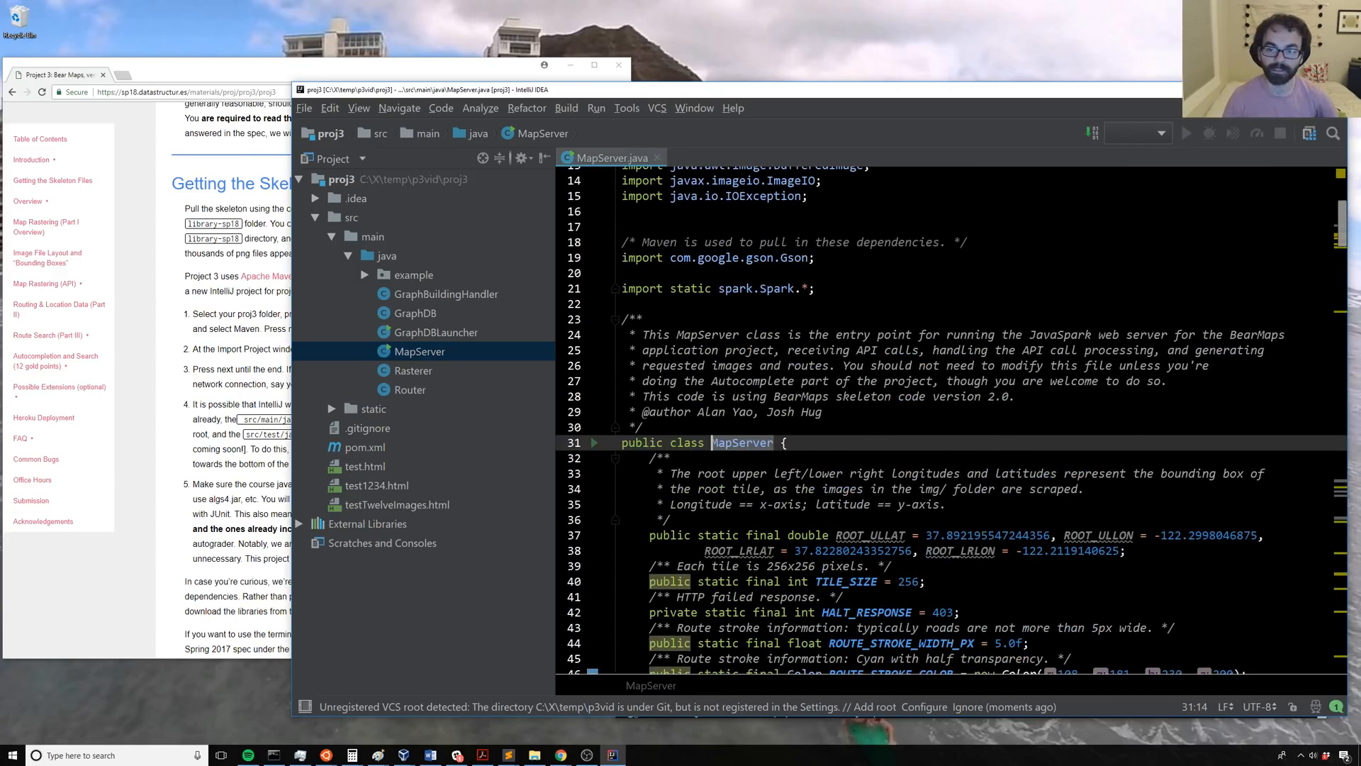
scroll(down, 3)
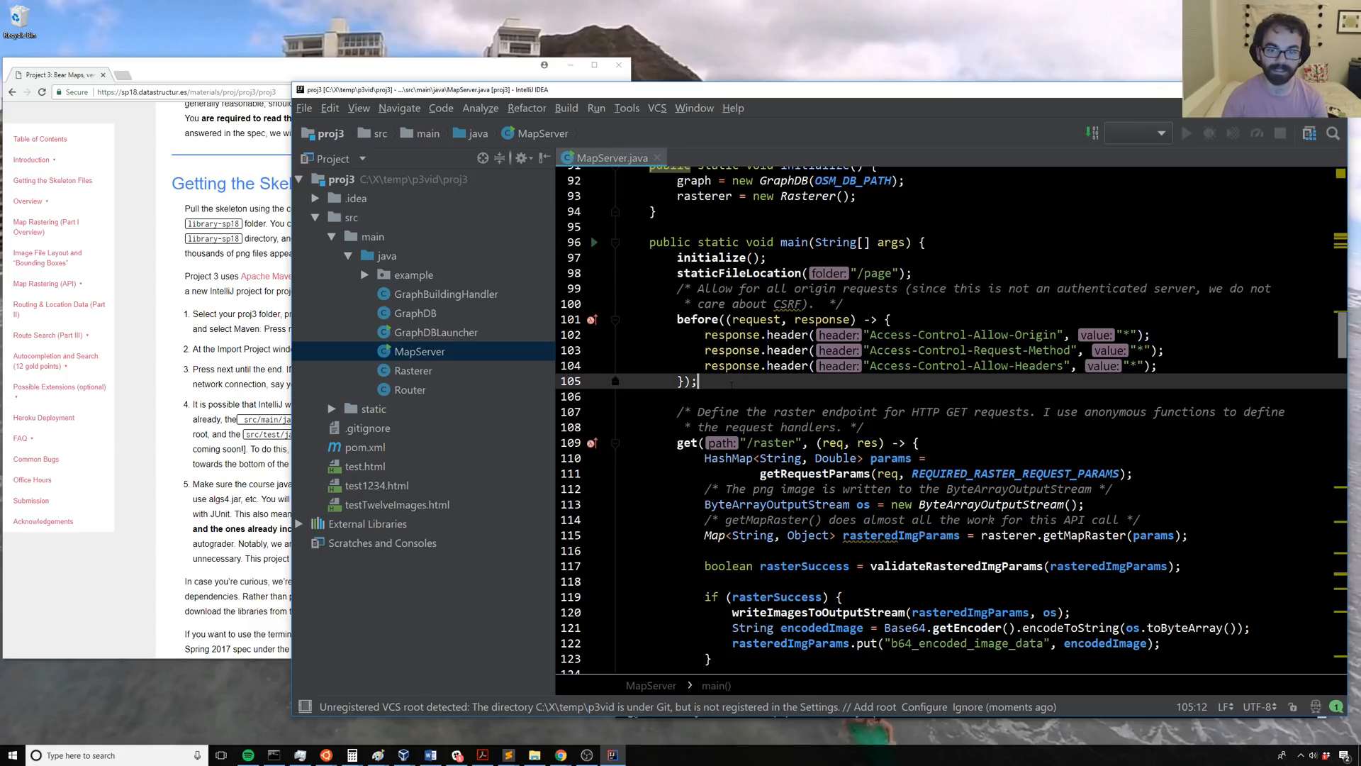
scroll(down, 3)
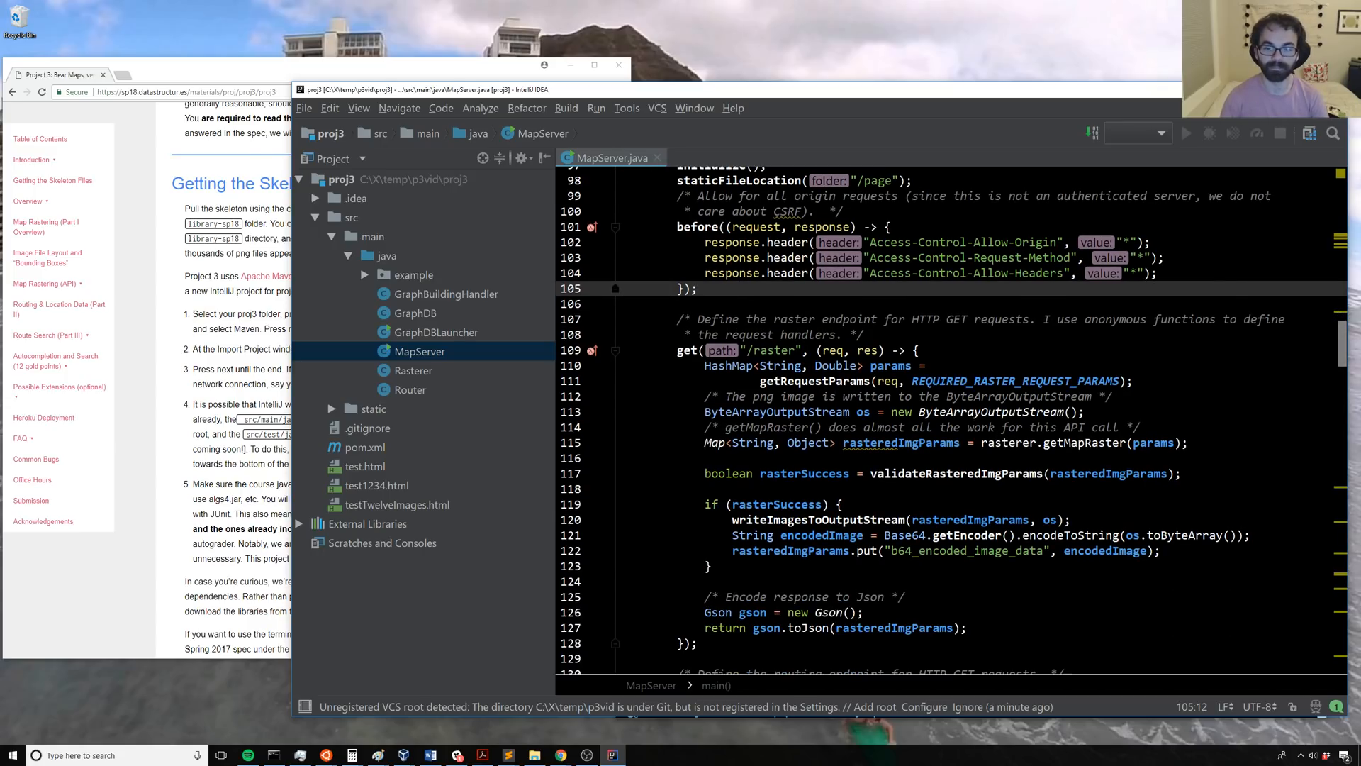
click(902, 349)
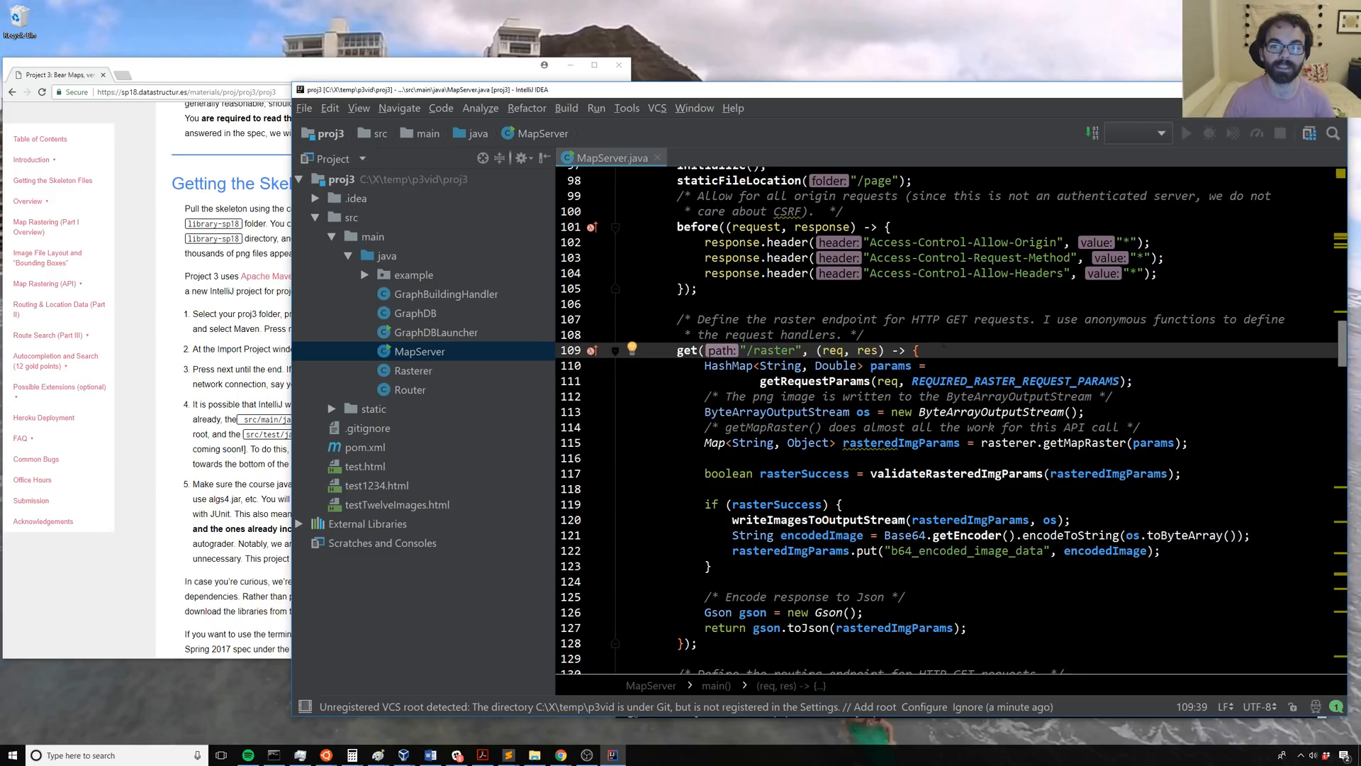
scroll(up, 3)
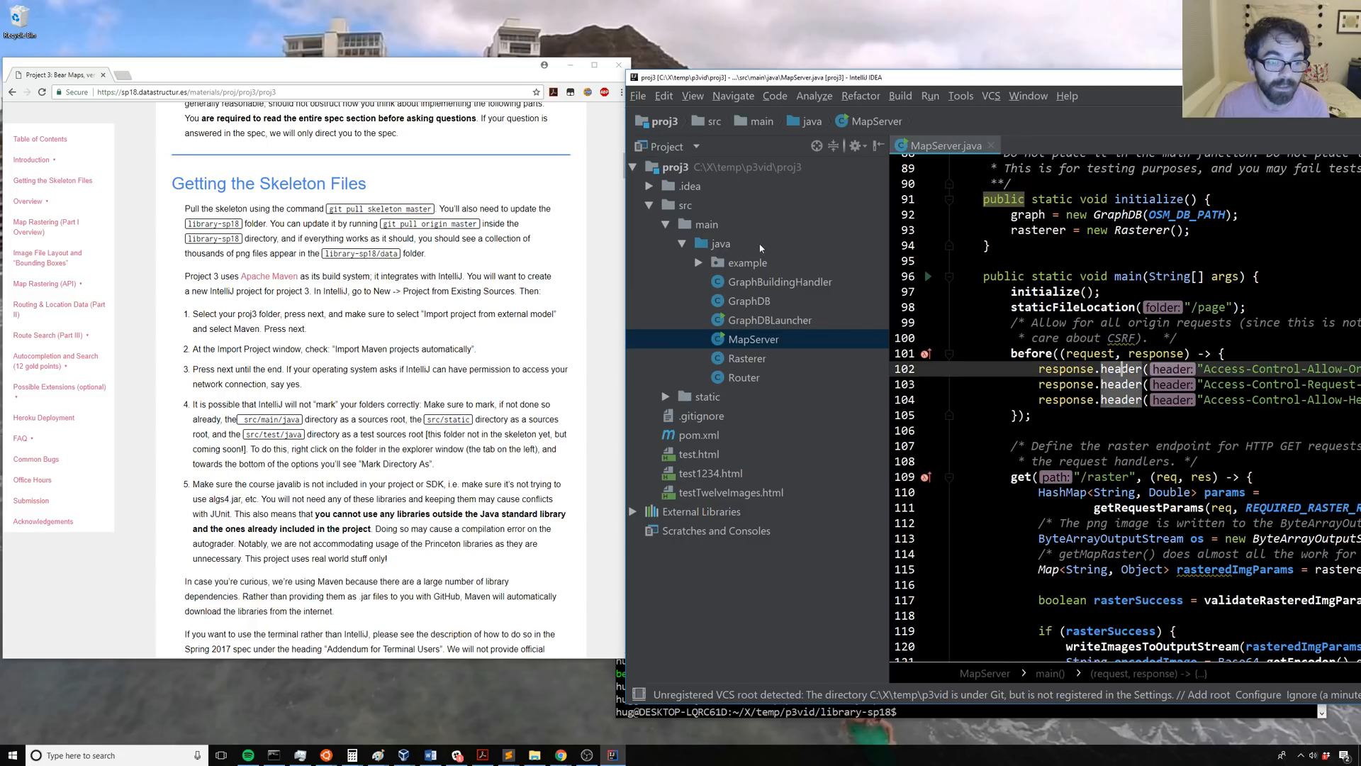
Step: Mark src/static as a Sources Root, then recheck its context menu
right_click(721, 243)
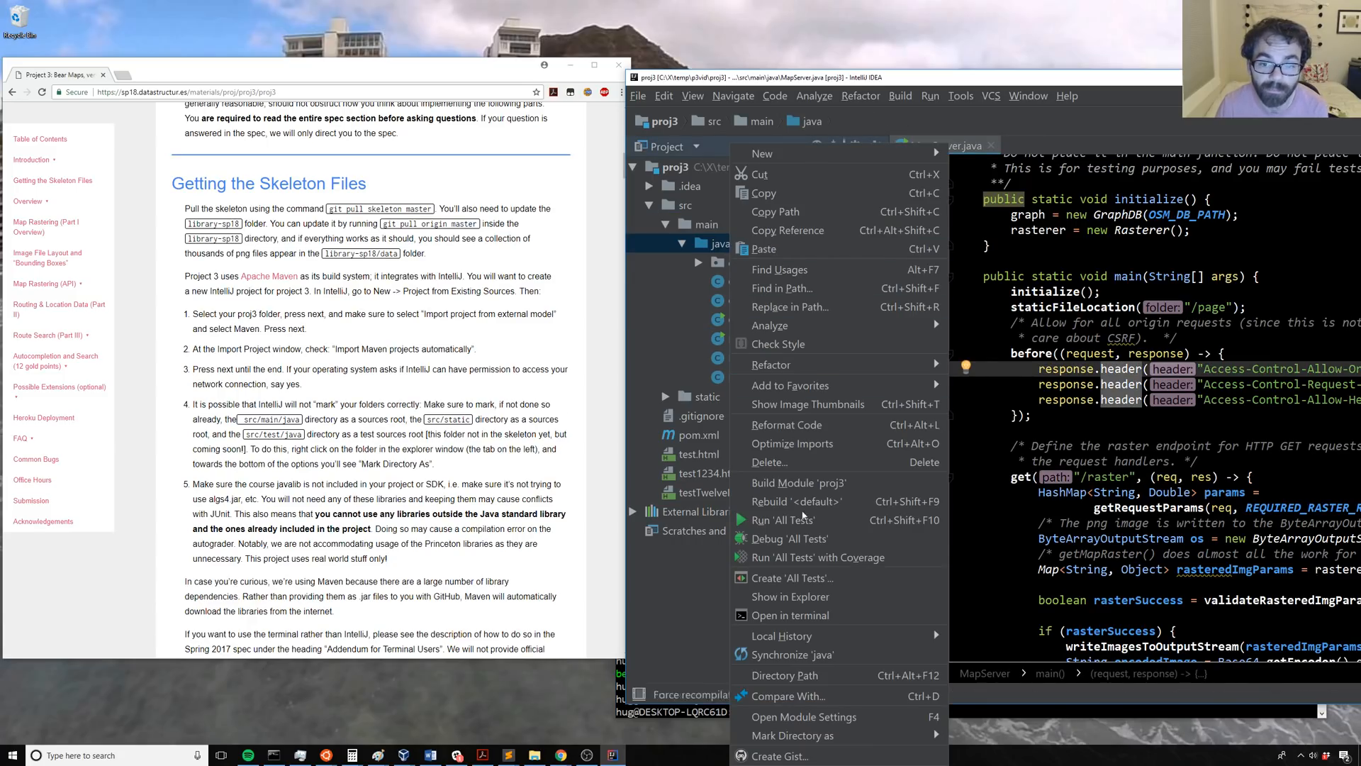
mouse_move(792, 735)
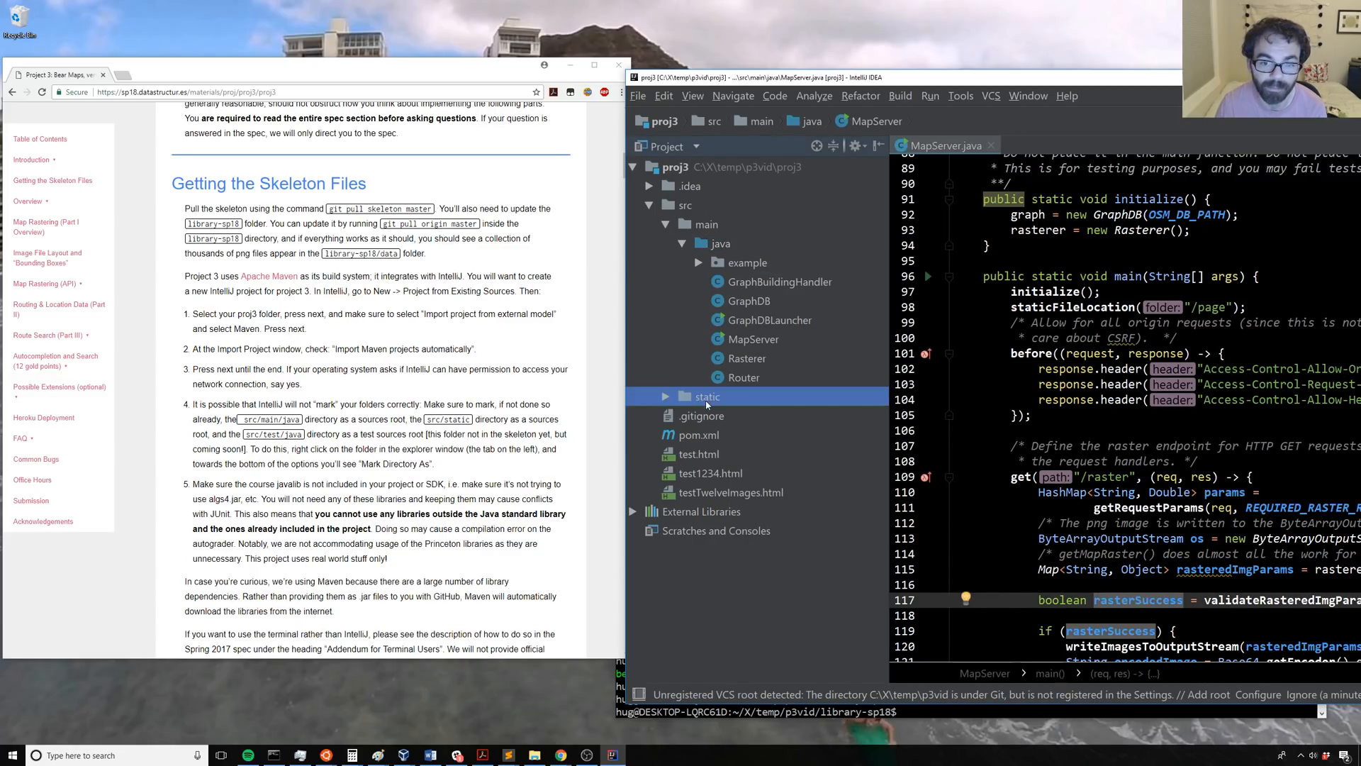
click(663, 396)
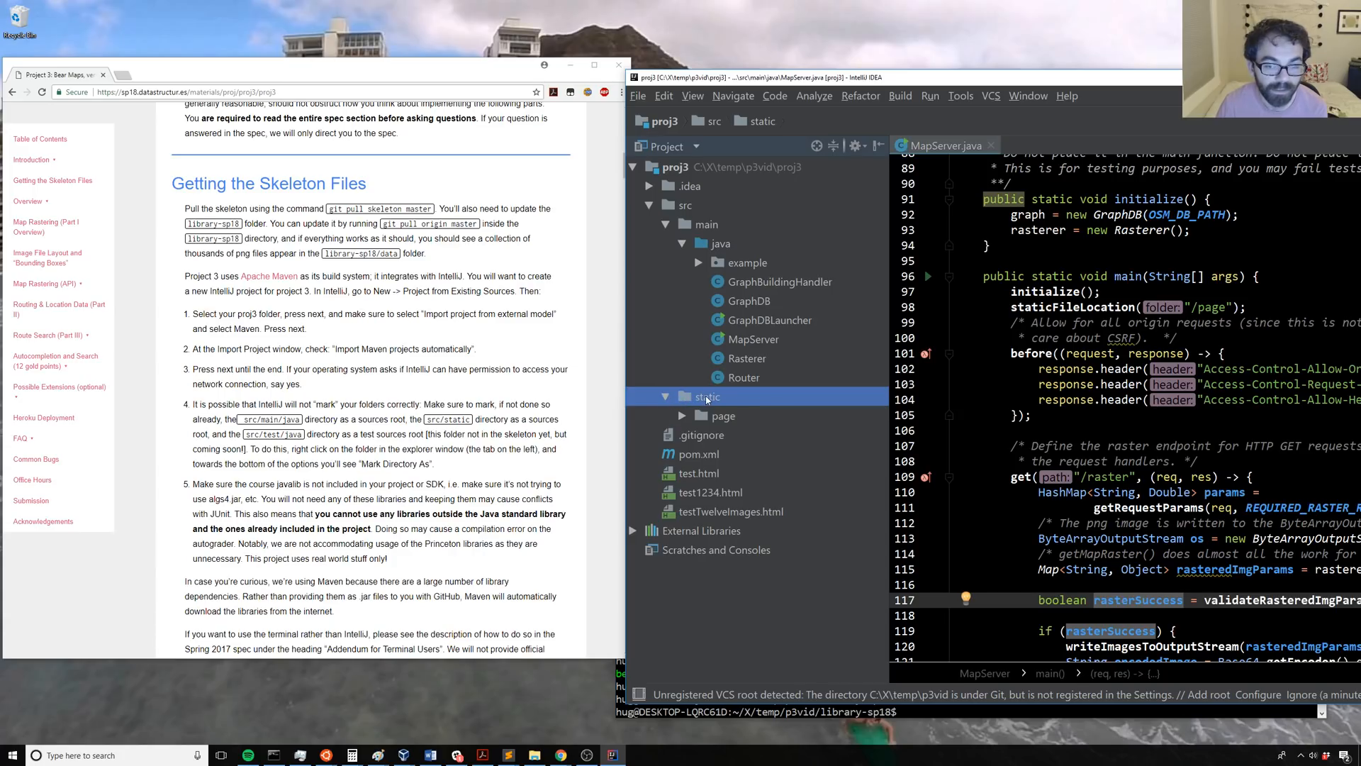
right_click(706, 396)
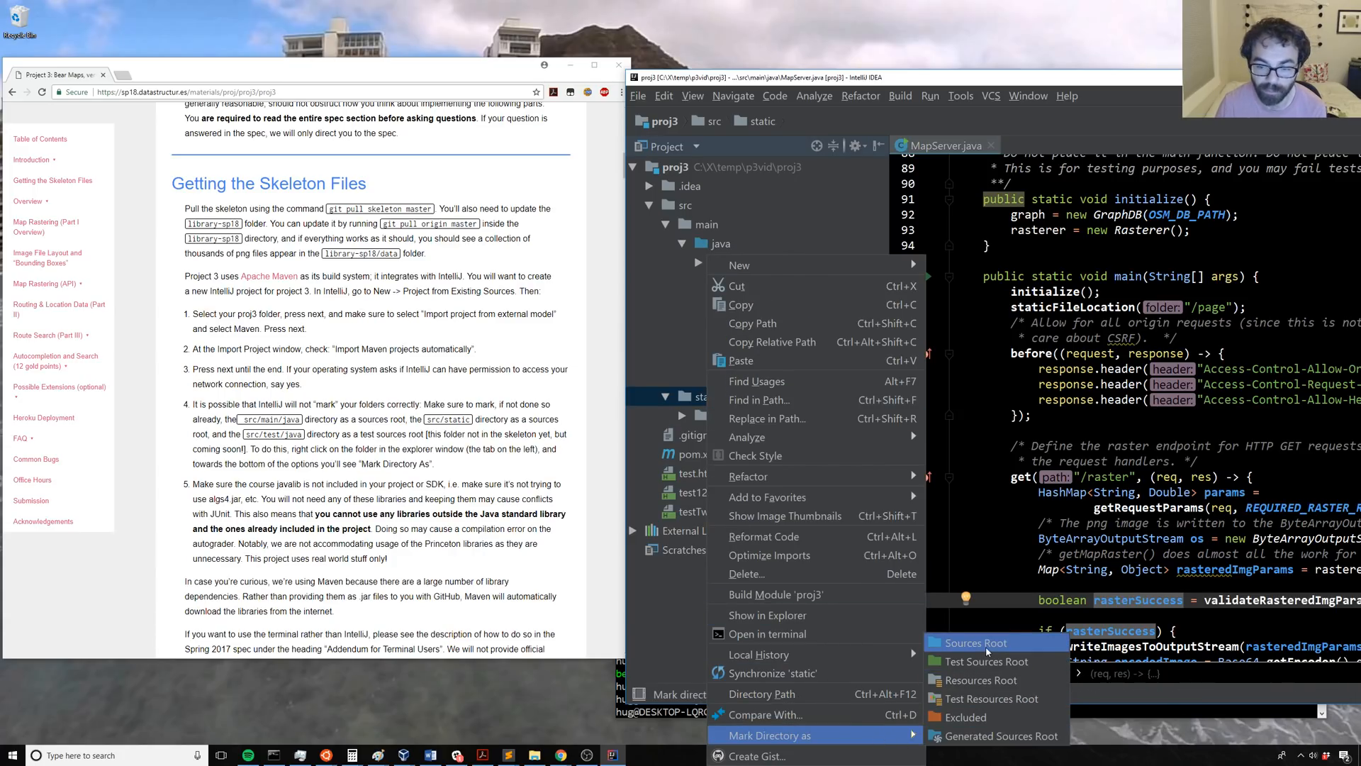
click(973, 642)
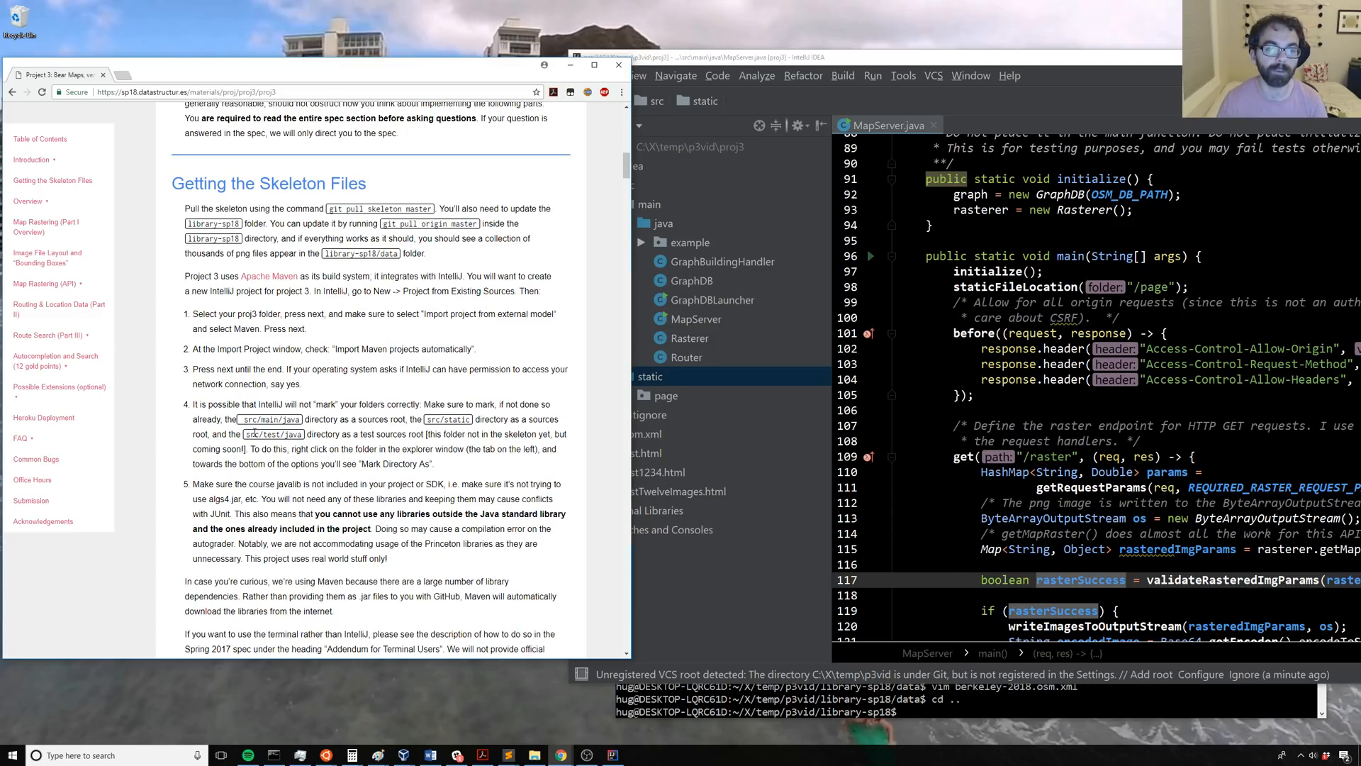
right_click(650, 376)
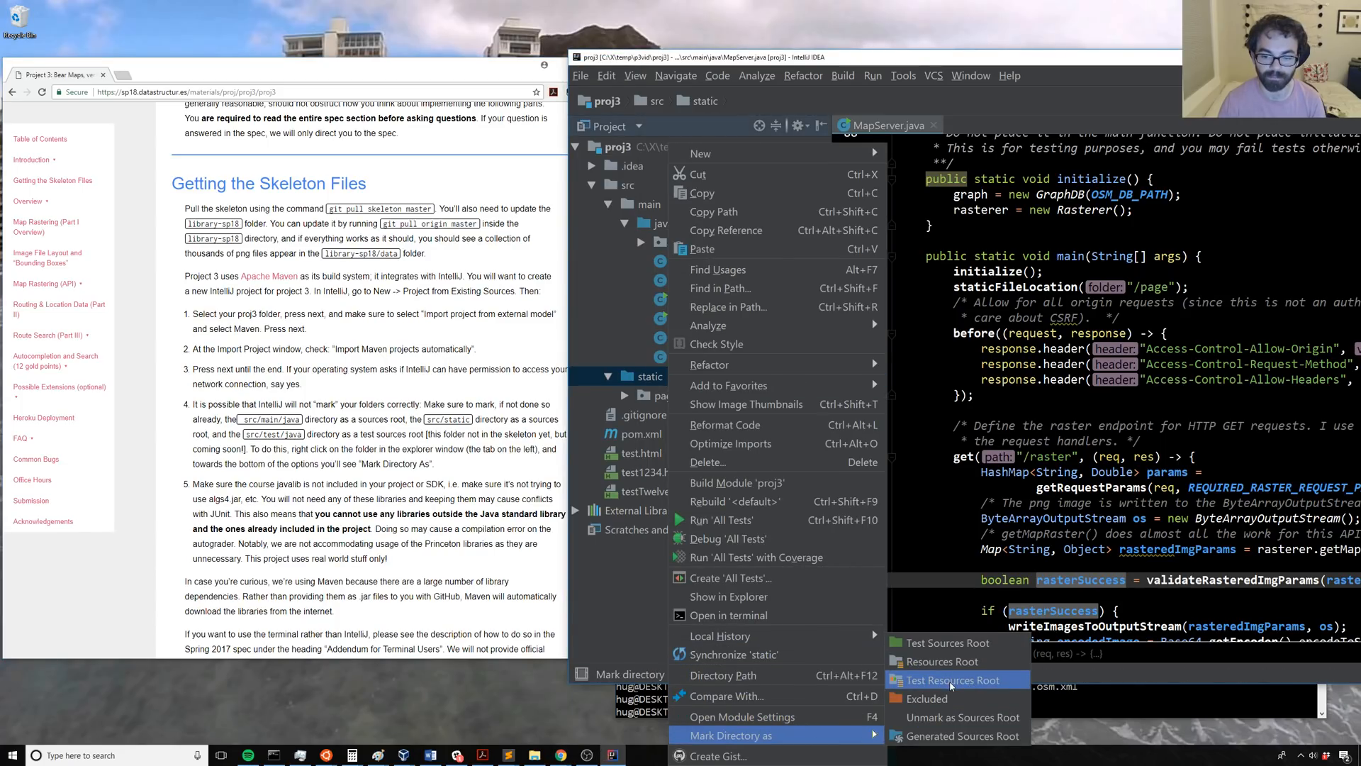
click(953, 680)
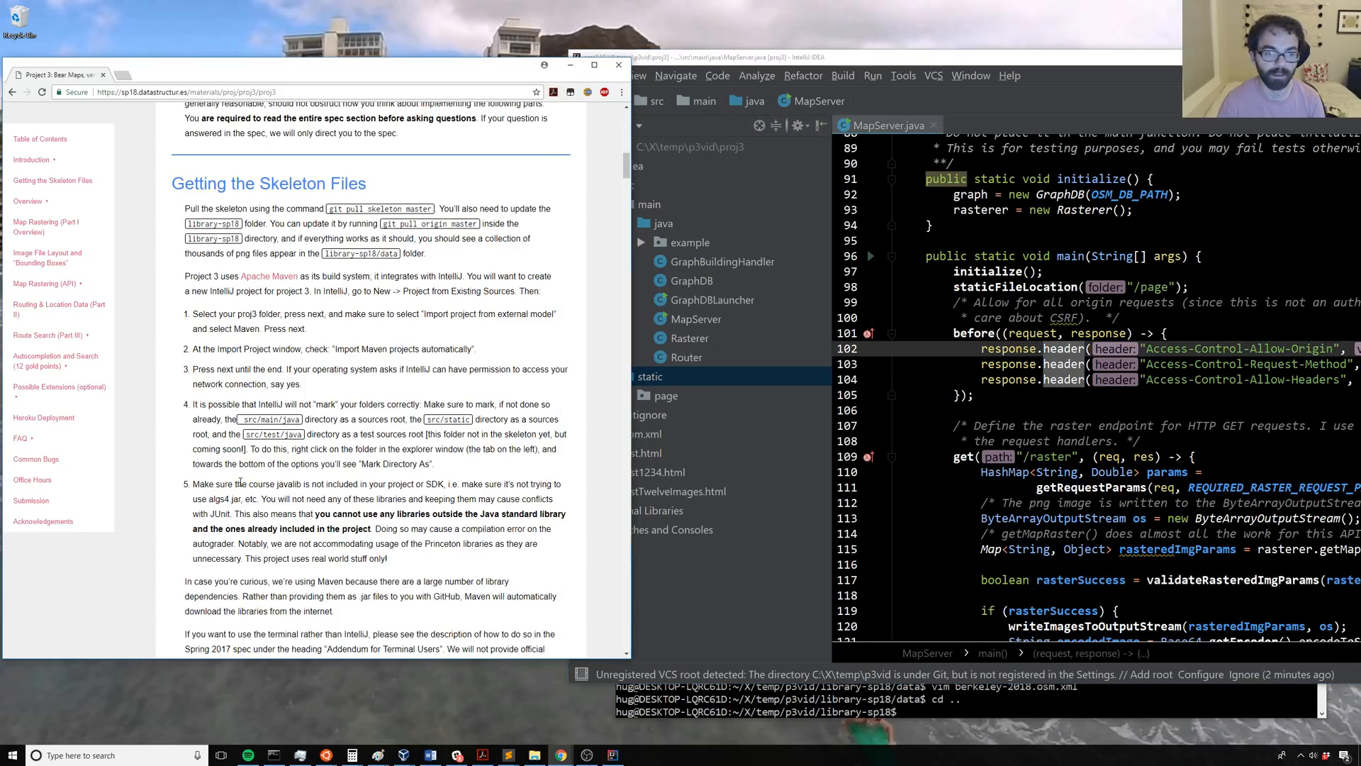
scroll(down, 3)
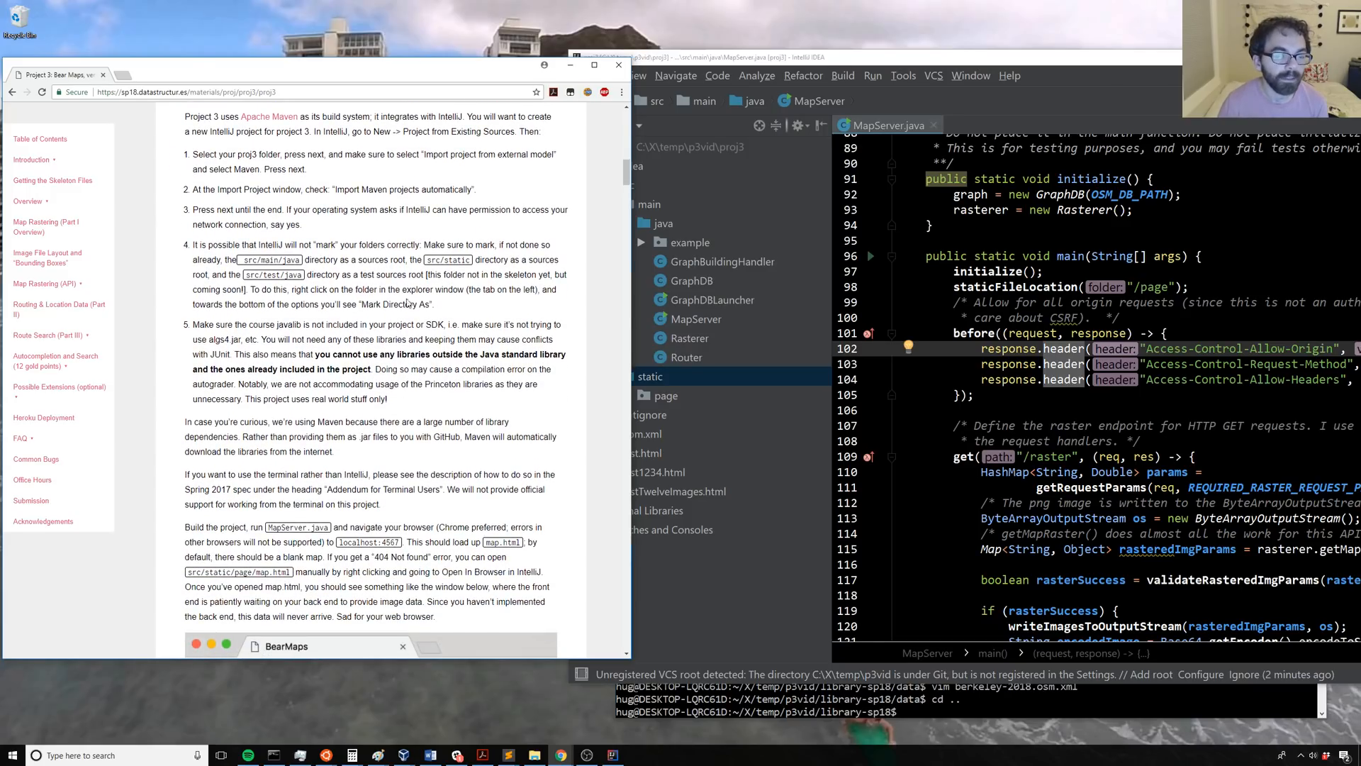
click(581, 76)
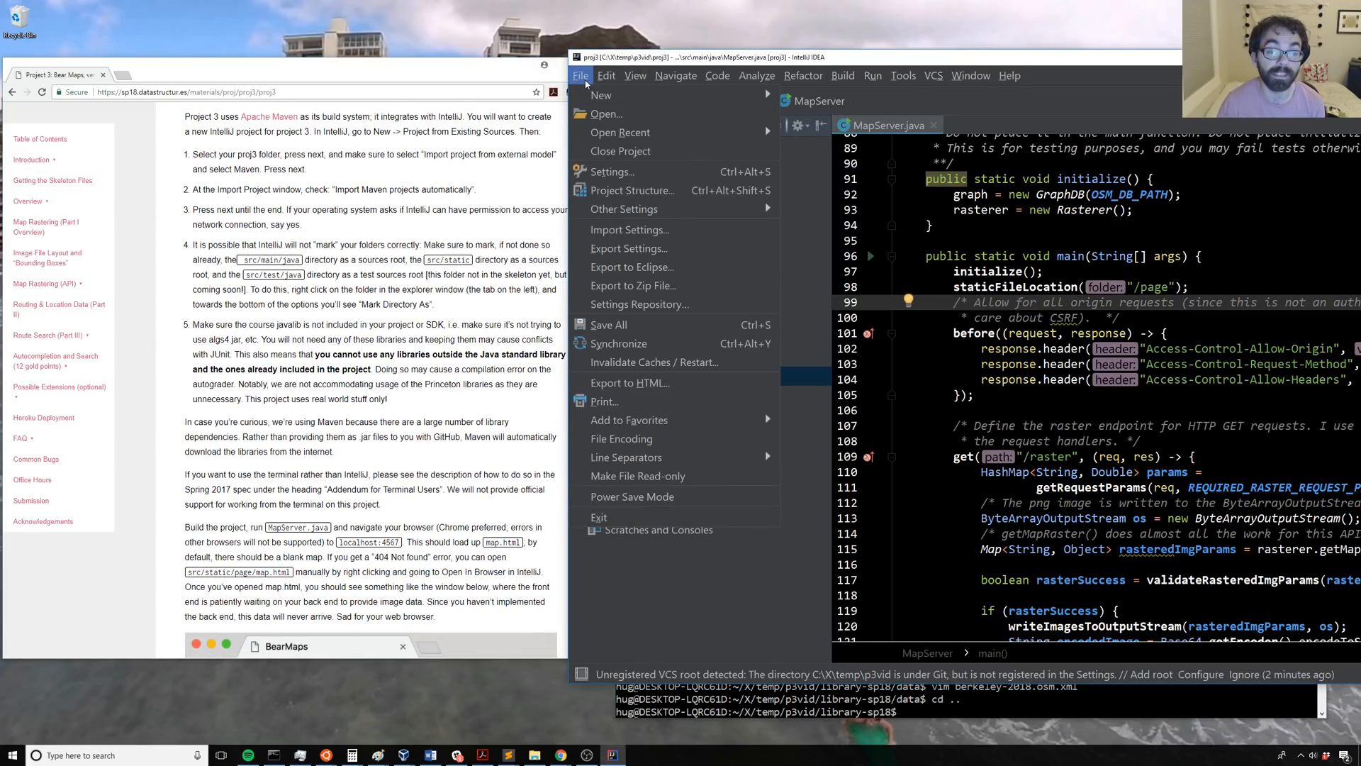
mouse_move(634, 189)
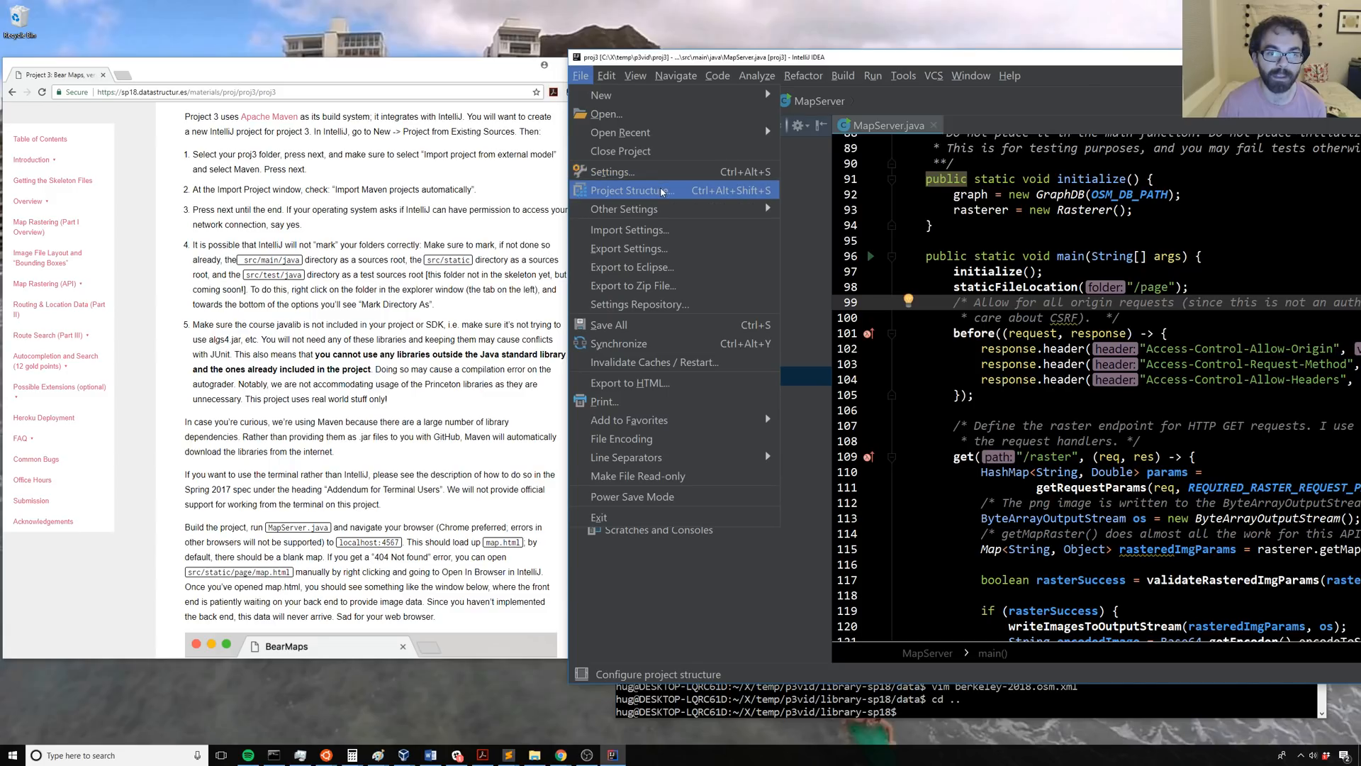
click(629, 190)
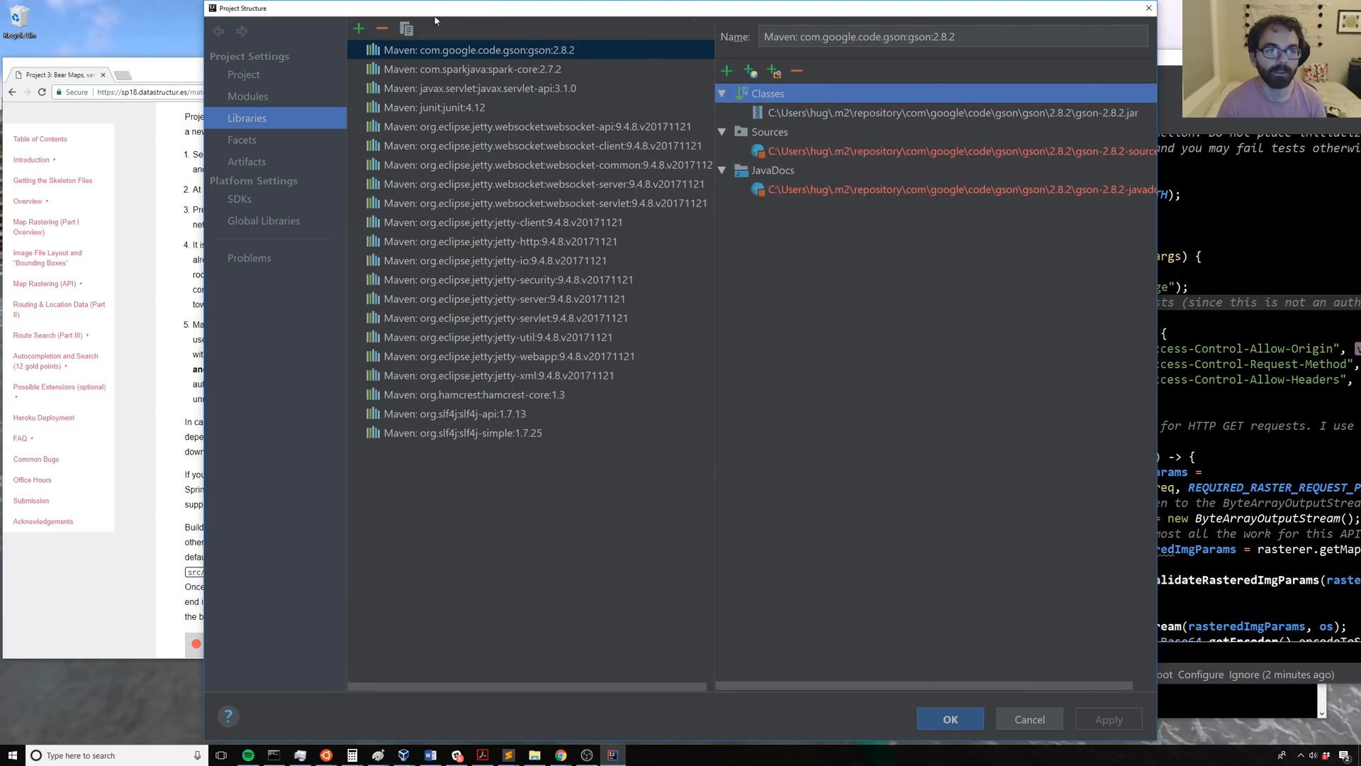
mouse_move(787, 372)
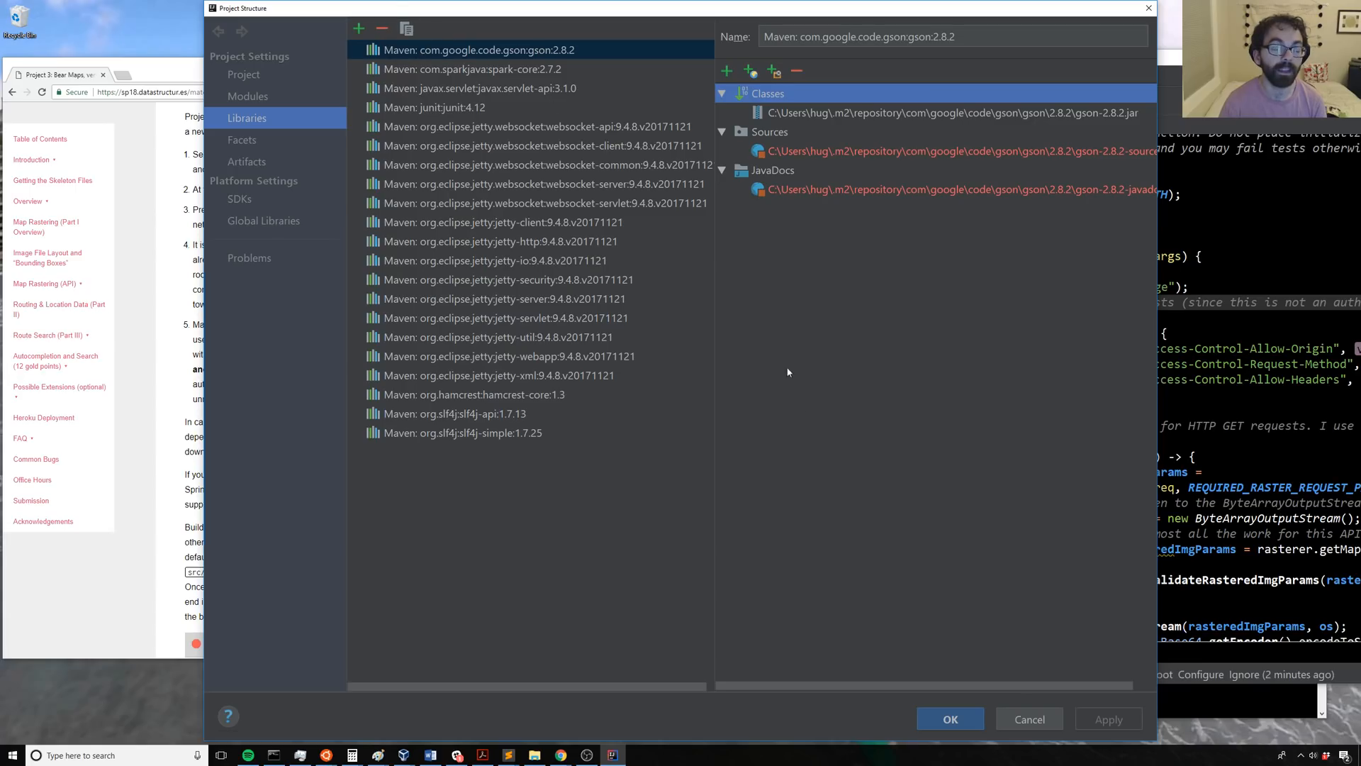
mouse_move(710, 479)
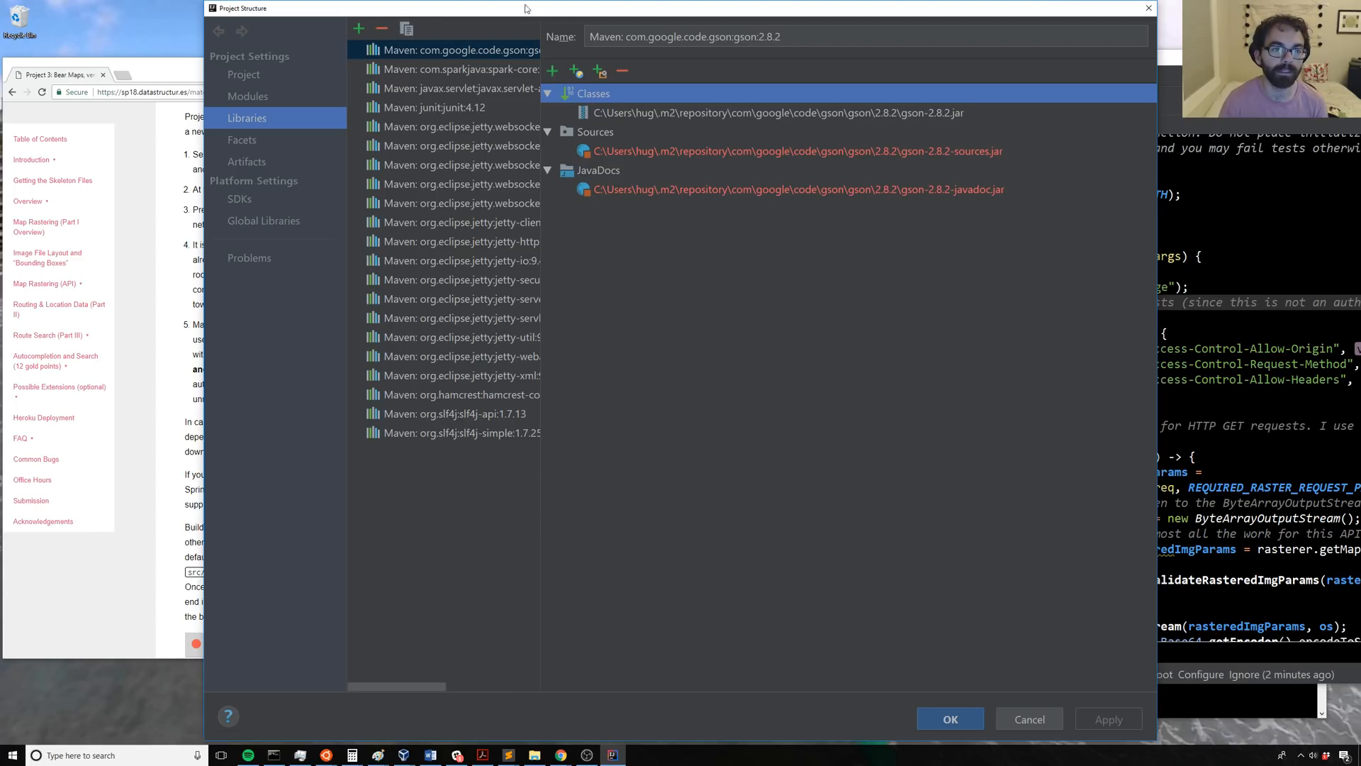
click(948, 718)
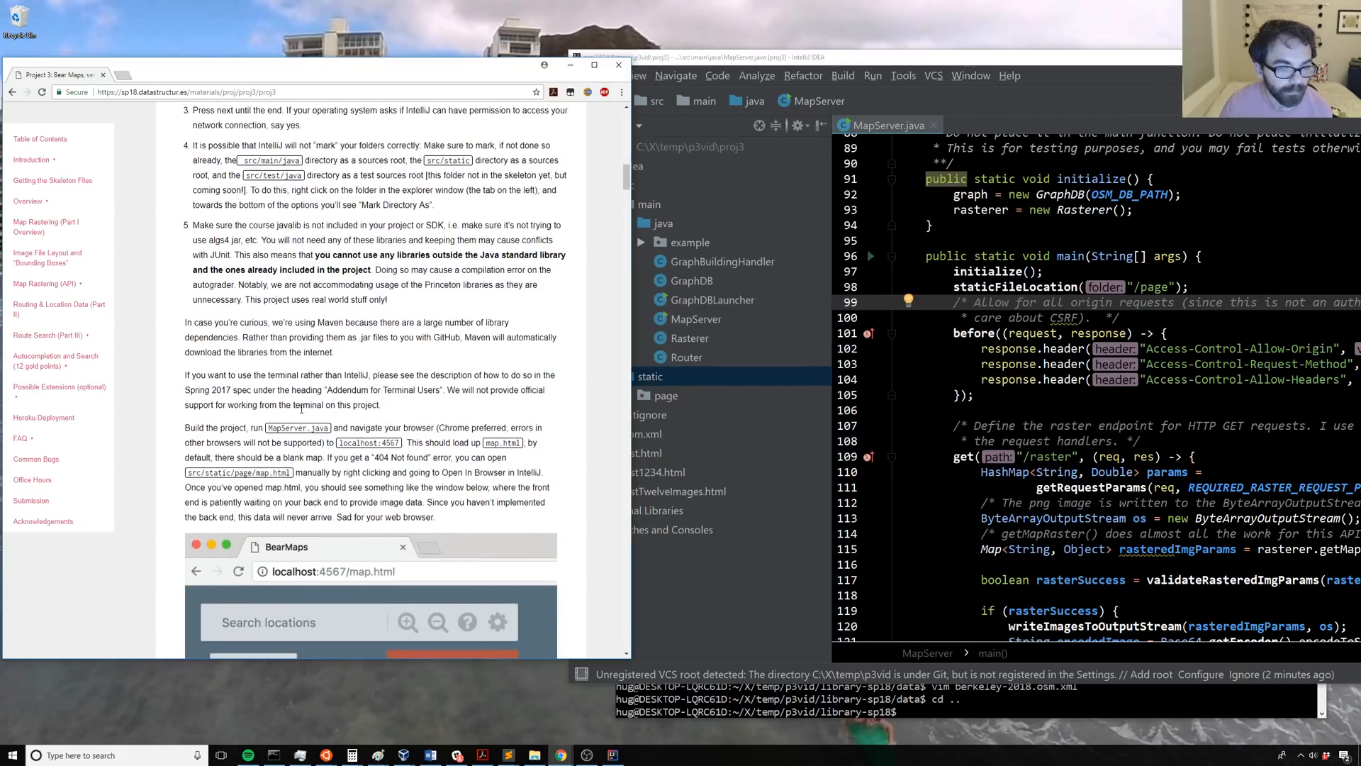
Step: Highlight the spec's MapServer run instruction and bring the proj3 IntelliJ window forward
scroll(down, 3)
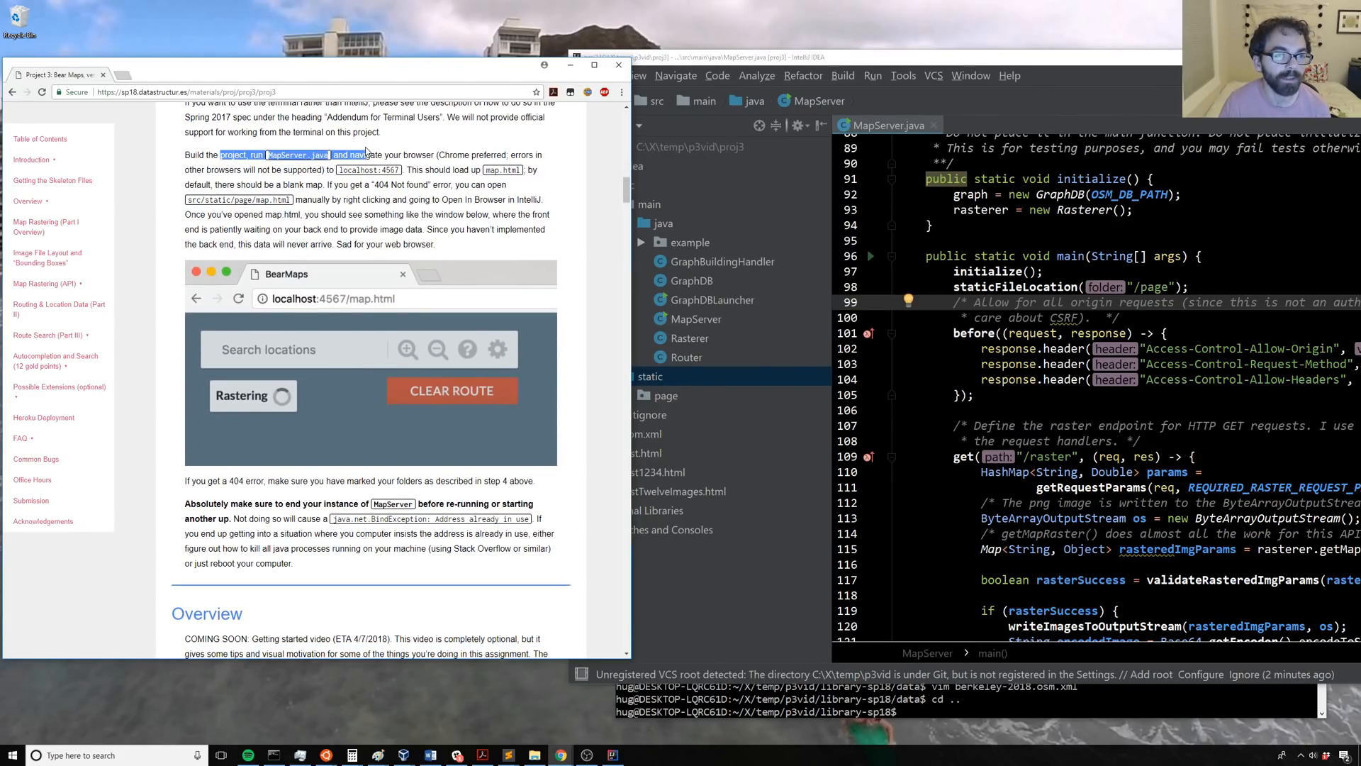
click(872, 76)
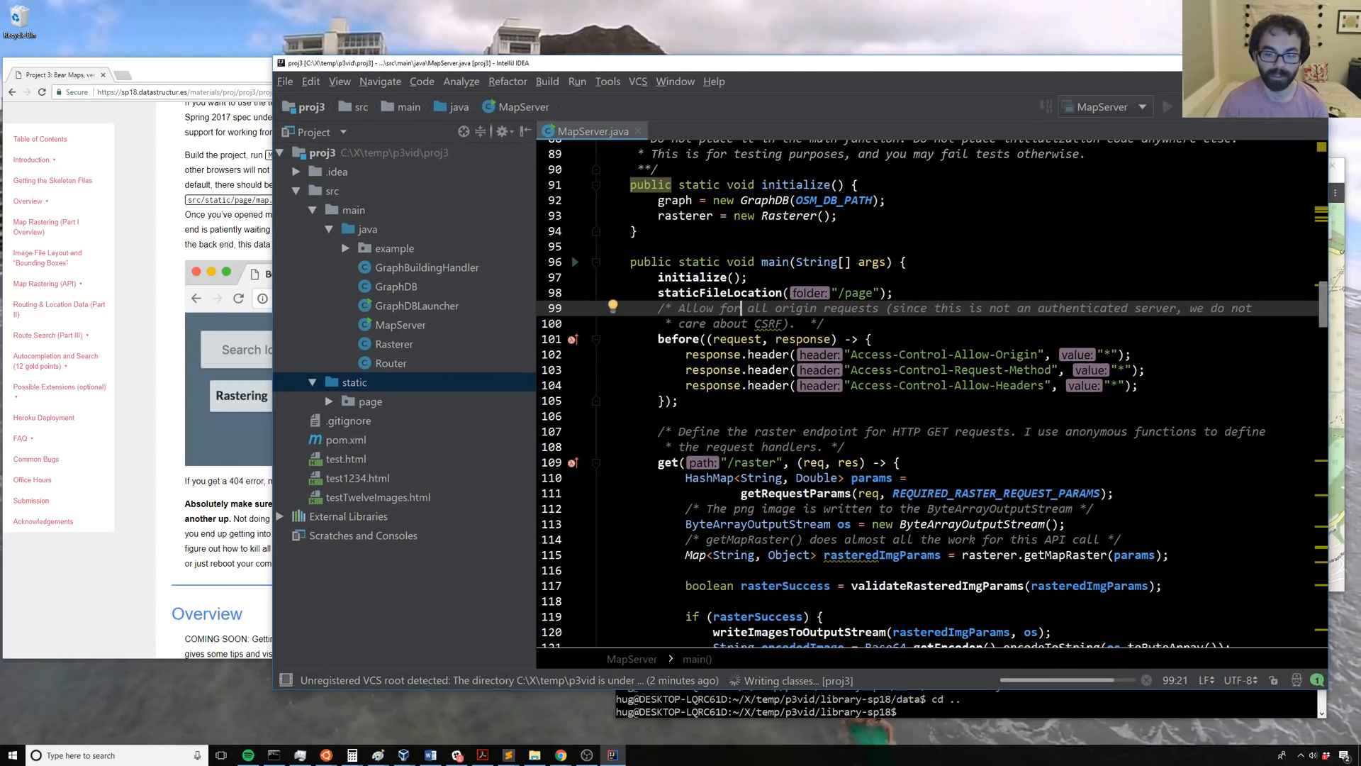
click(1168, 106)
text(localhost:4567)
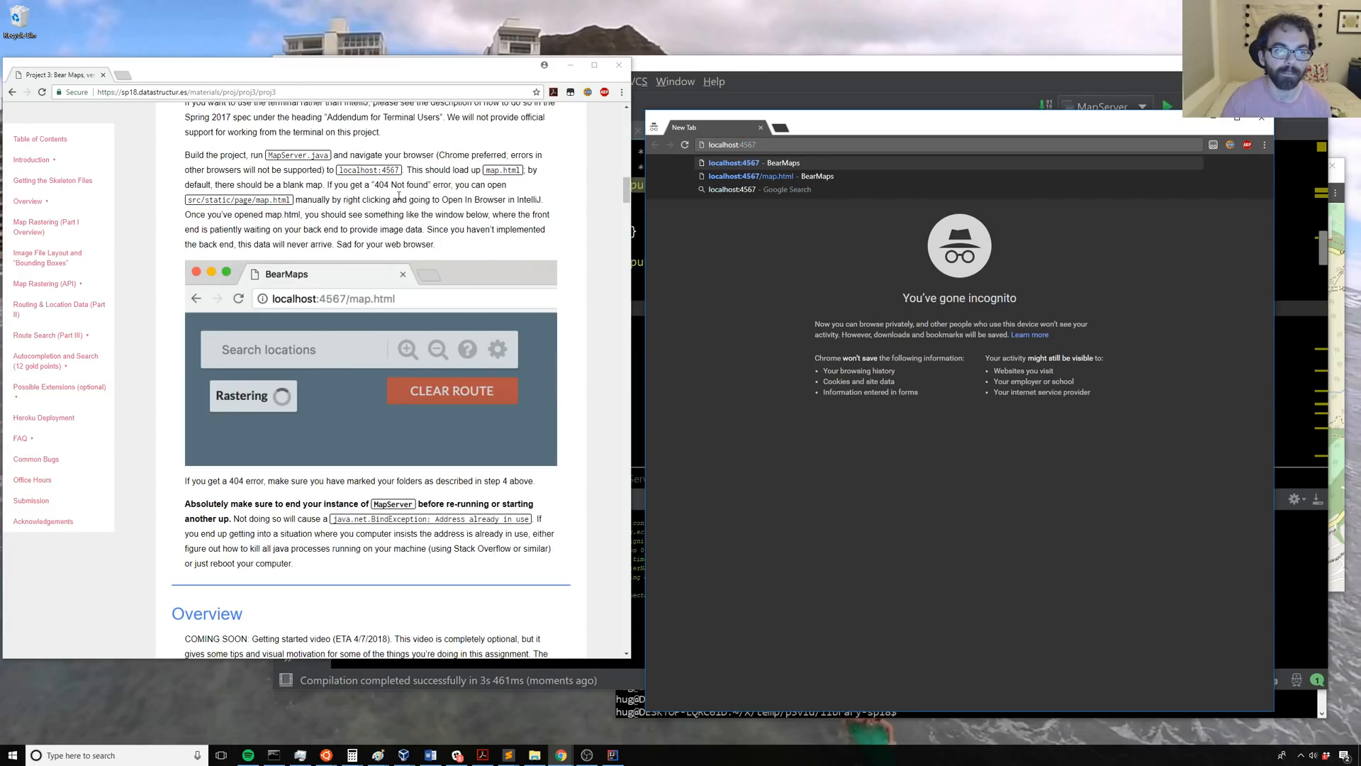
Step: Pick the localhost:4567/map.html suggestion in the incognito address bar
click(748, 175)
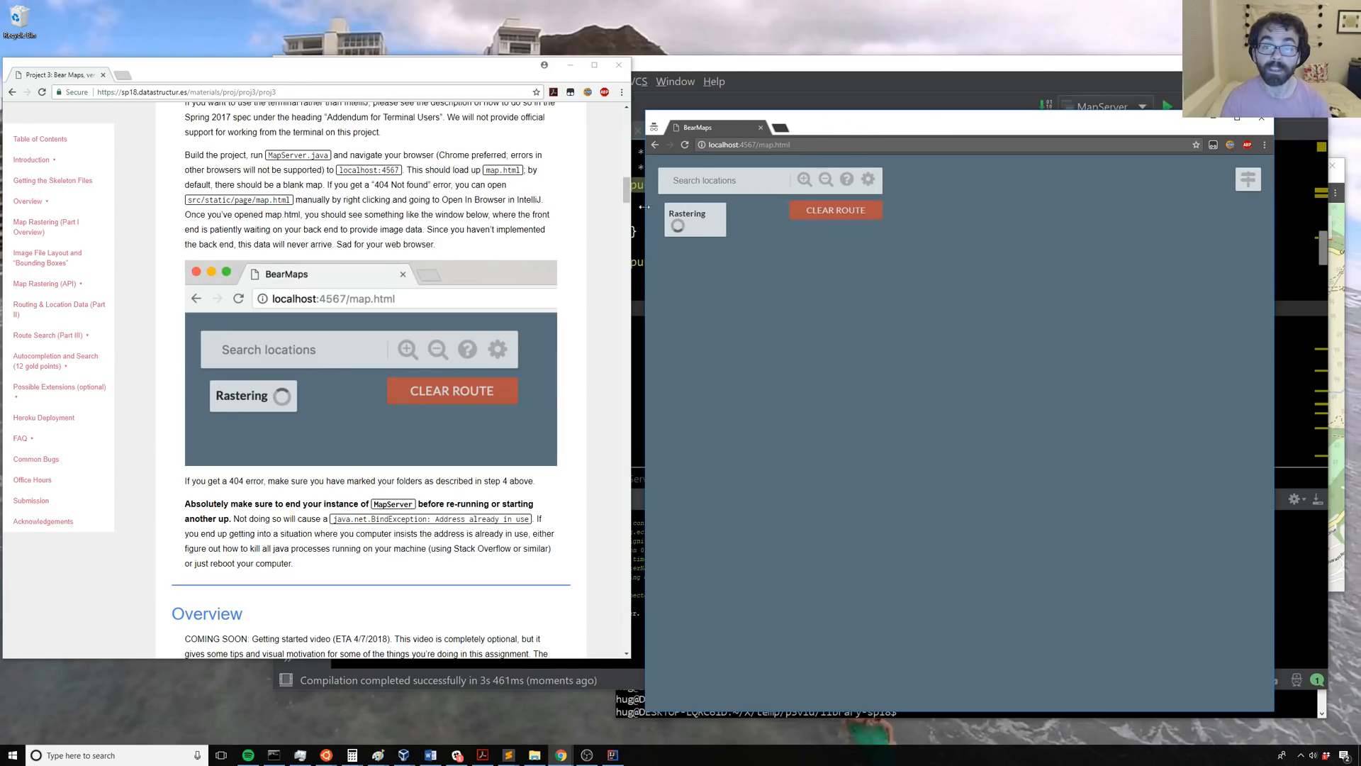
mouse_move(751, 399)
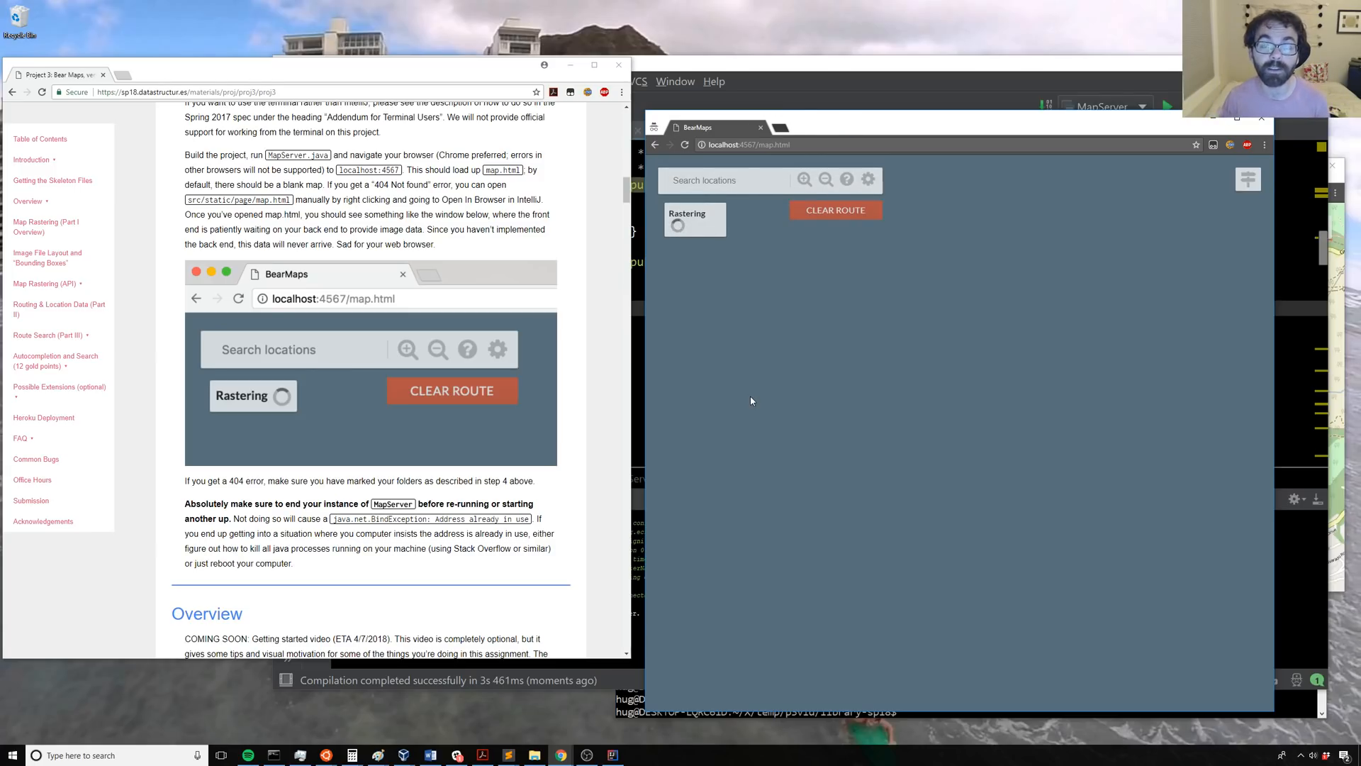
mouse_move(688, 414)
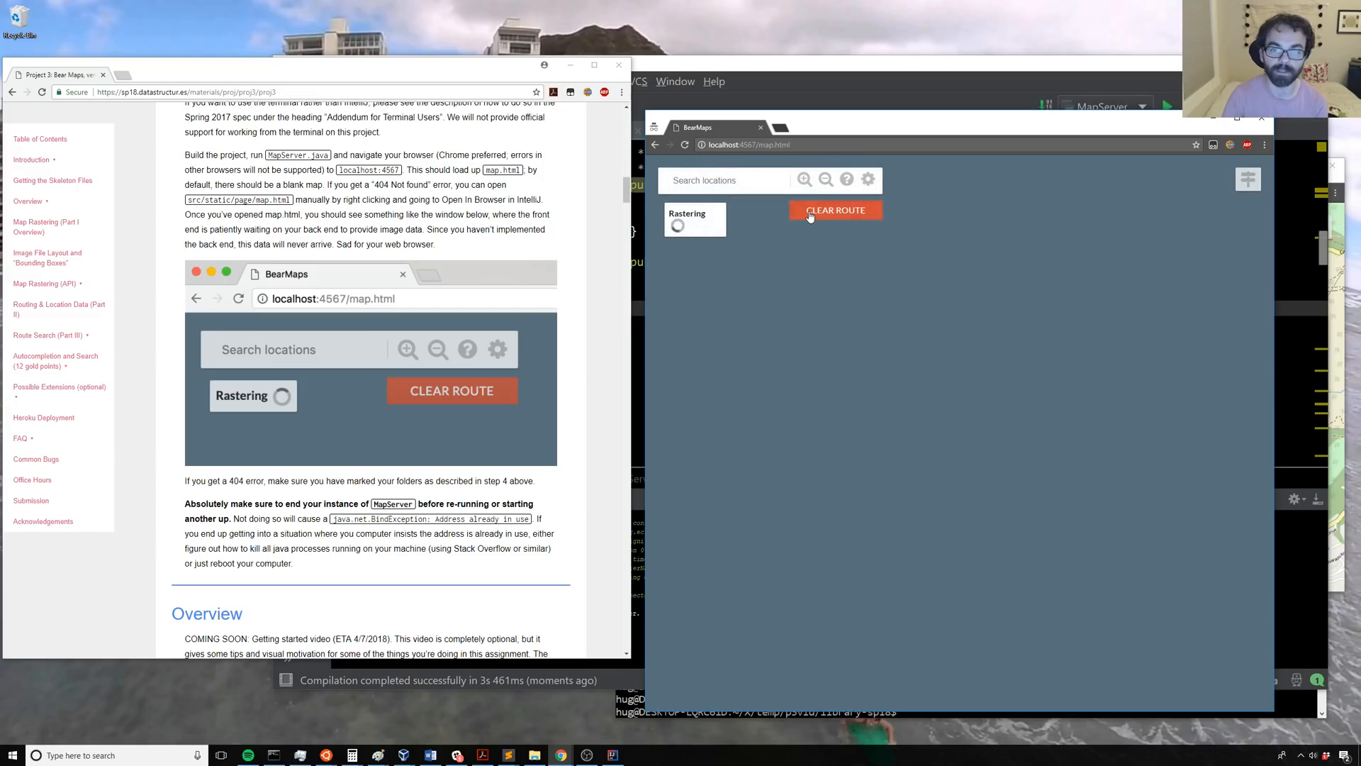
mouse_move(649, 238)
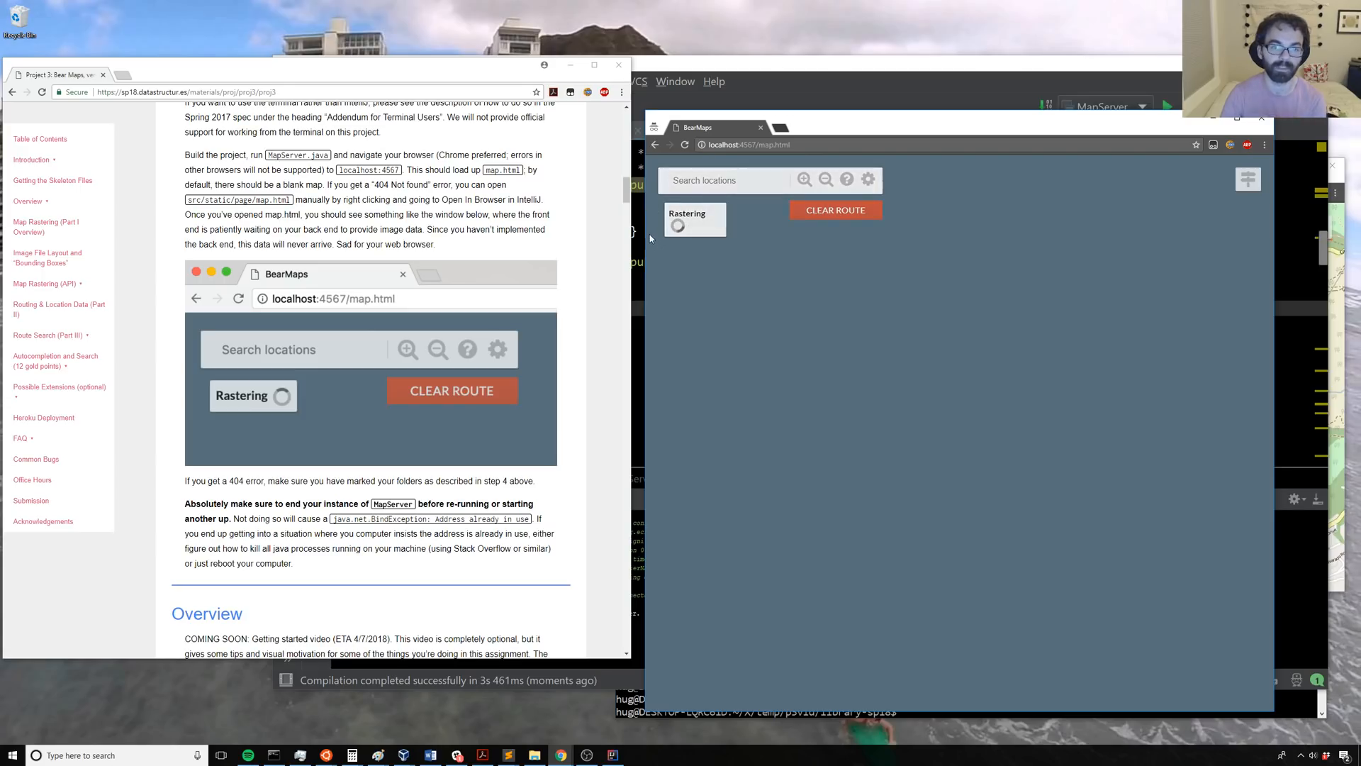
mouse_move(783, 246)
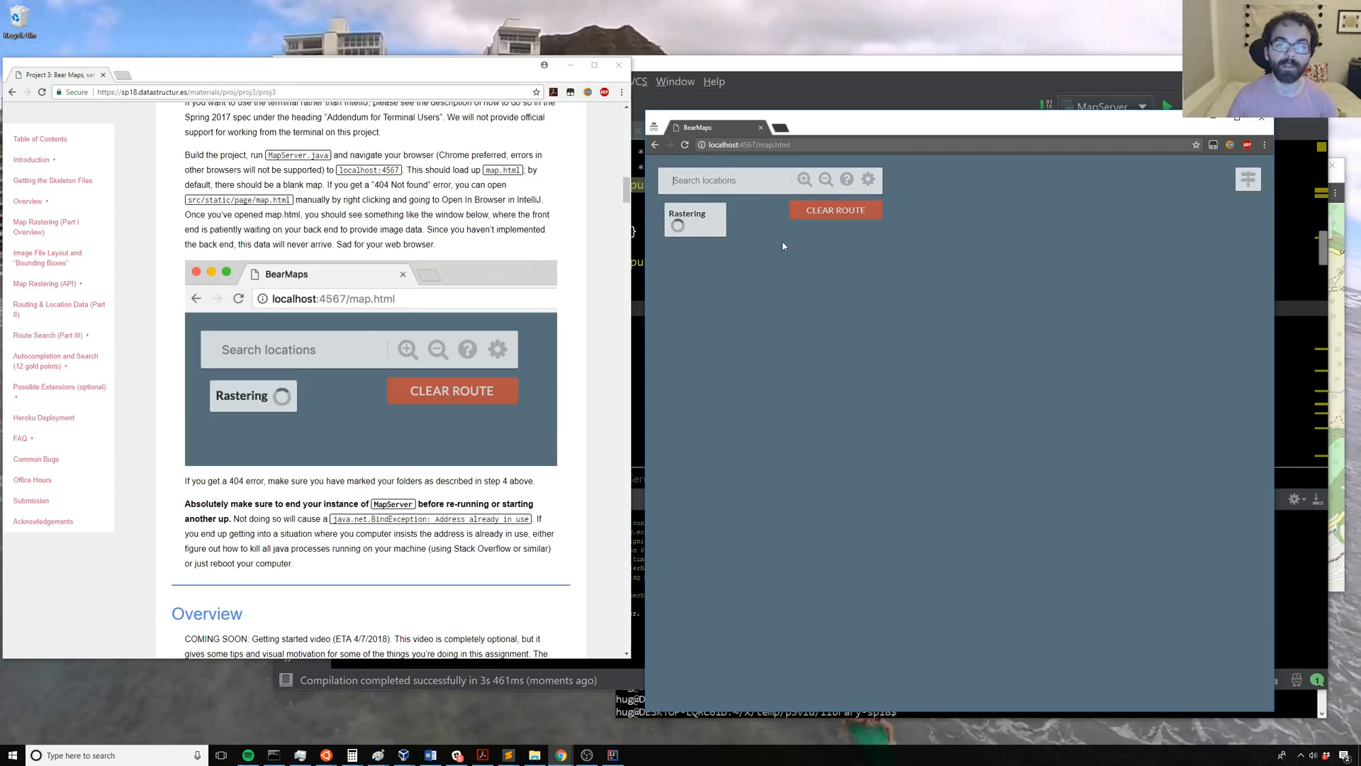
mouse_move(952, 404)
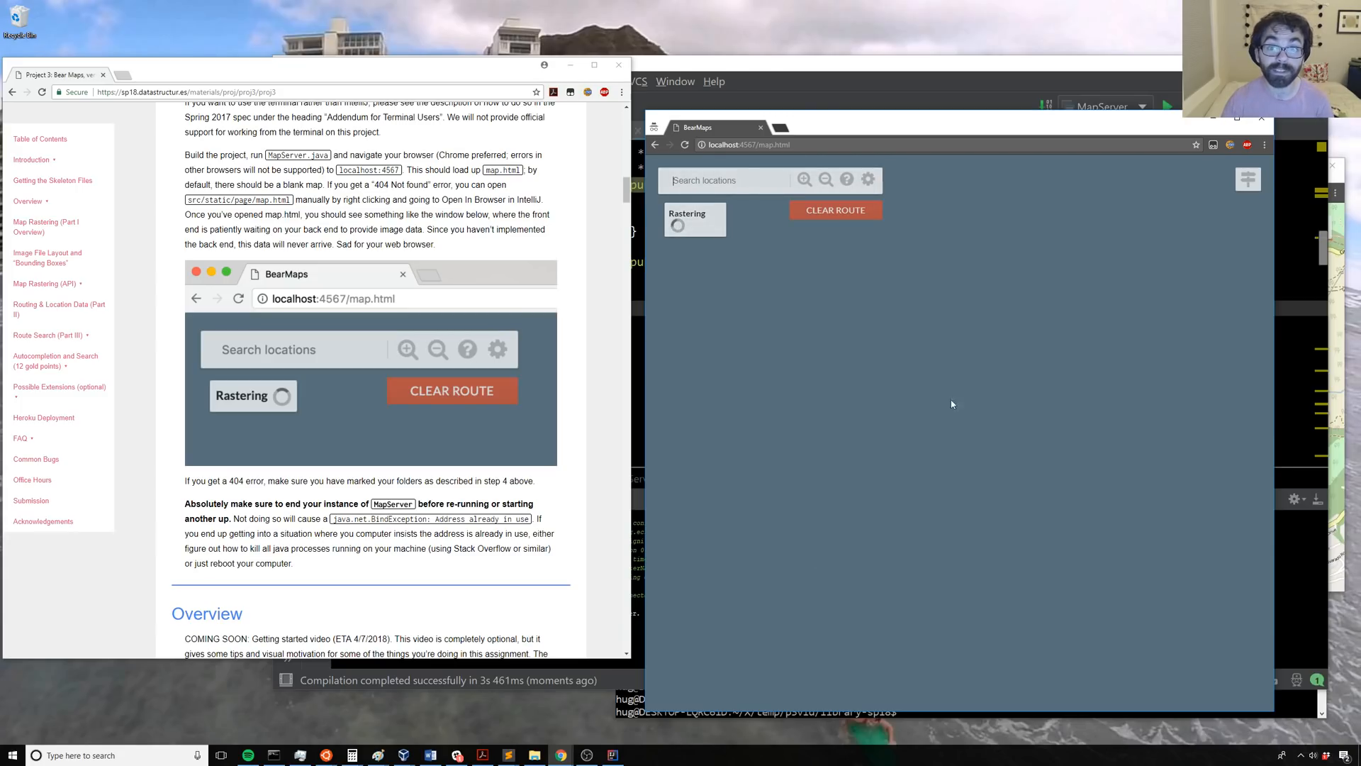
mouse_move(927, 185)
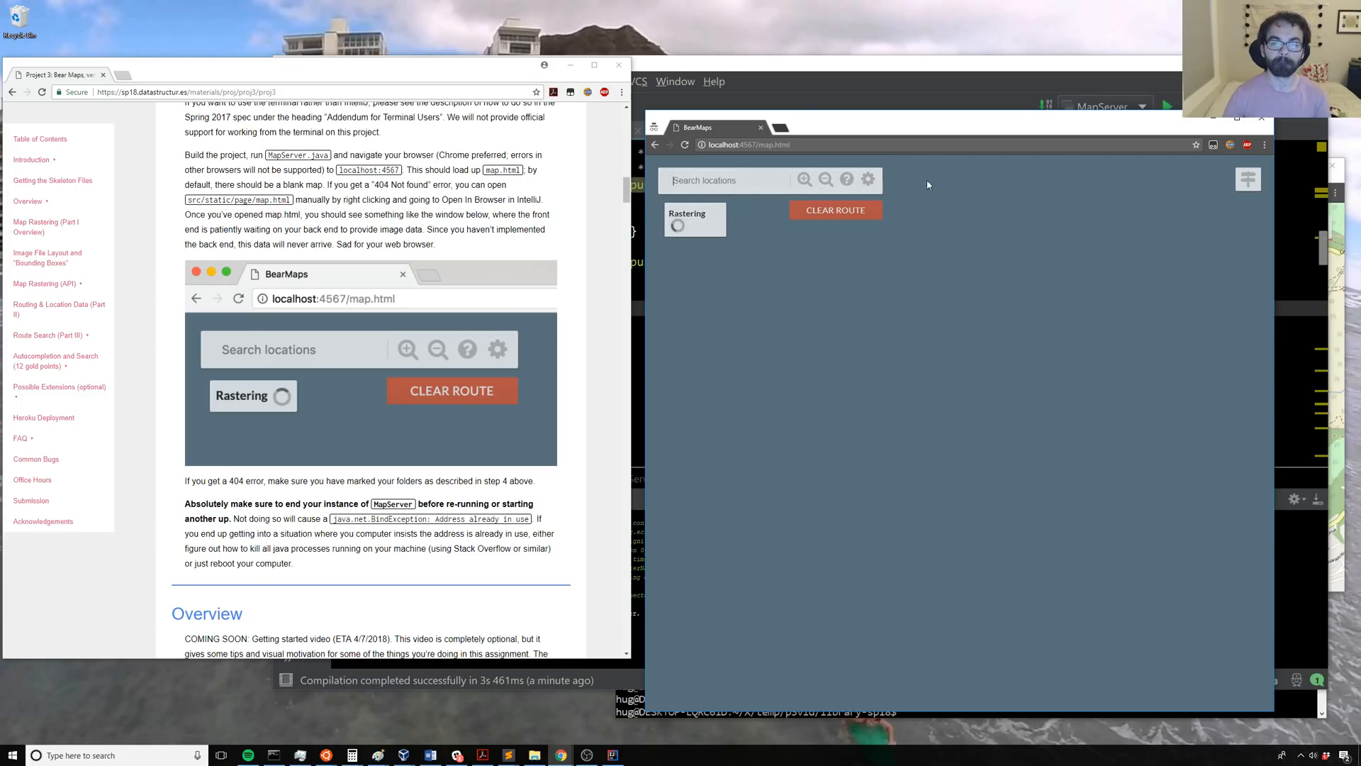
mouse_move(909, 419)
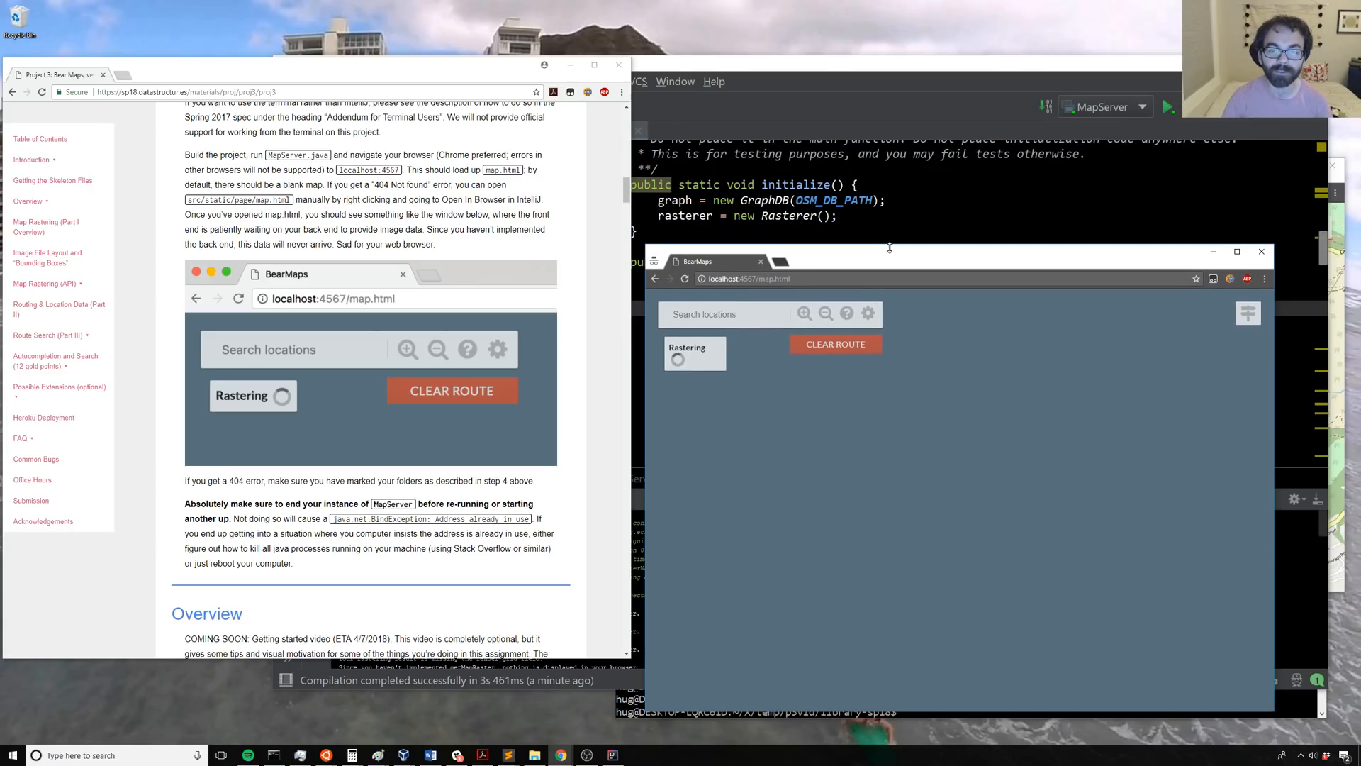
mouse_move(836, 519)
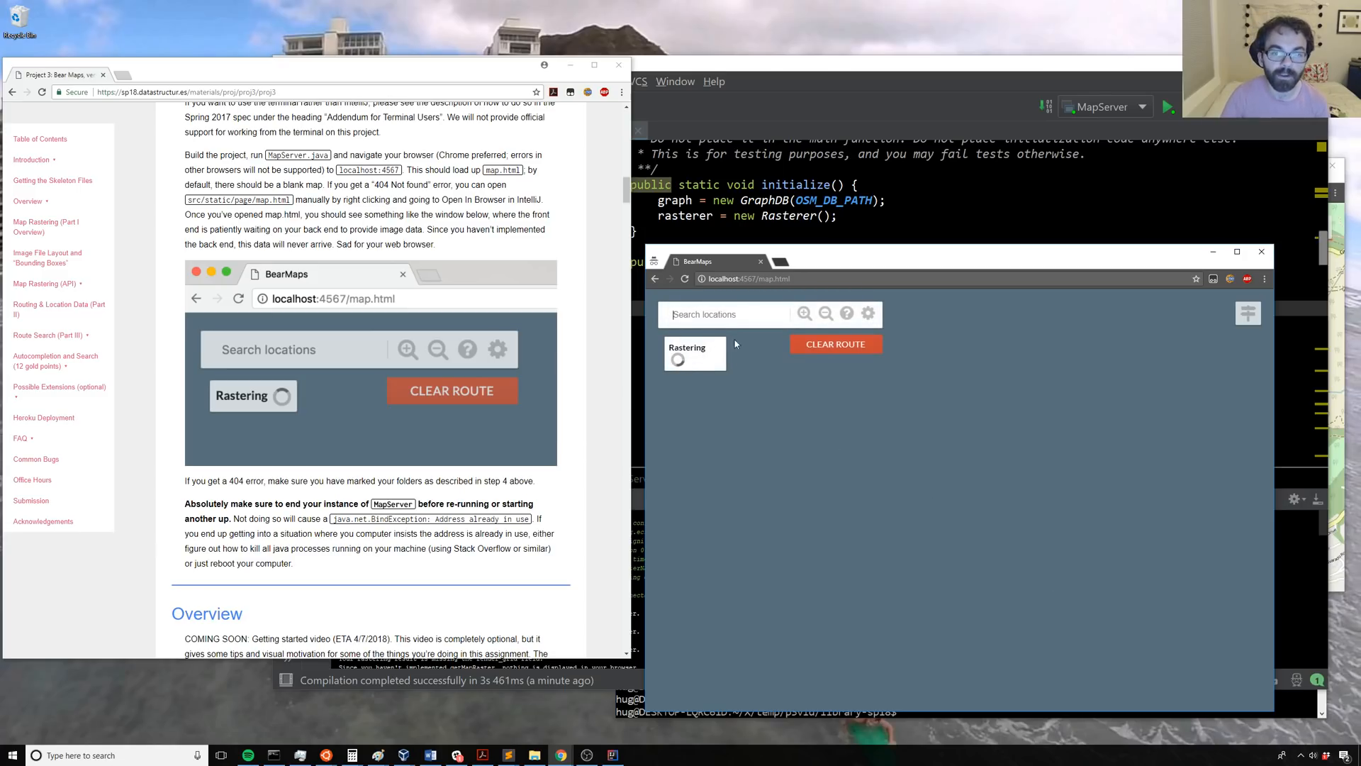
mouse_move(766, 342)
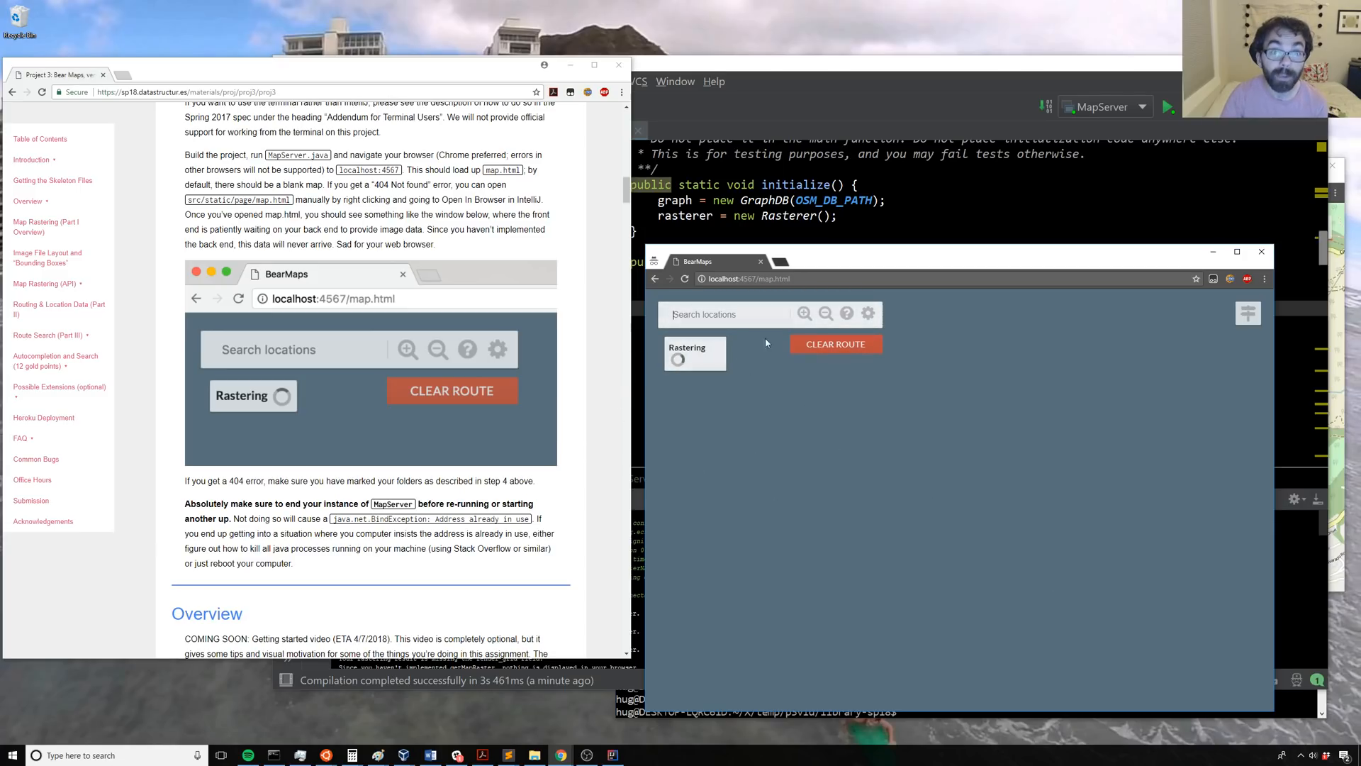
Step: Return to IntelliJ's MapServer run console and select getMapRaster in its 'not implemented' log
click(834, 87)
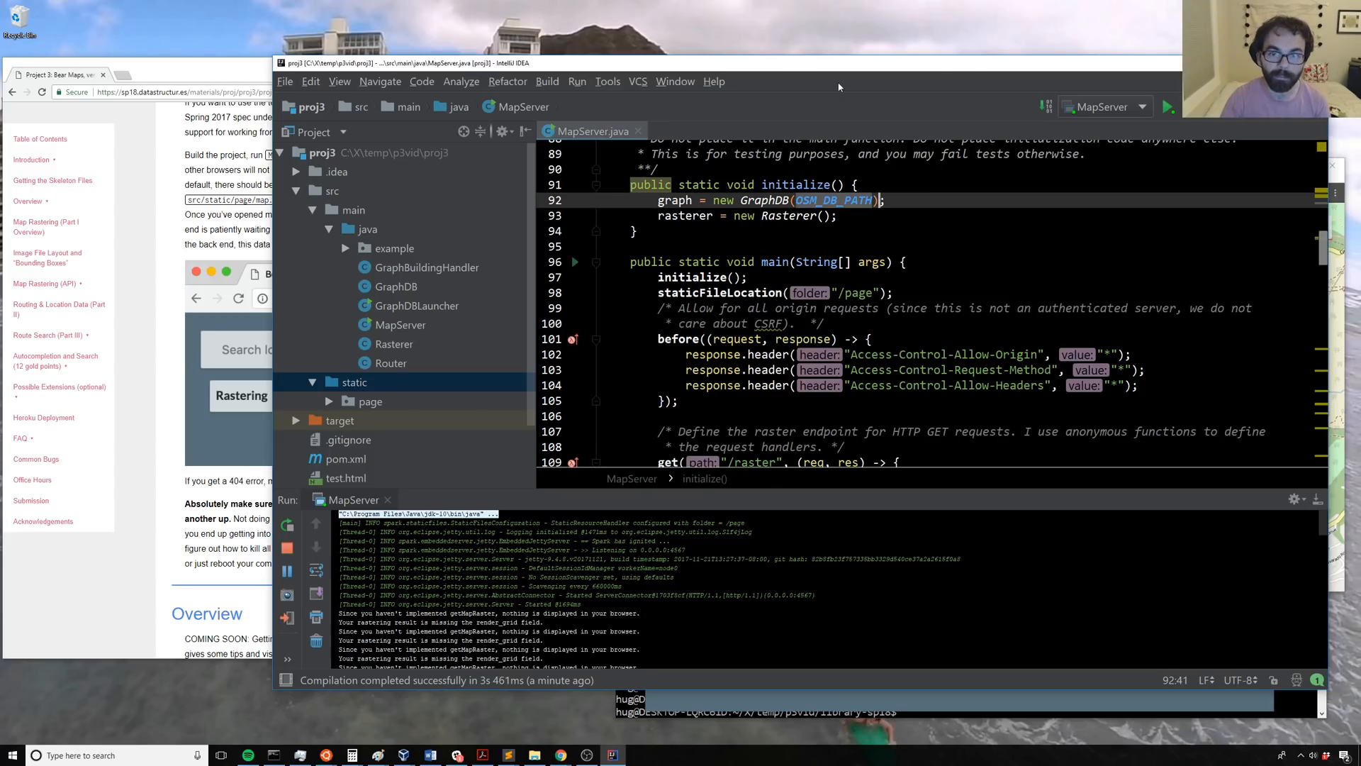
mouse_move(944, 480)
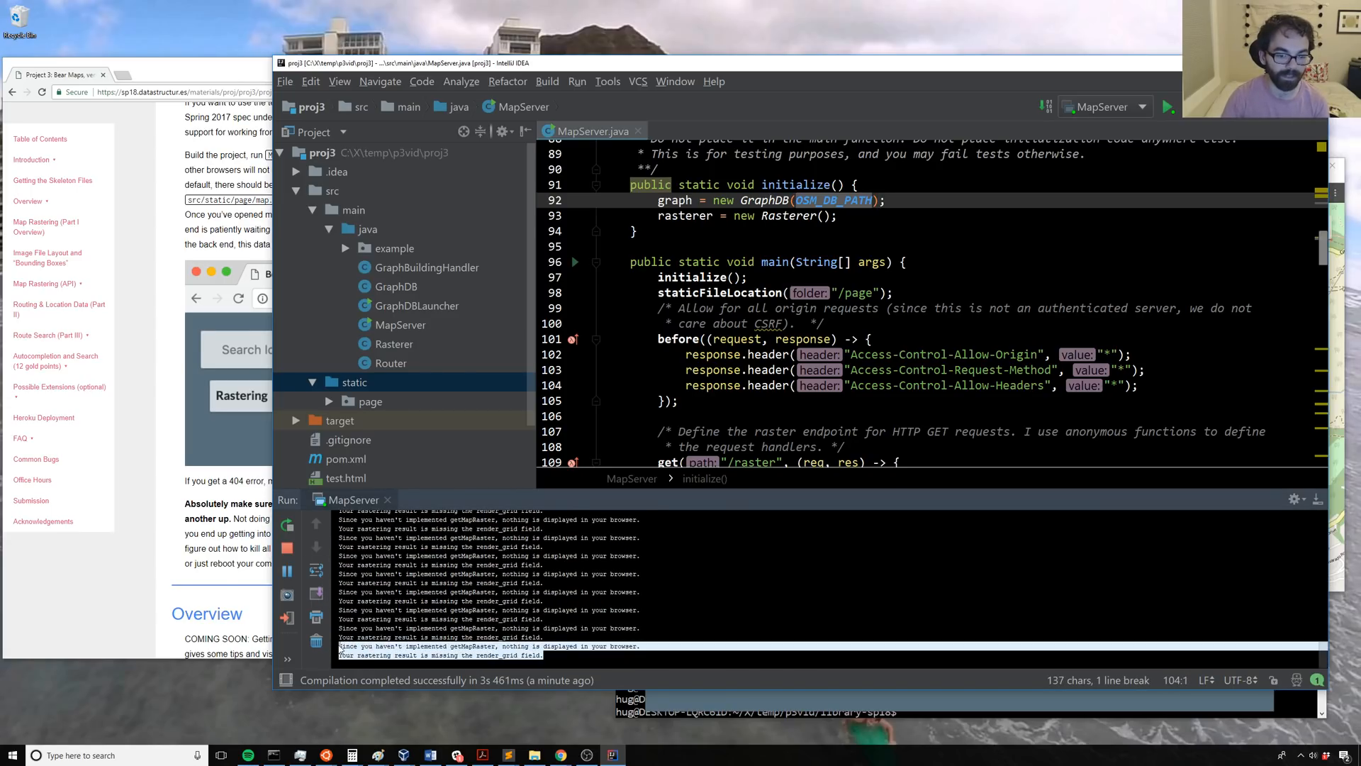
double_click(469, 645)
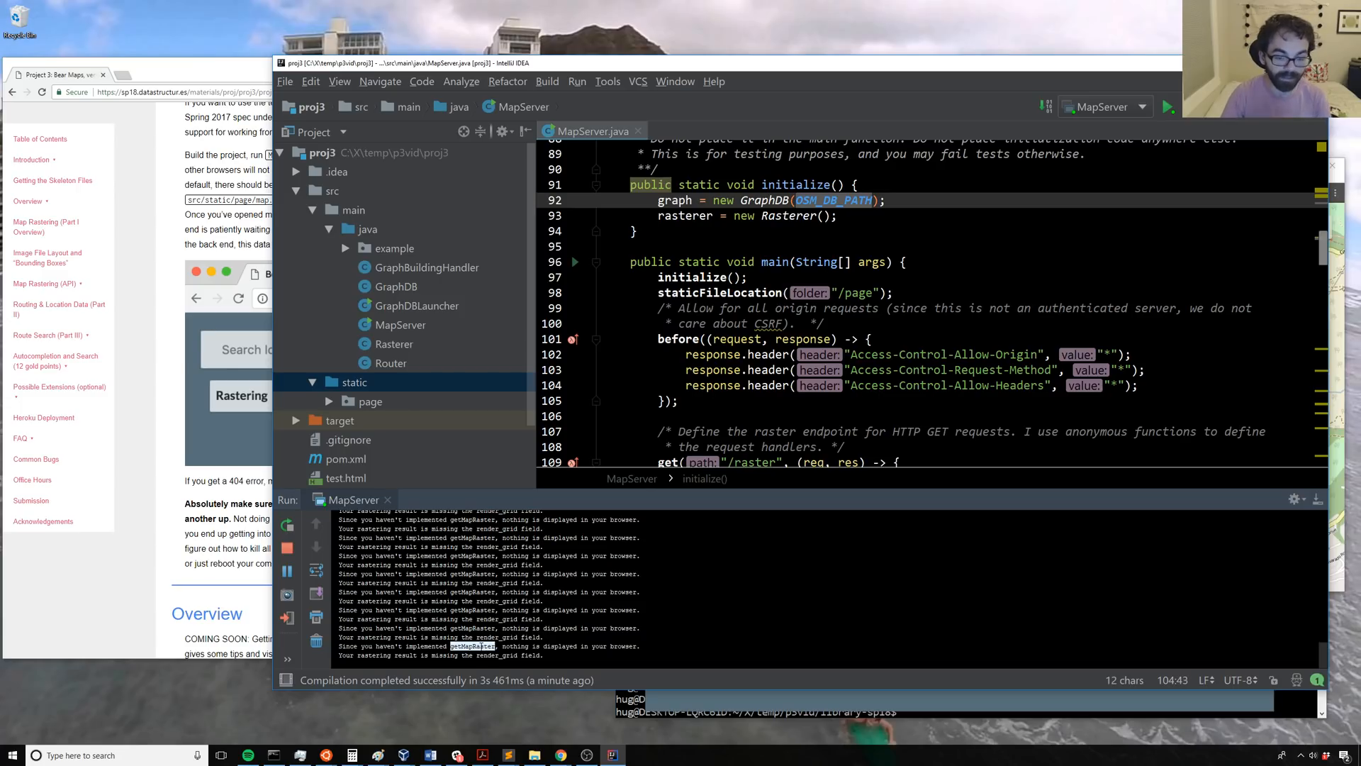
mouse_move(611, 680)
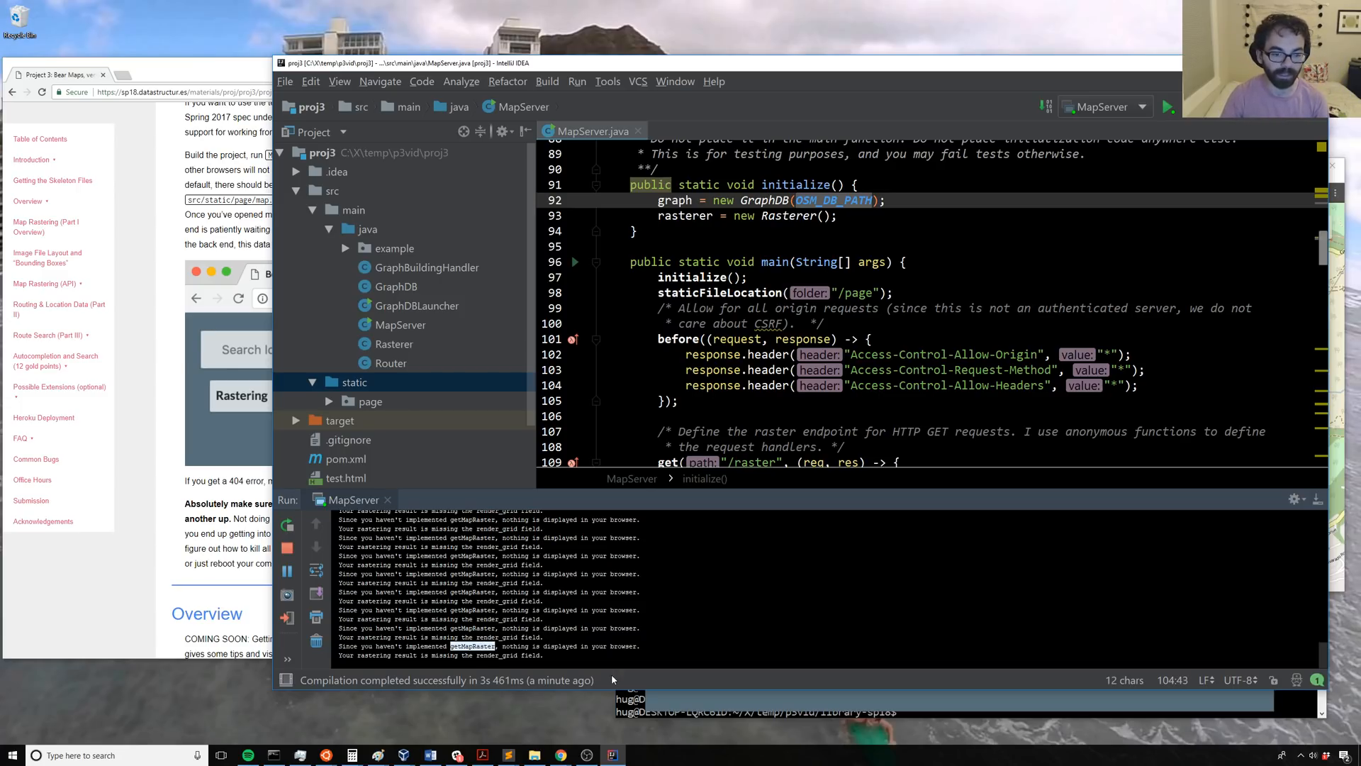